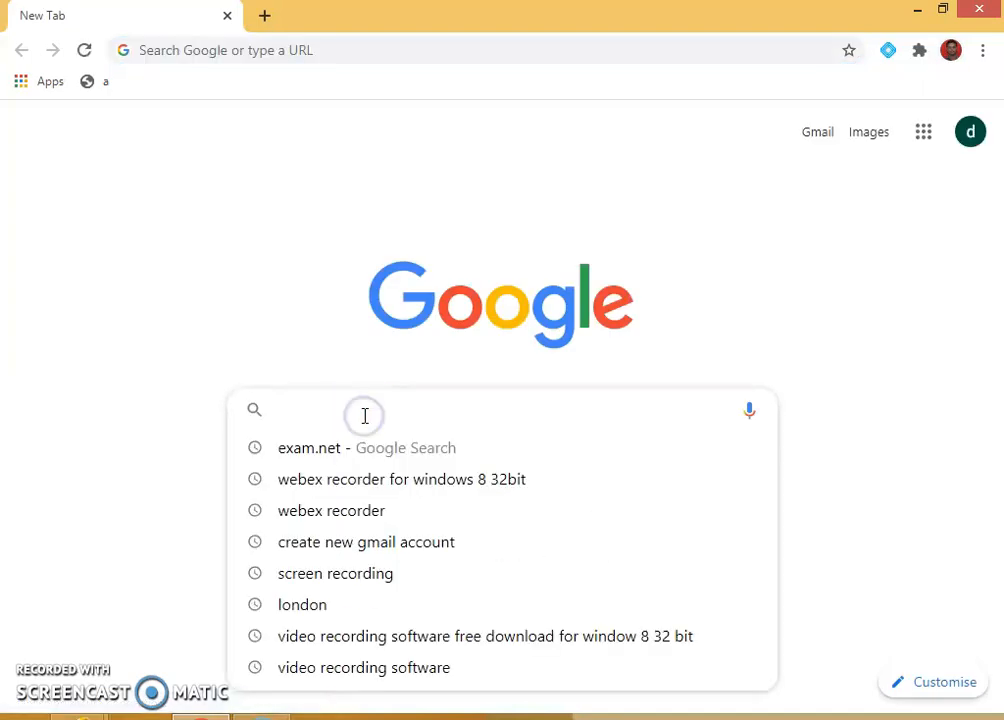
Step: Dismiss the search suggestions and load google.com under the signed-in account
left_click(969, 131)
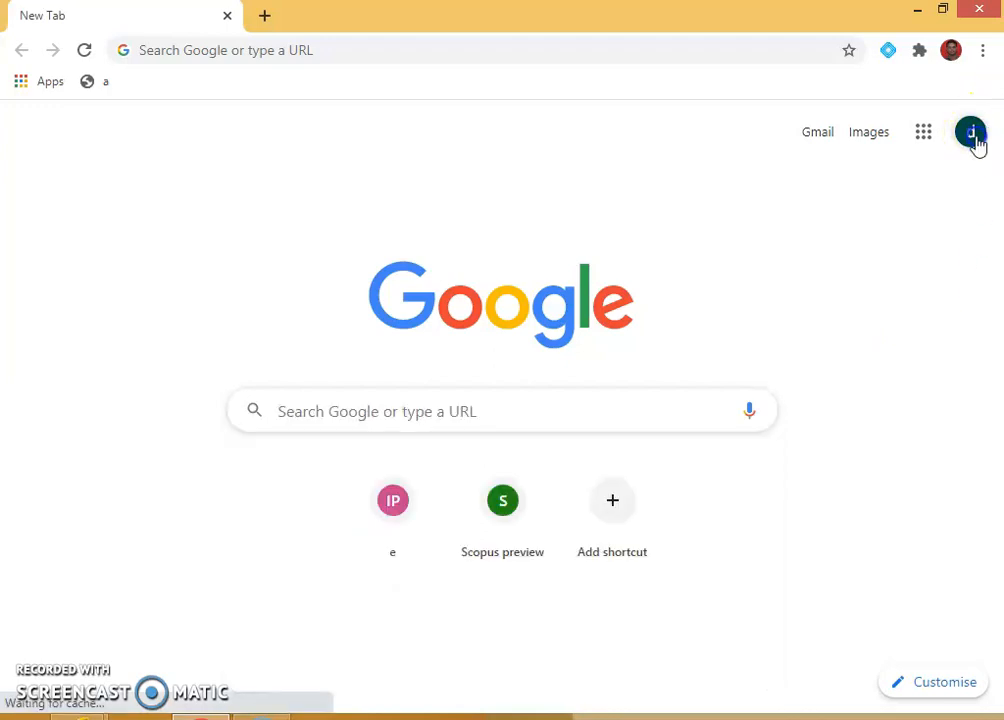
left_click(969, 131)
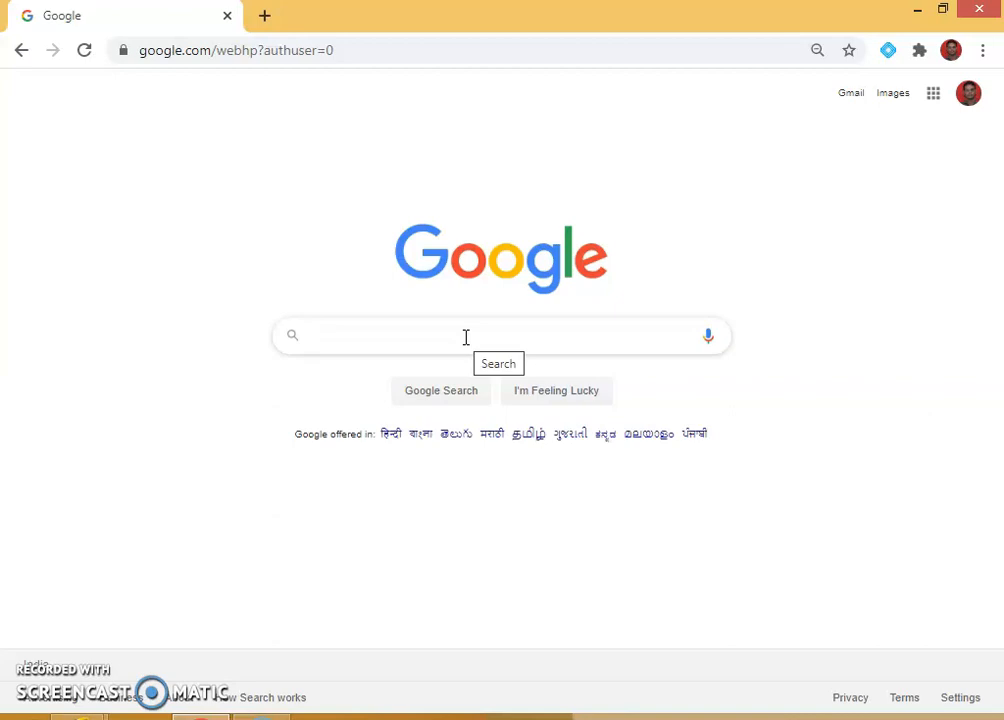
Step: Search Google for 'exam.net' using the suggestion
type("e")
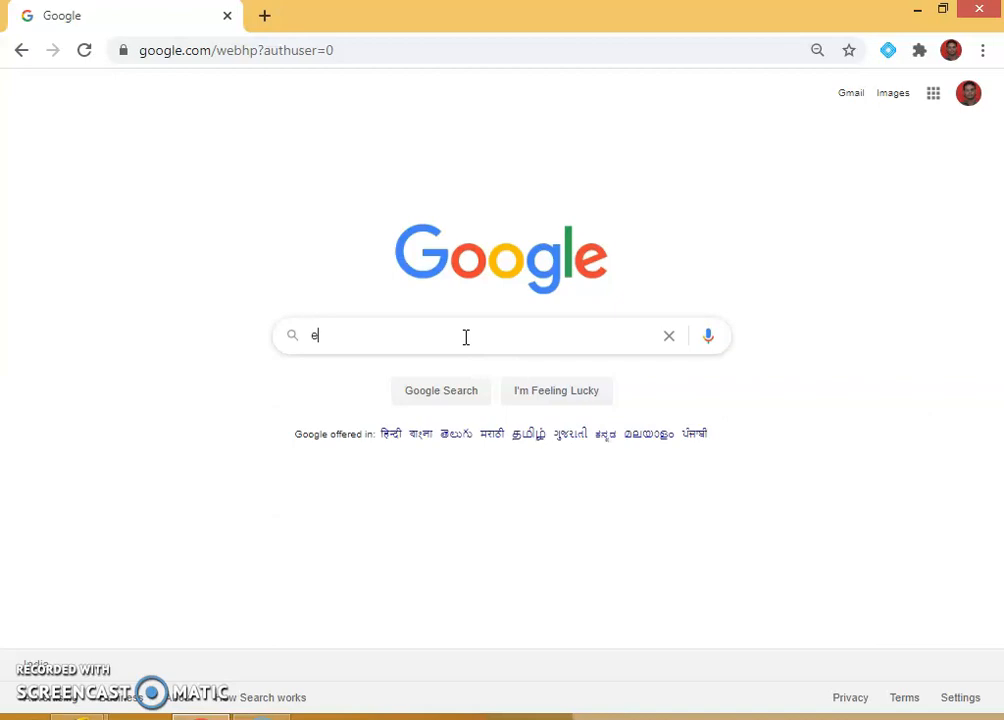
type("xam.net")
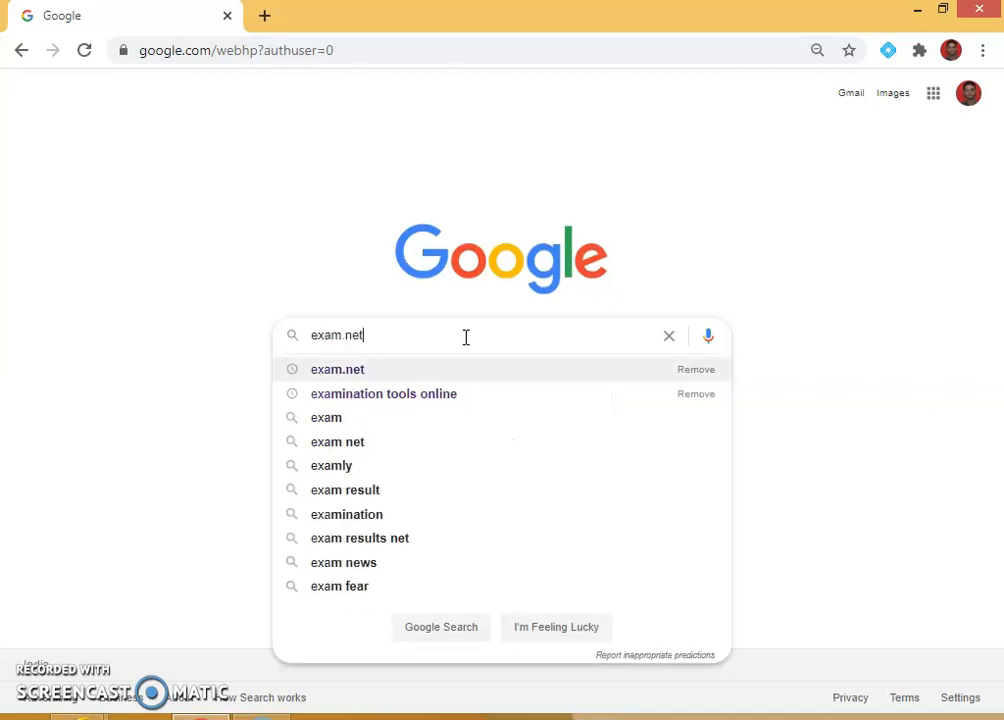
left_click(337, 369)
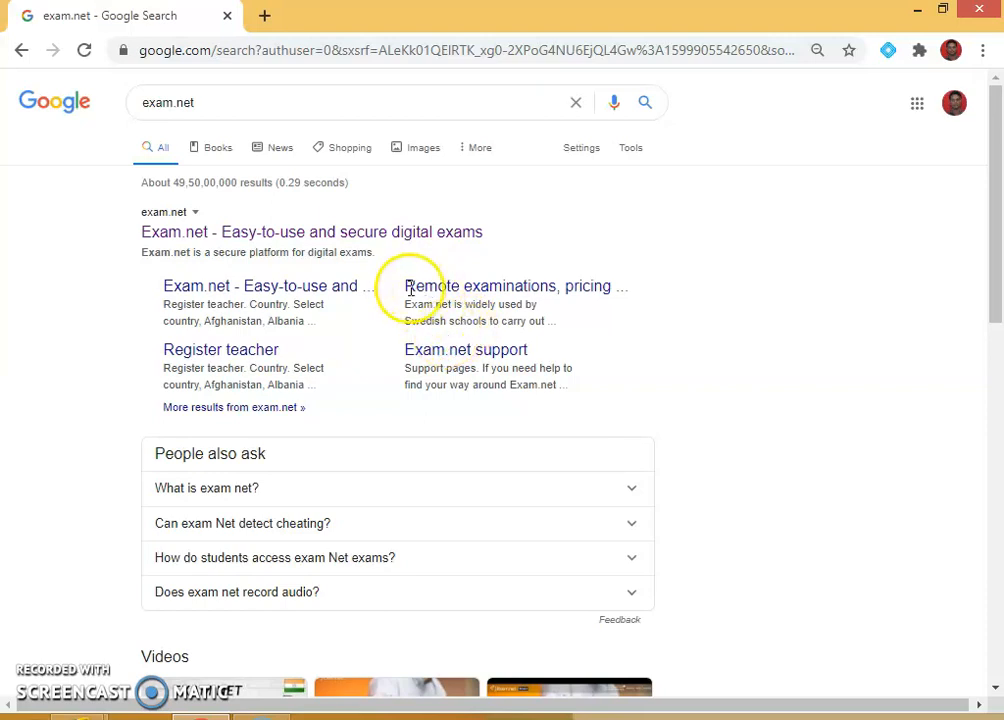
mouse_move(225, 220)
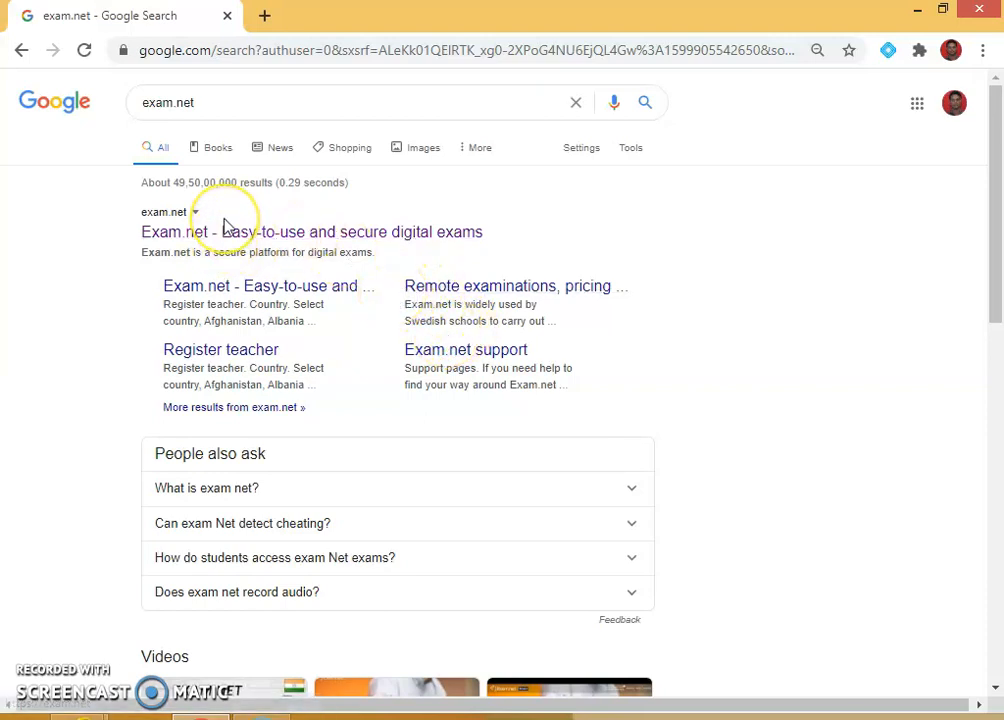
mouse_move(230, 245)
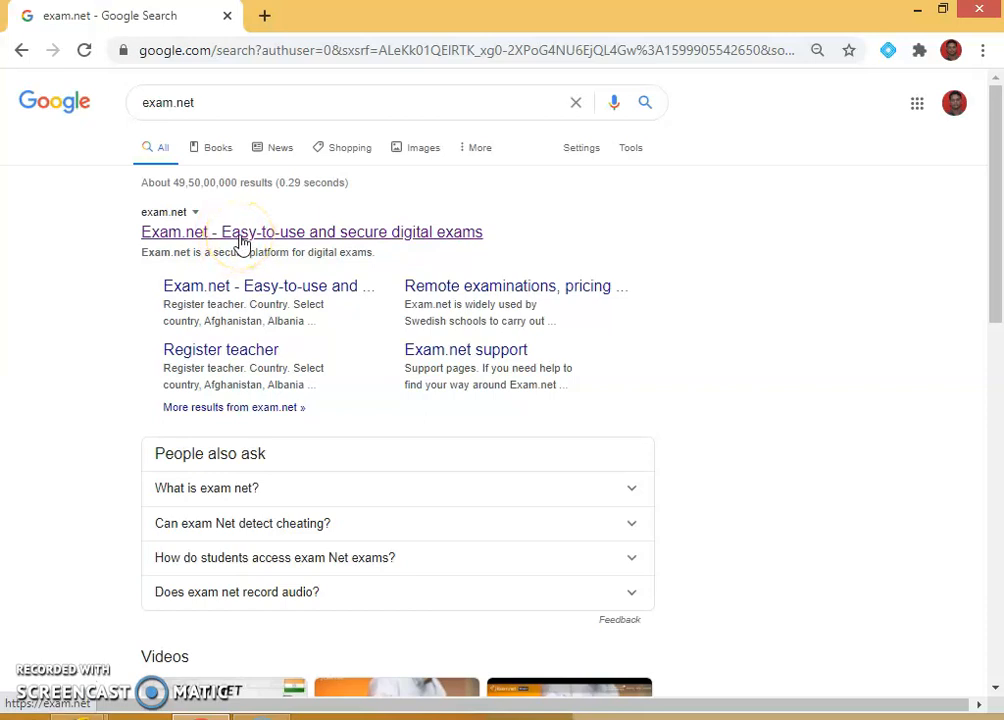
mouse_move(200, 225)
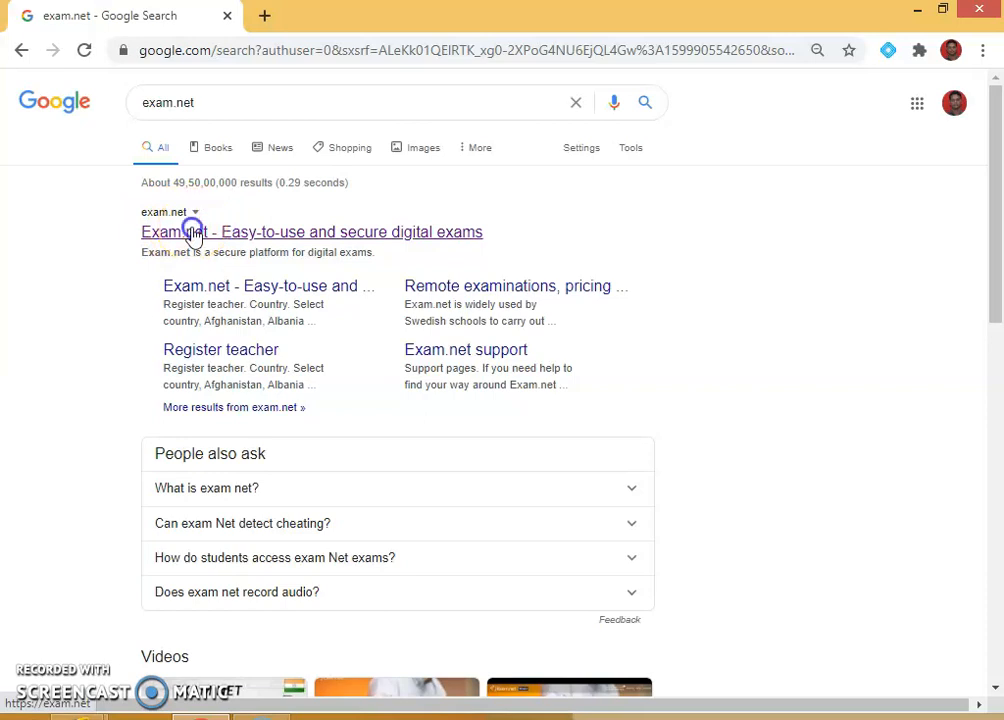
Step: Open the Exam.net search result and choose English from the site language list
left_click(310, 232)
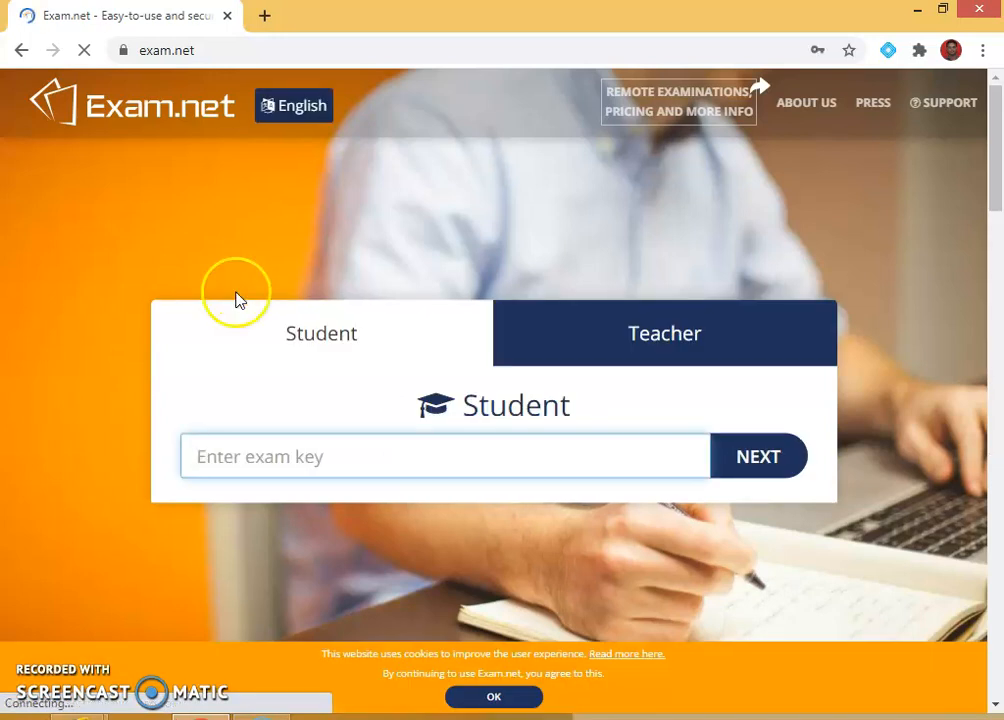
mouse_move(475, 147)
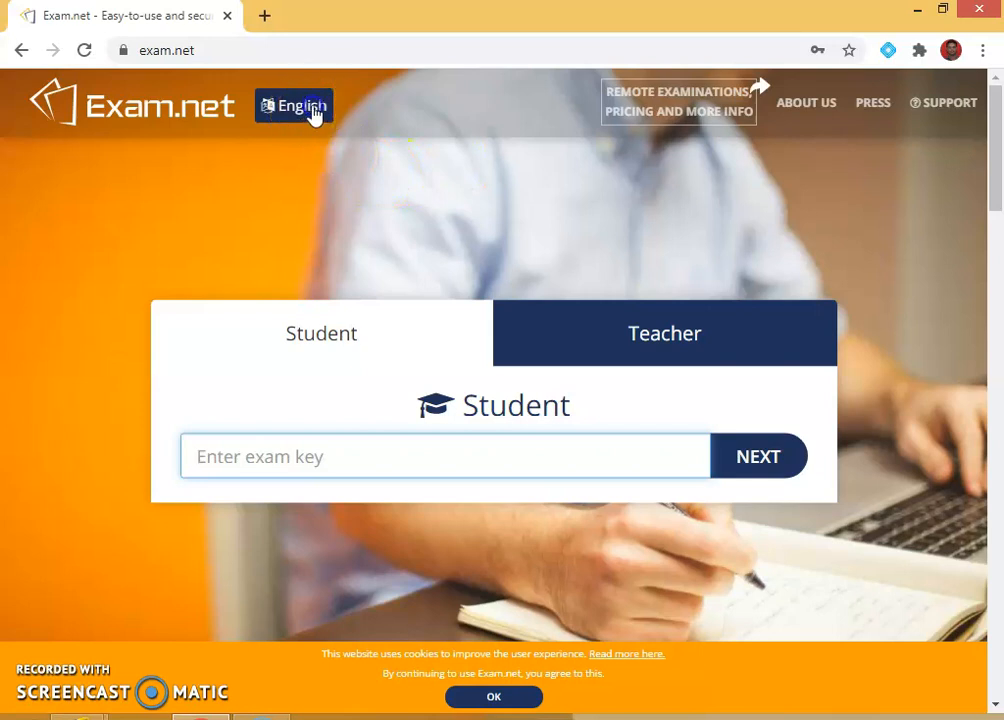
left_click(293, 105)
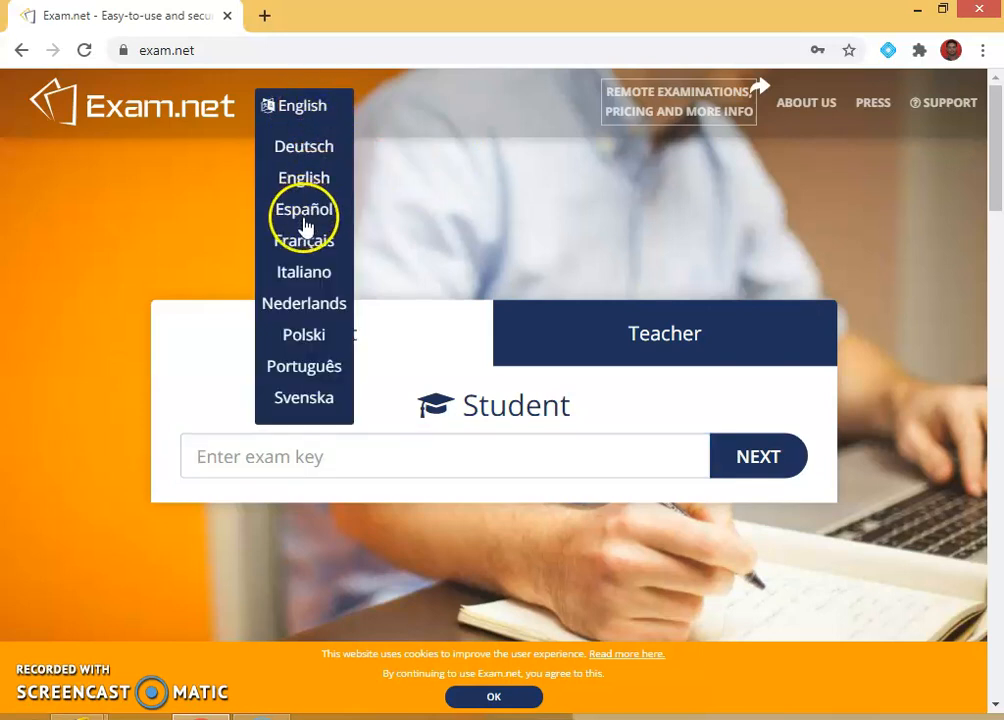
mouse_move(304, 177)
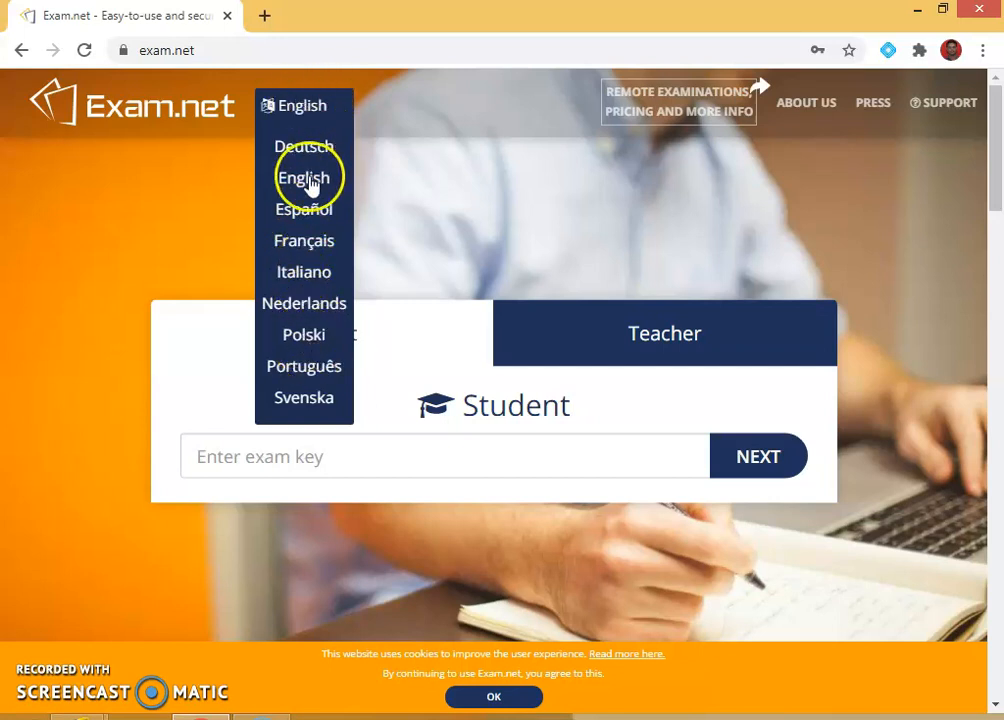
left_click(303, 177)
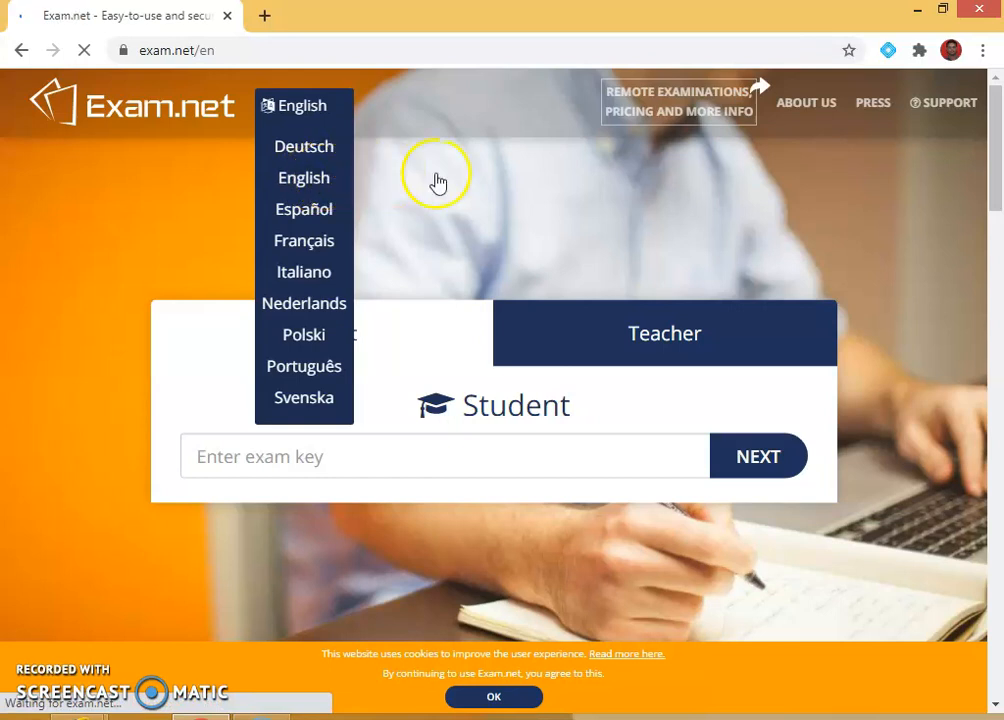
left_click(303, 177)
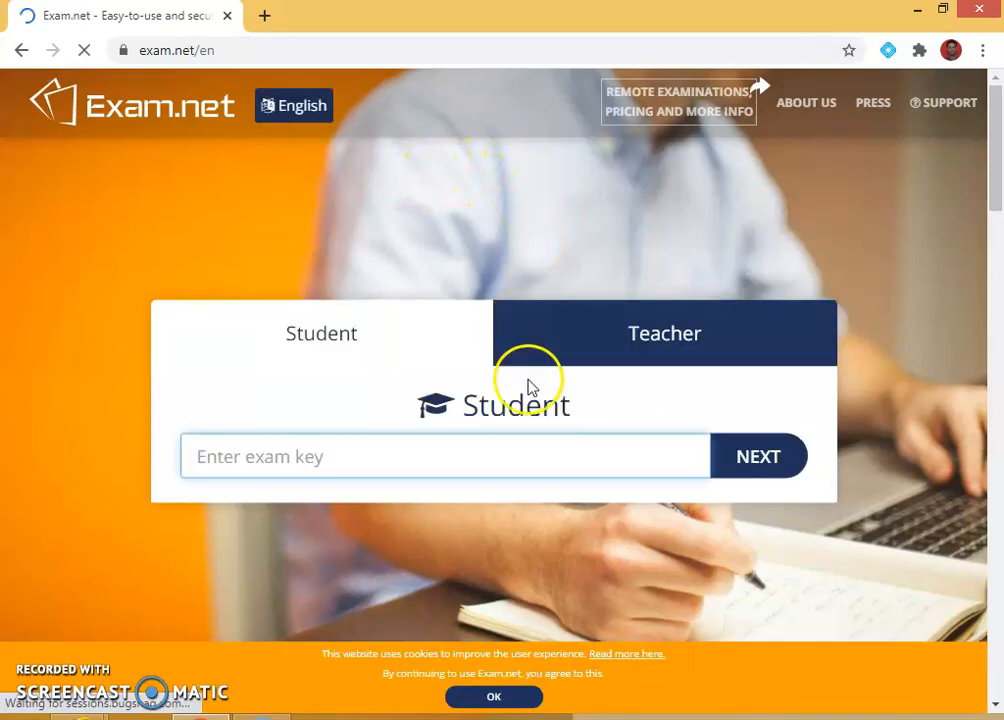
mouse_move(720, 355)
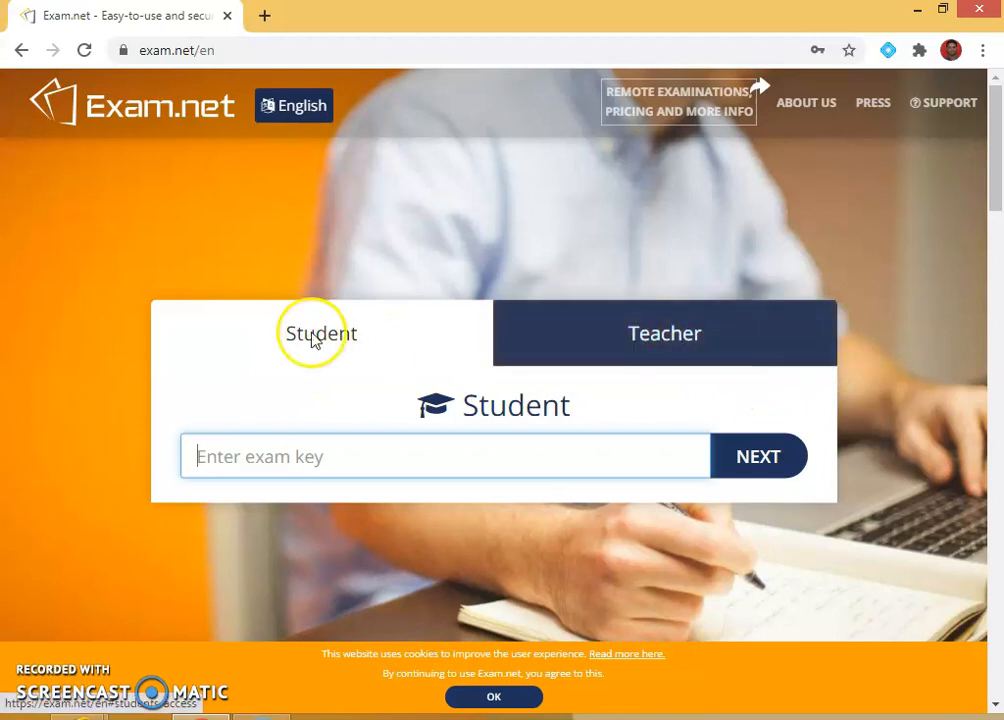
mouse_move(378, 485)
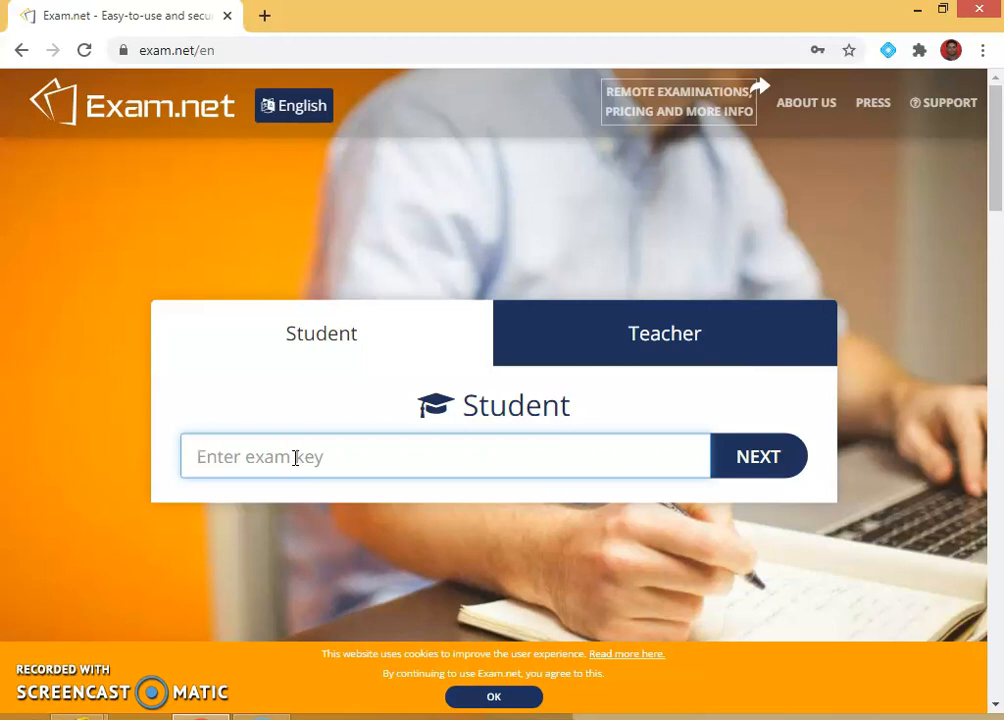
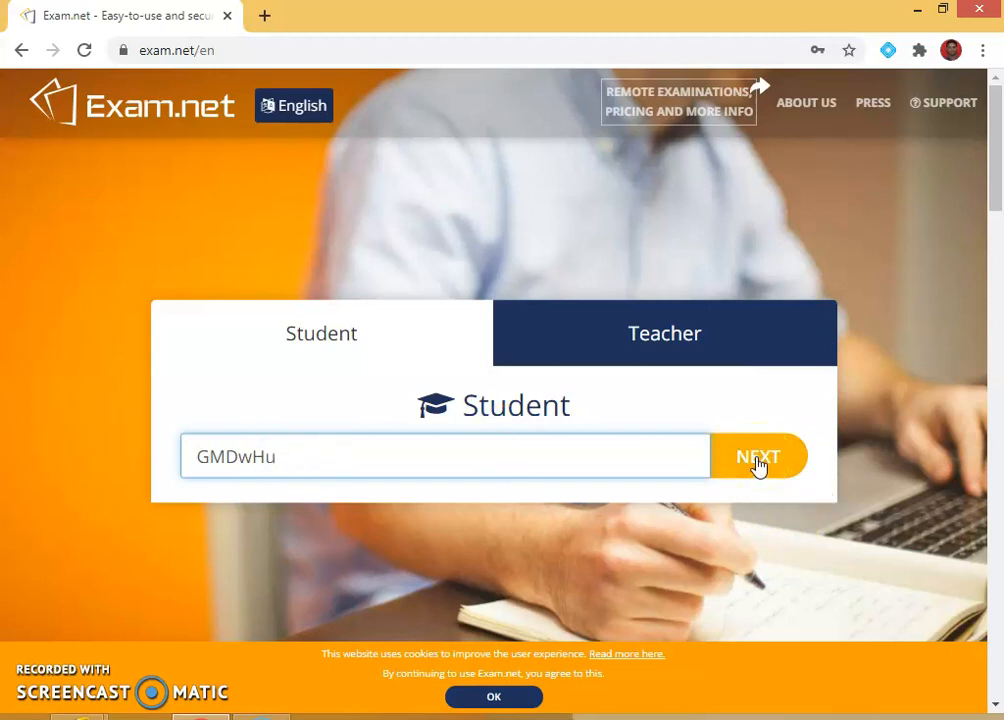
left_click(758, 456)
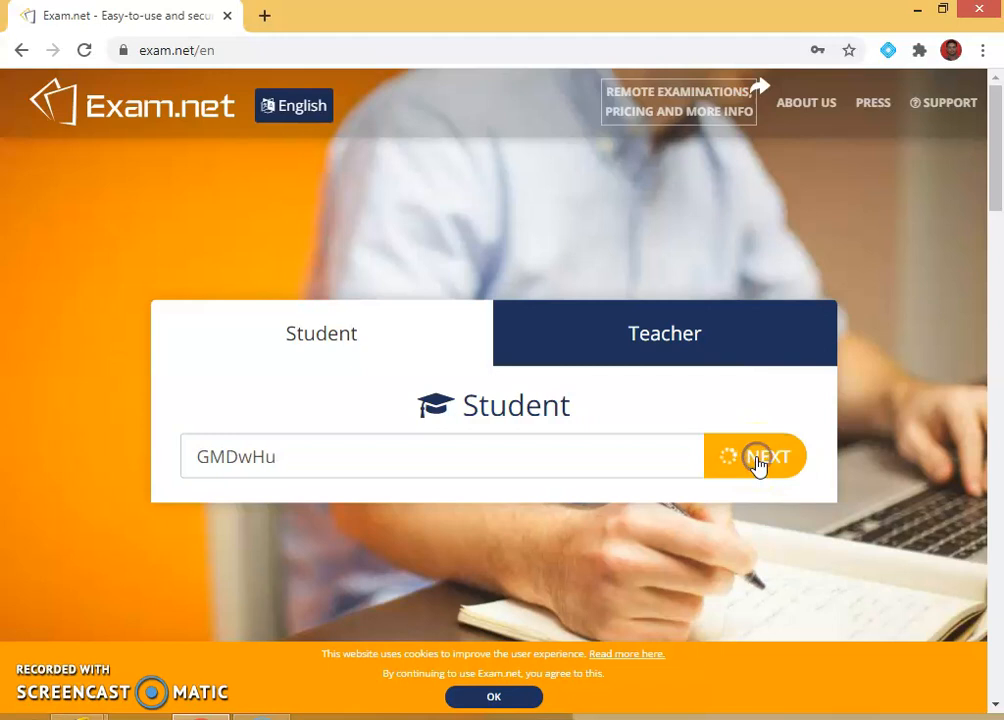
left_click(770, 456)
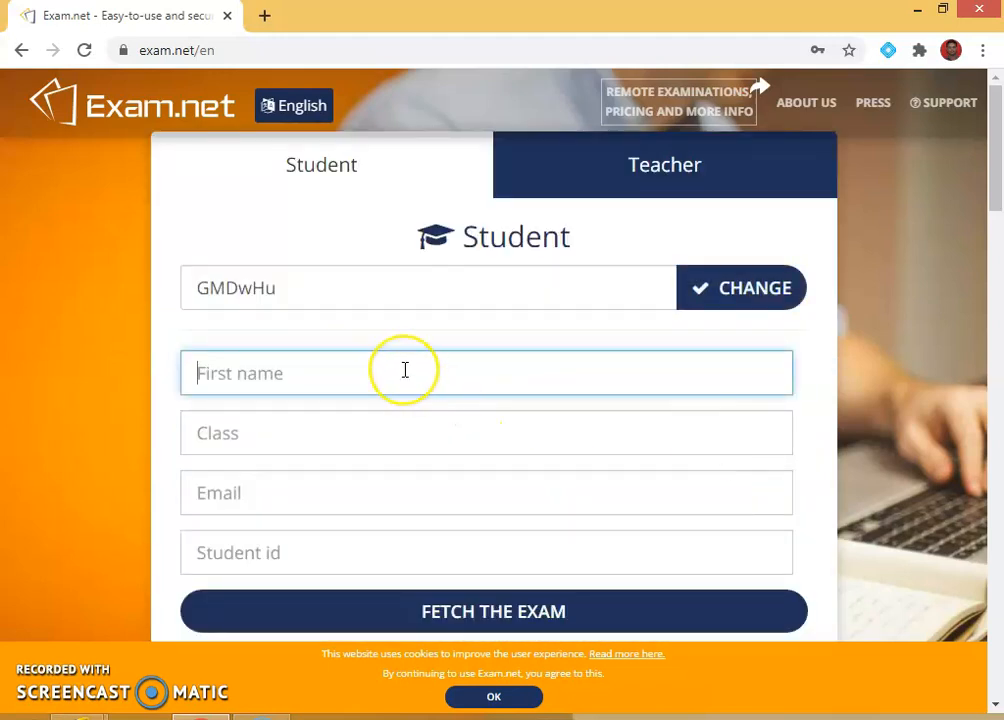
Step: Enter the name 'dinesh' and class 'lll' in the student form
type("di")
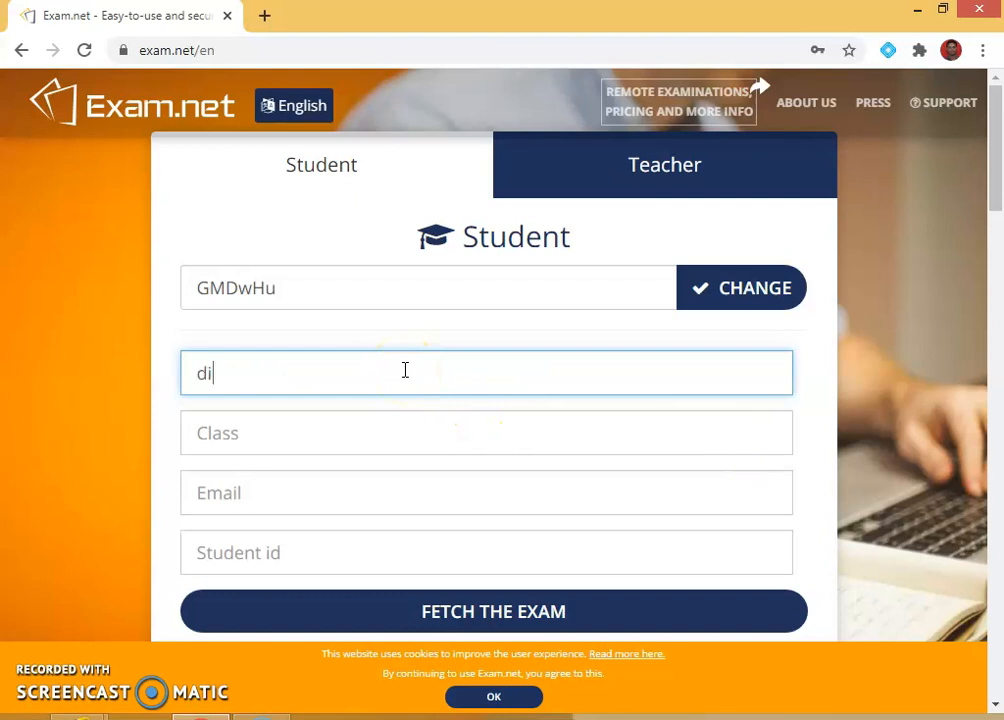
type("nes")
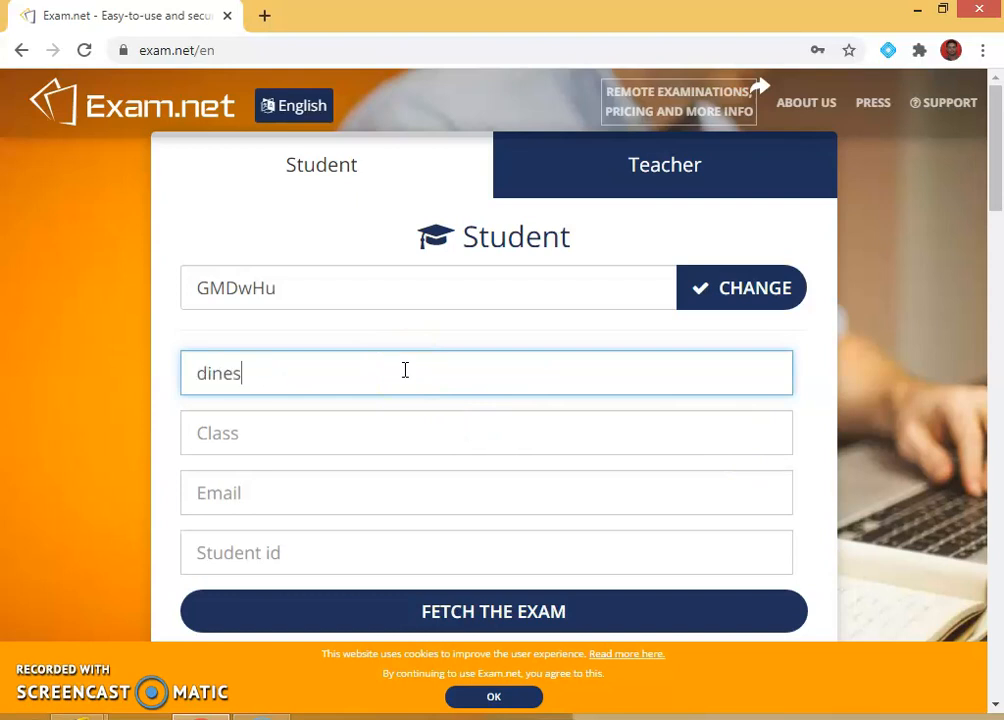
type("h")
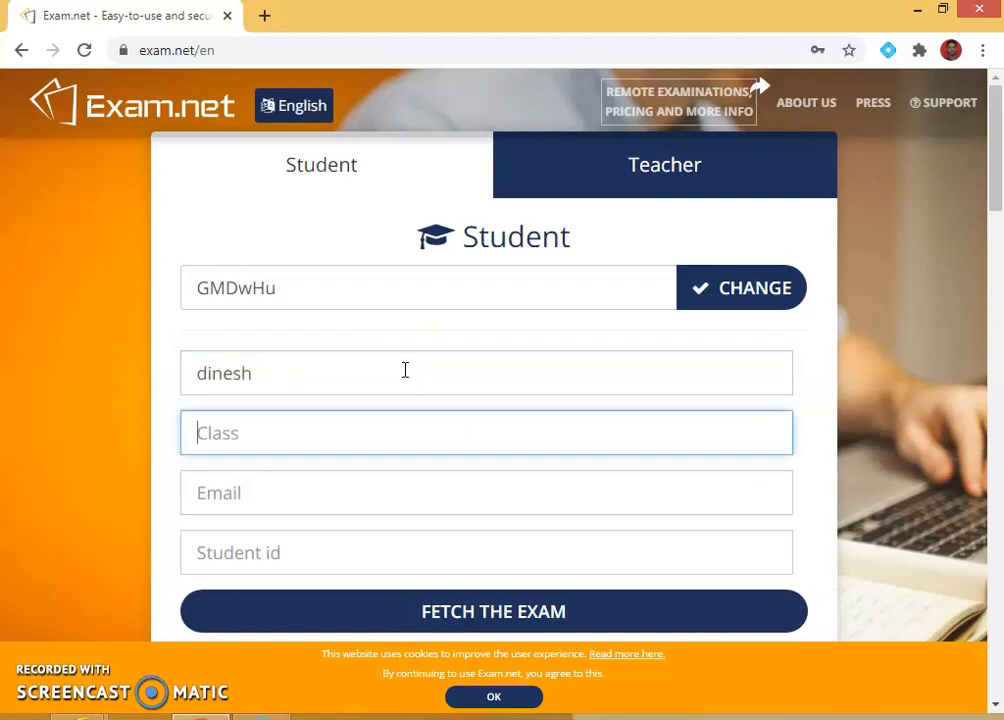
type("i")
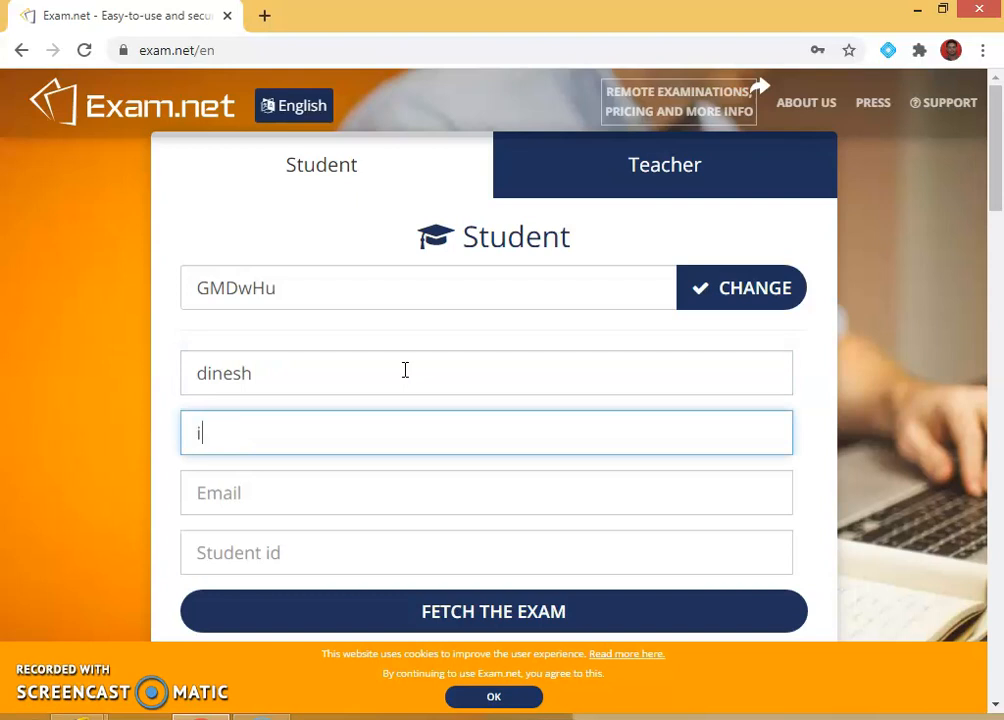
key("backspace")
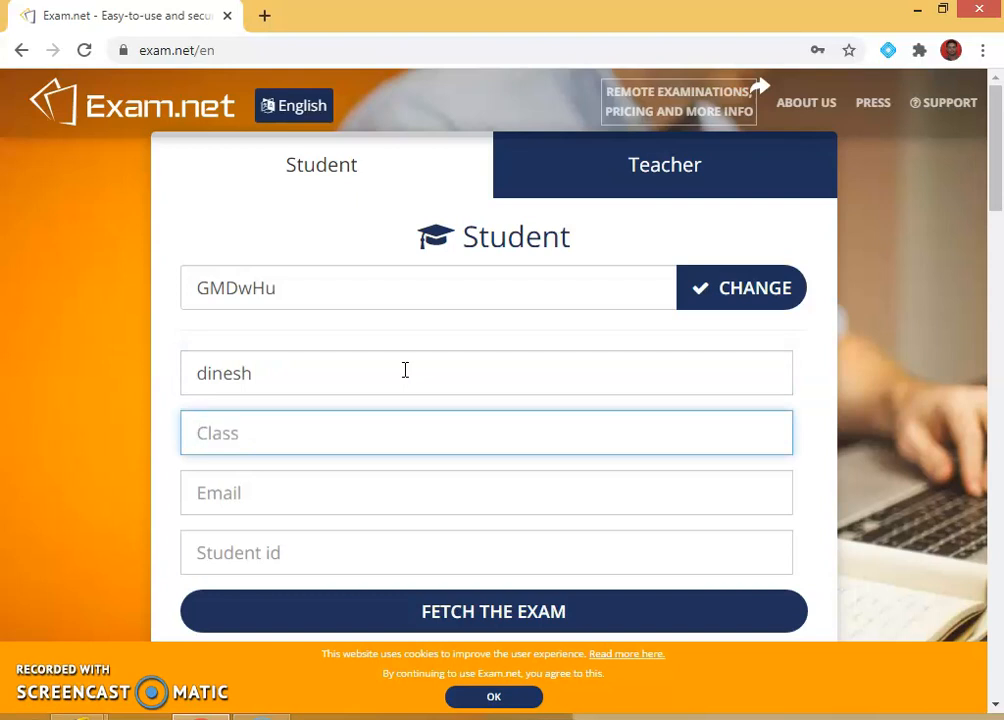
type("lll")
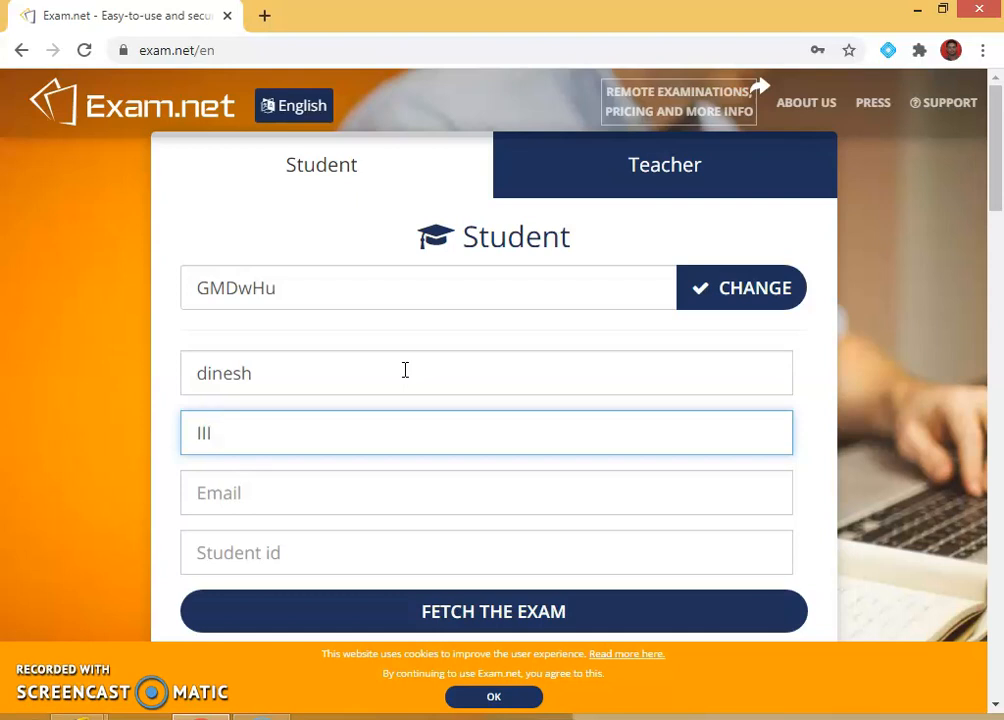
left_click(486, 492)
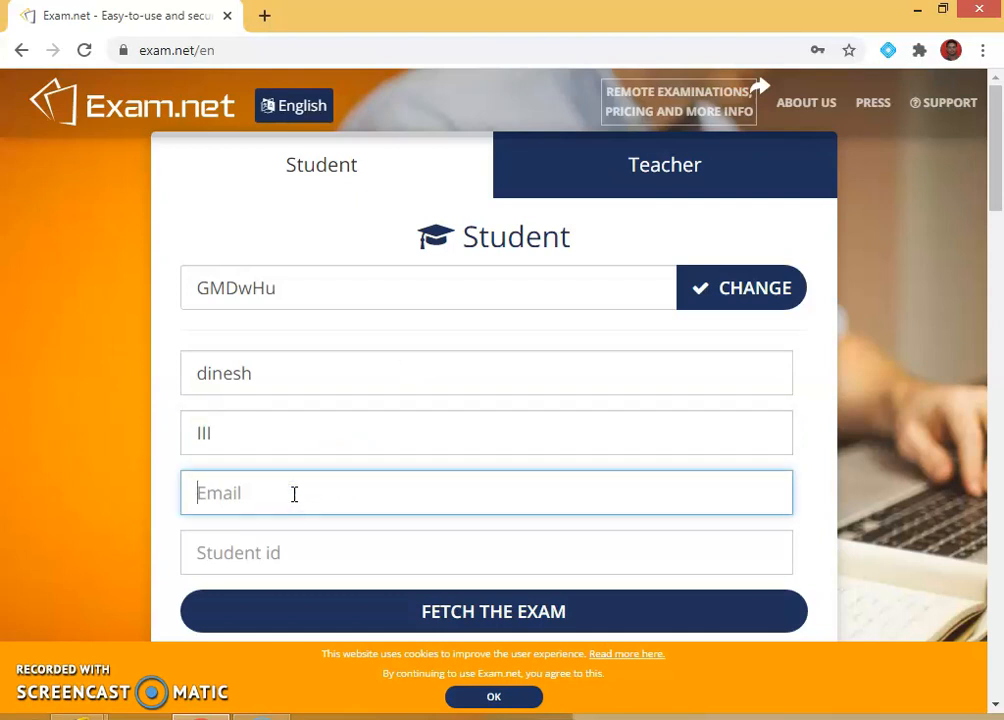
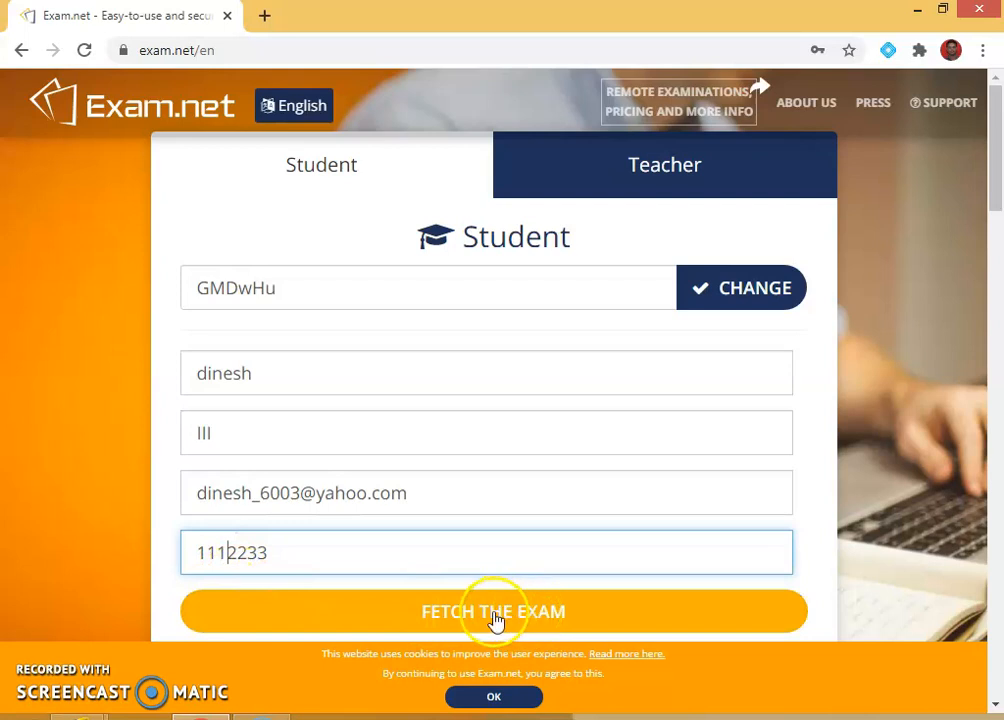
left_click(494, 611)
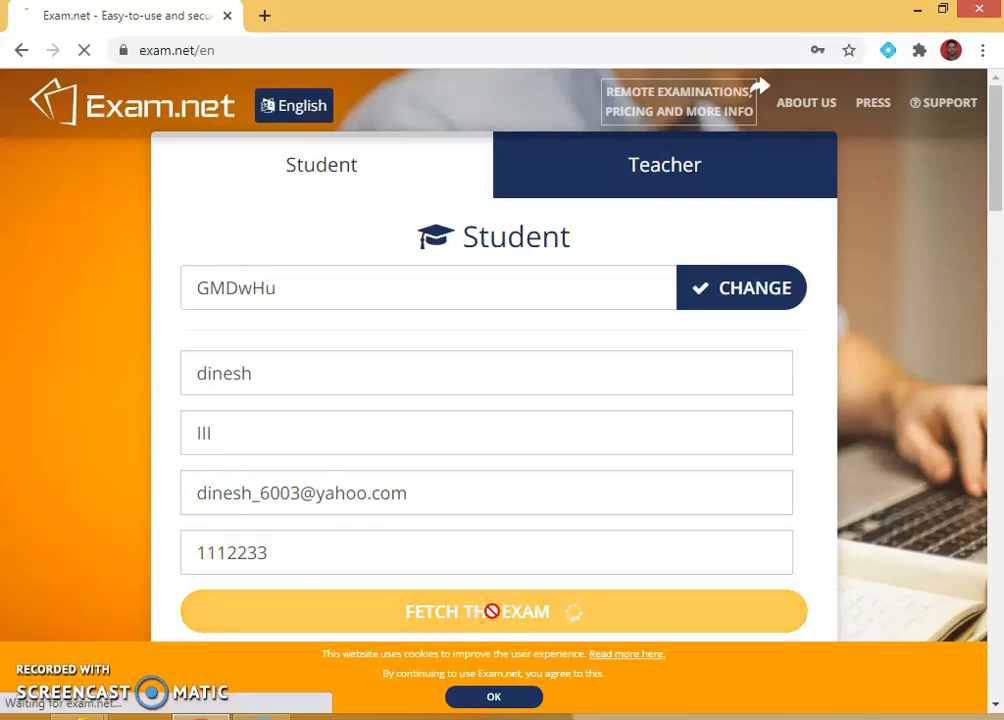
left_click(477, 611)
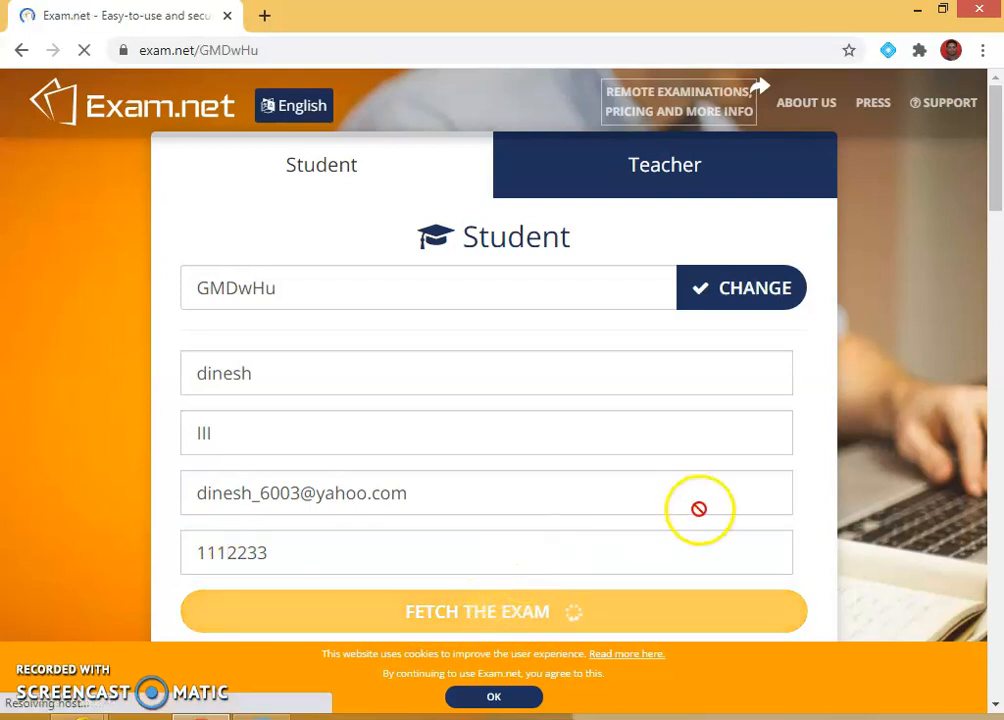
left_click(493, 611)
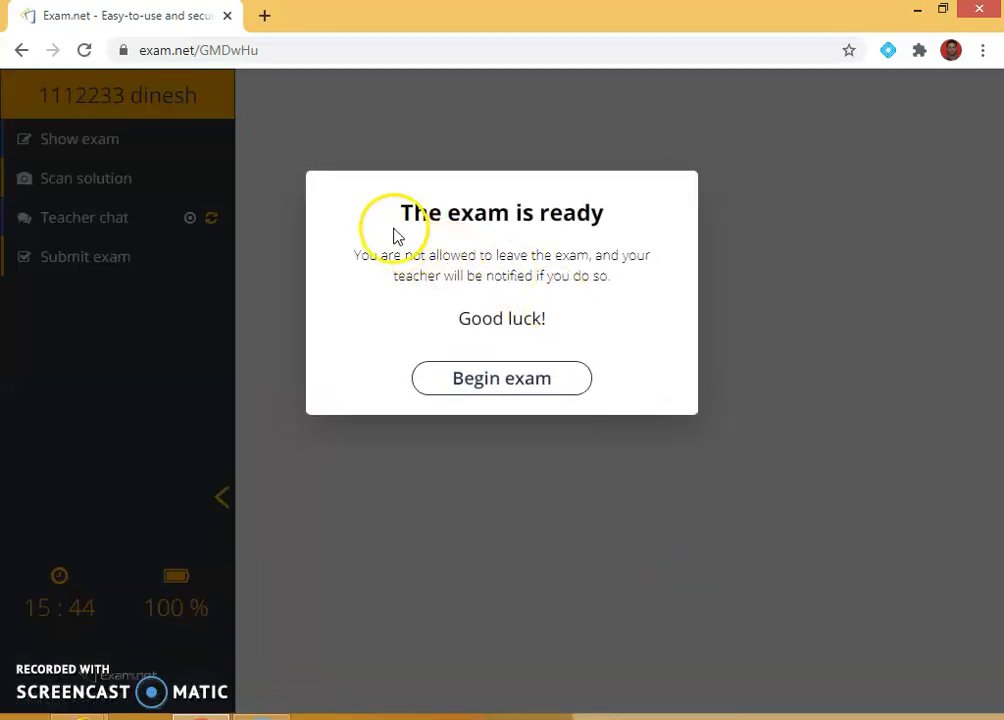
mouse_move(635, 225)
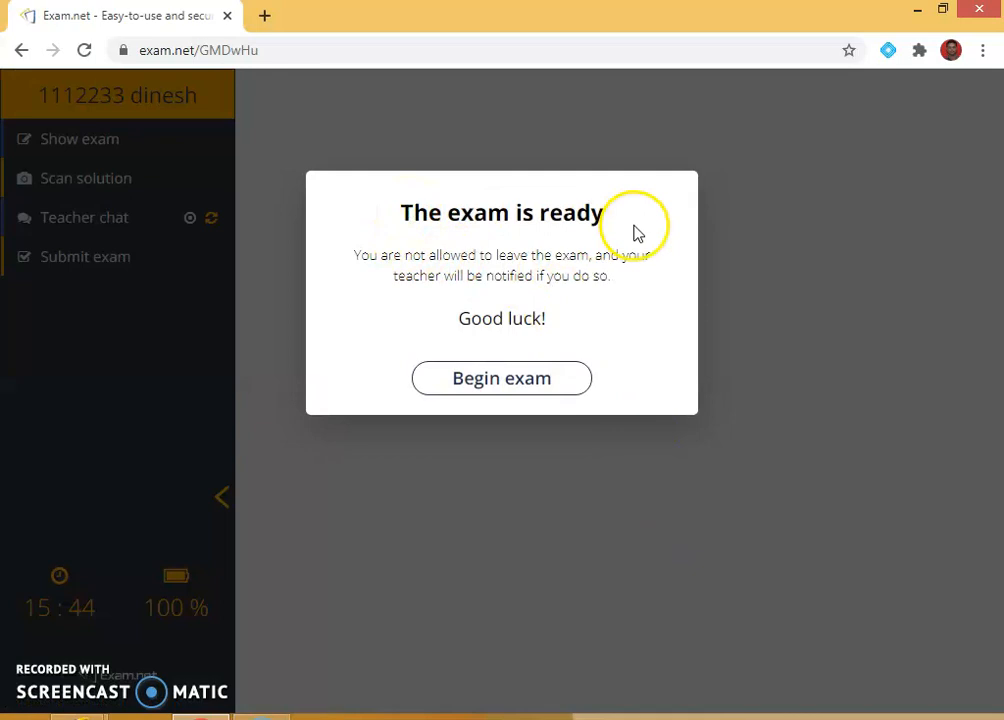
mouse_move(417, 256)
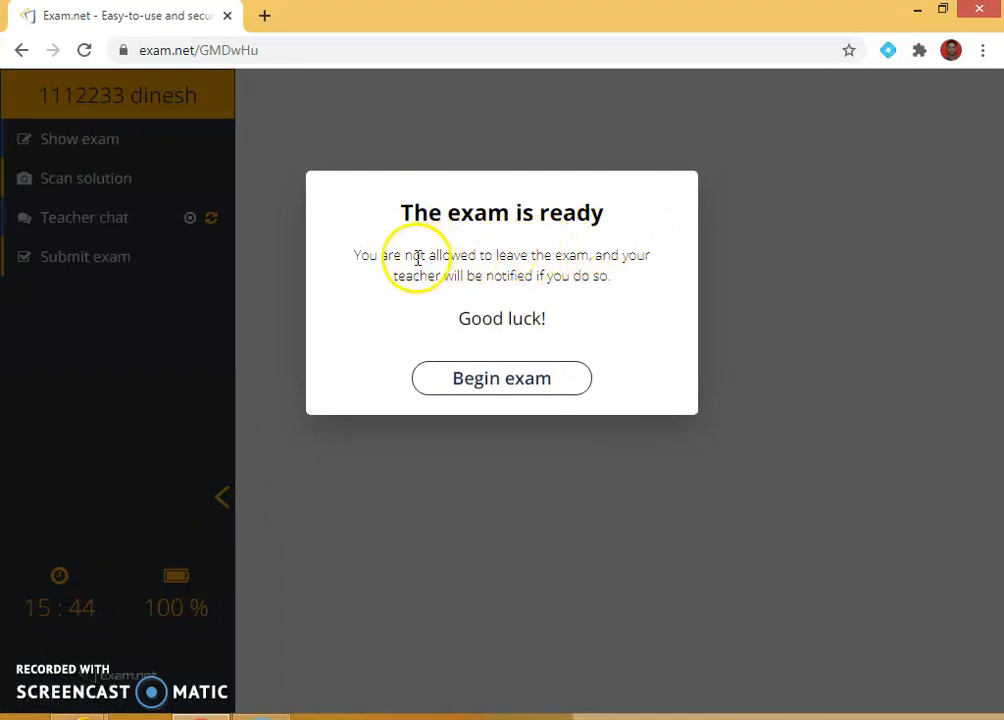
mouse_move(628, 271)
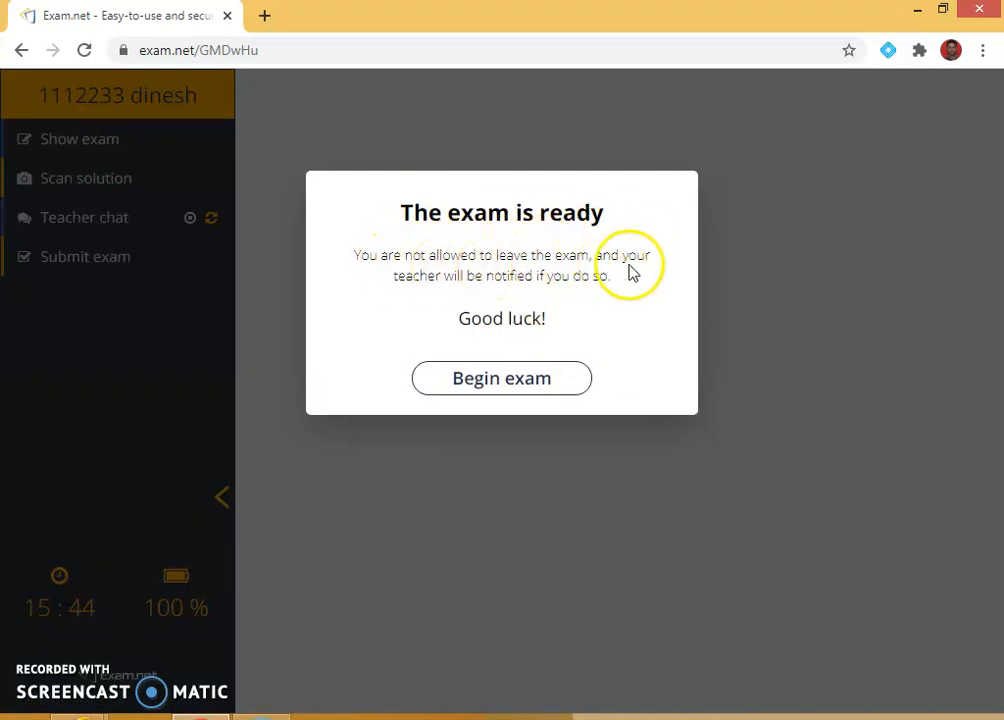
mouse_move(532, 400)
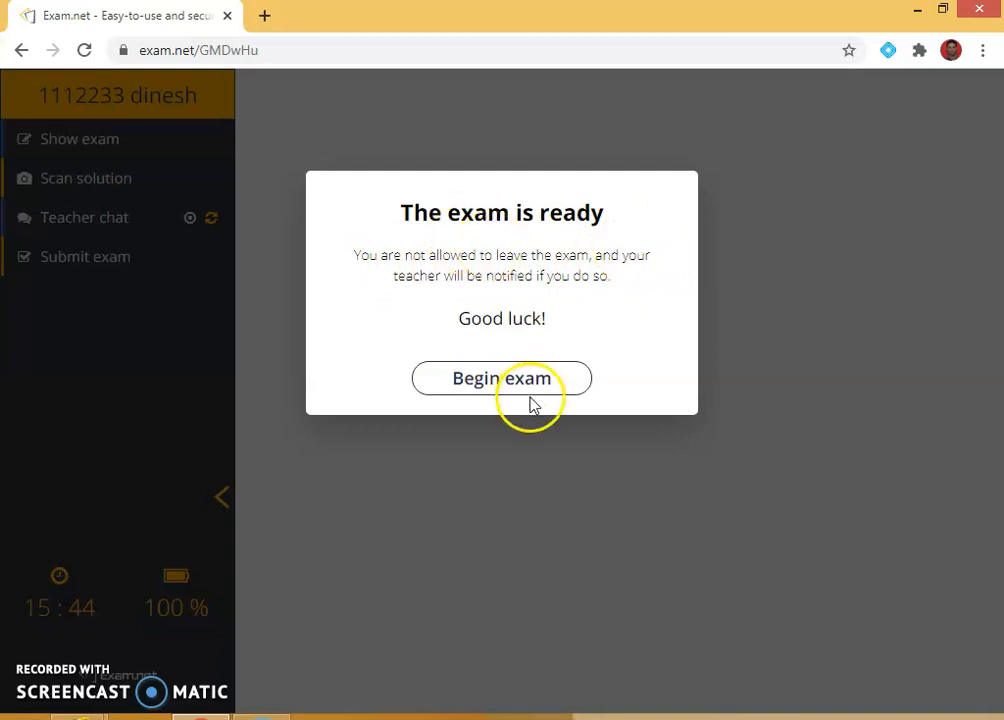
mouse_move(525, 508)
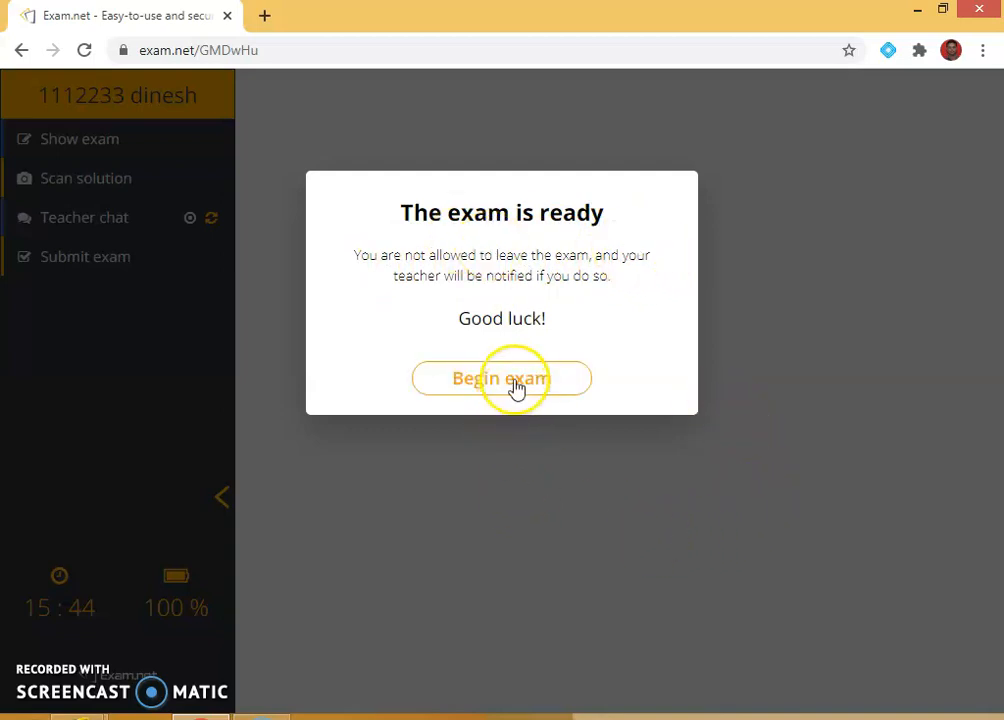
Step: Begin the exam, select 'Infomation' in the question, and try typing 'hi hell' as an answer
left_click(501, 378)
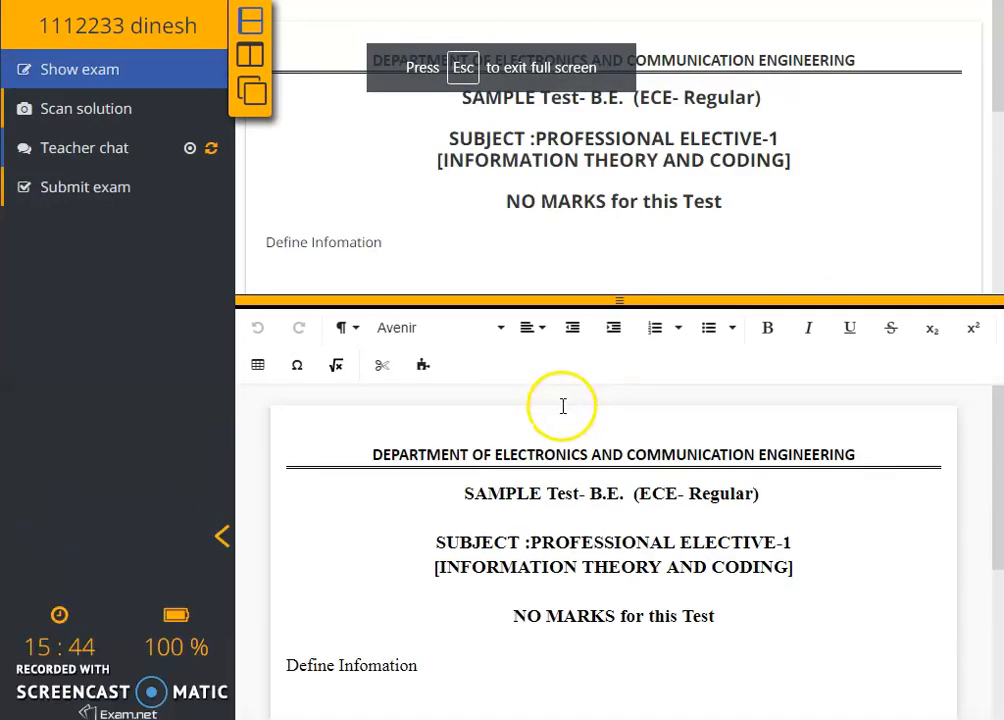
mouse_move(667, 226)
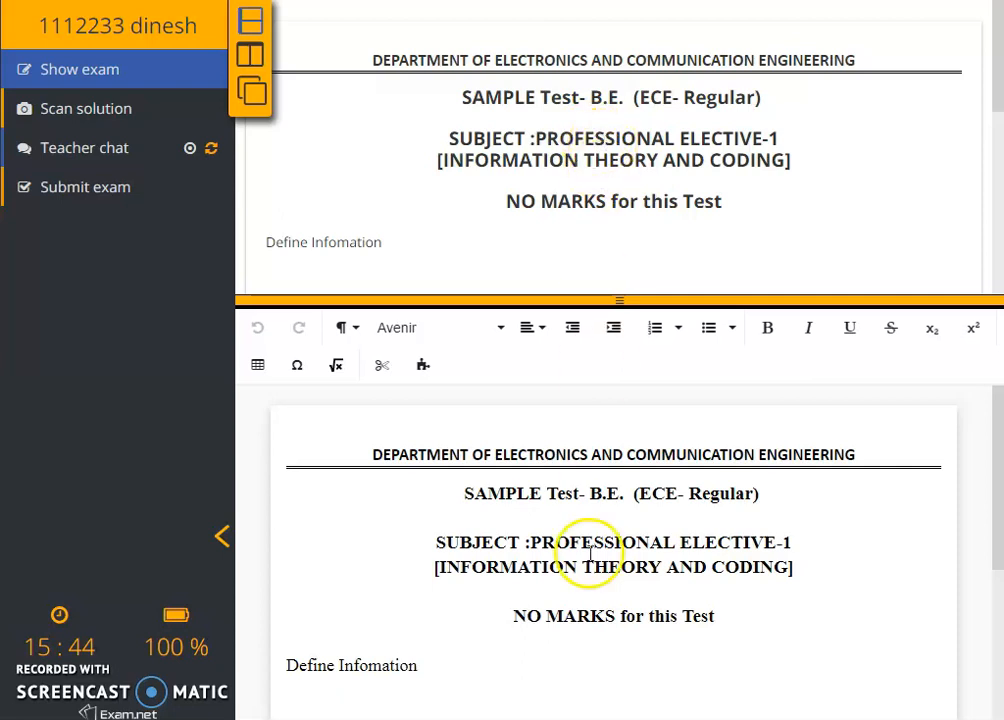
mouse_move(585, 90)
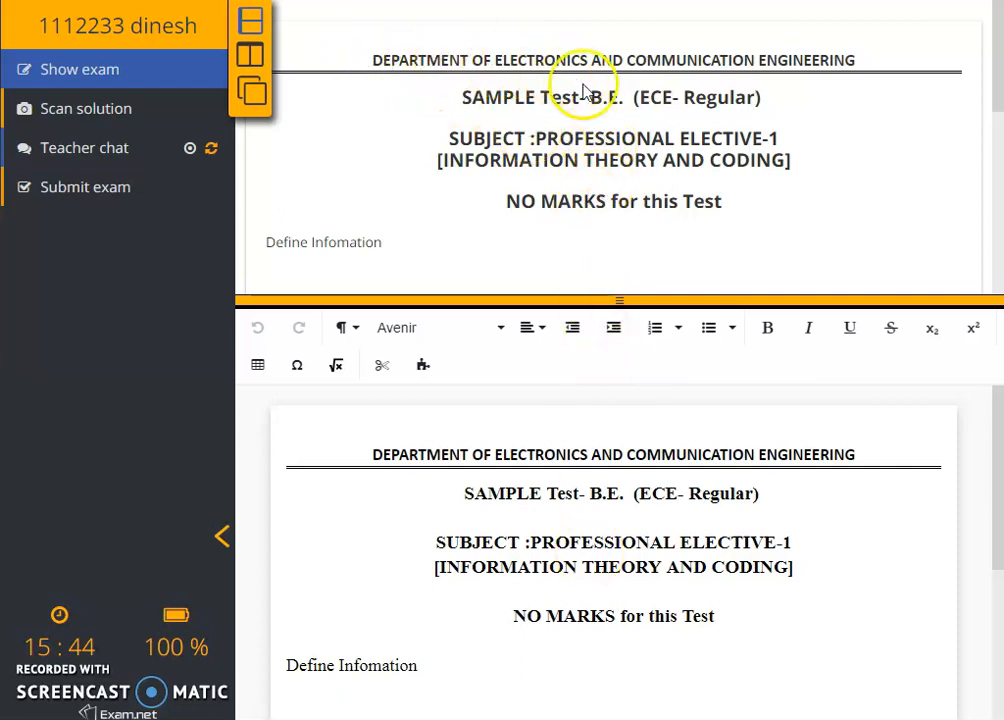
double_click(340, 242)
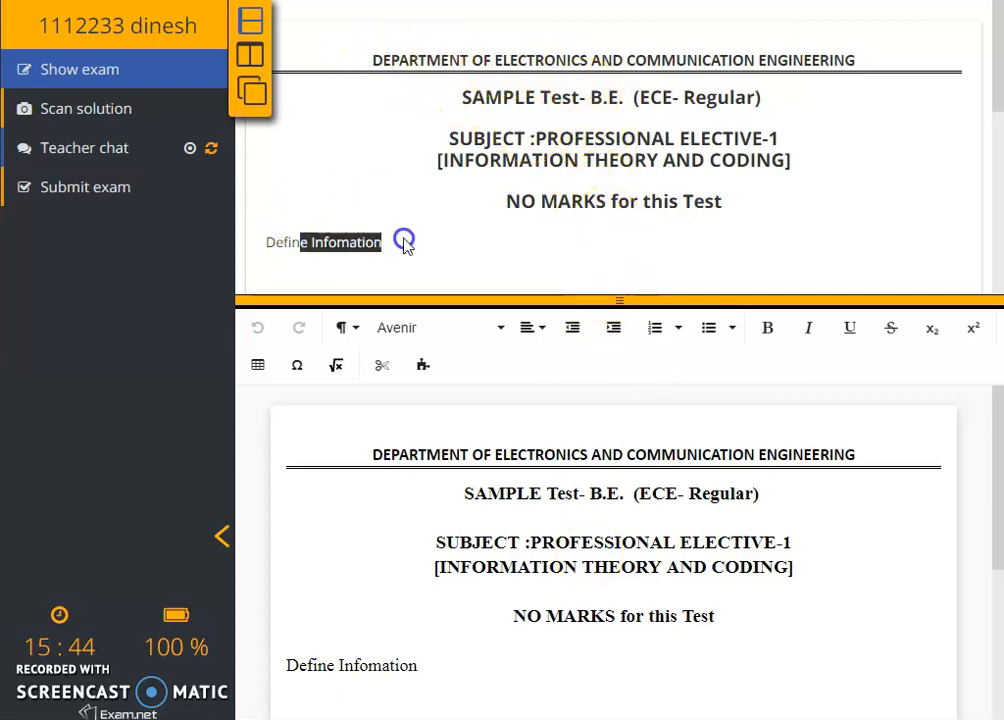
mouse_move(490, 242)
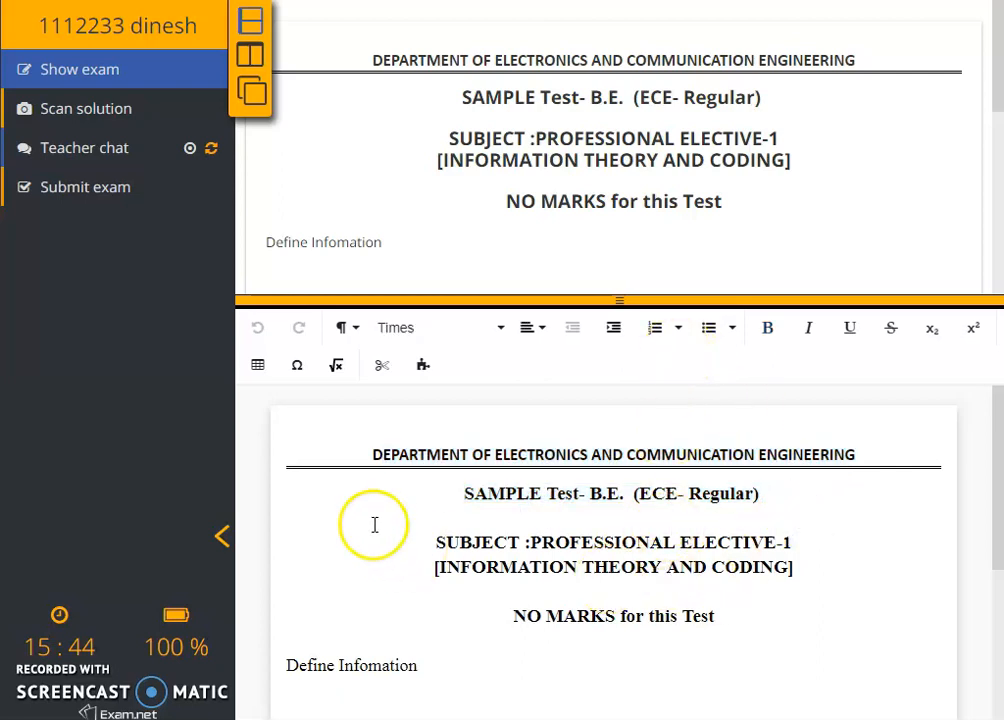
mouse_move(615, 596)
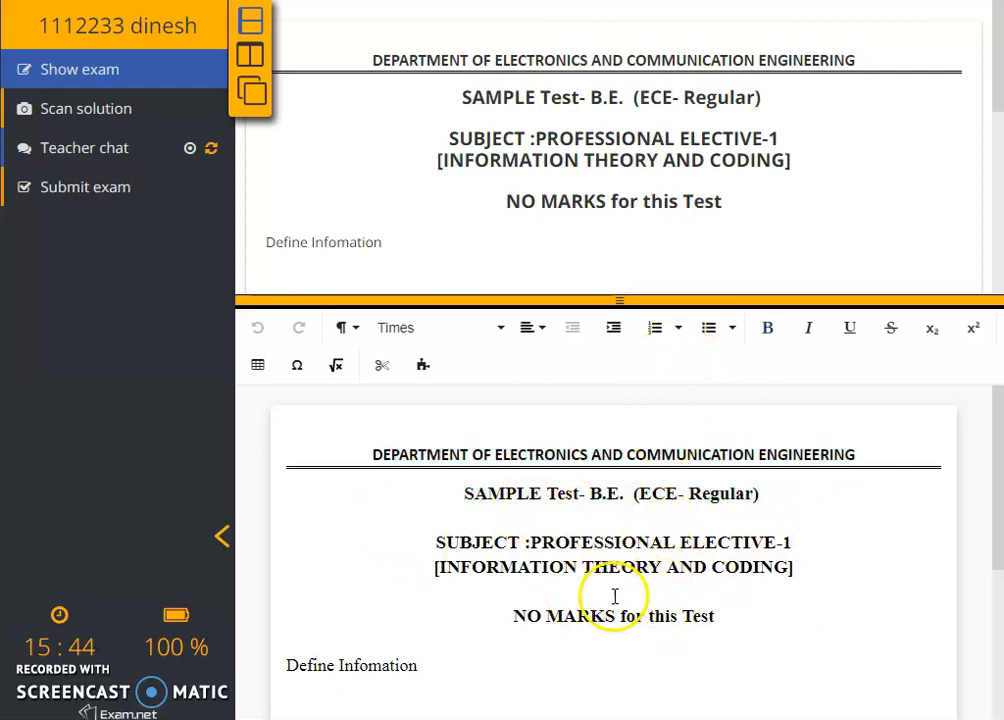
scroll("down", 3)
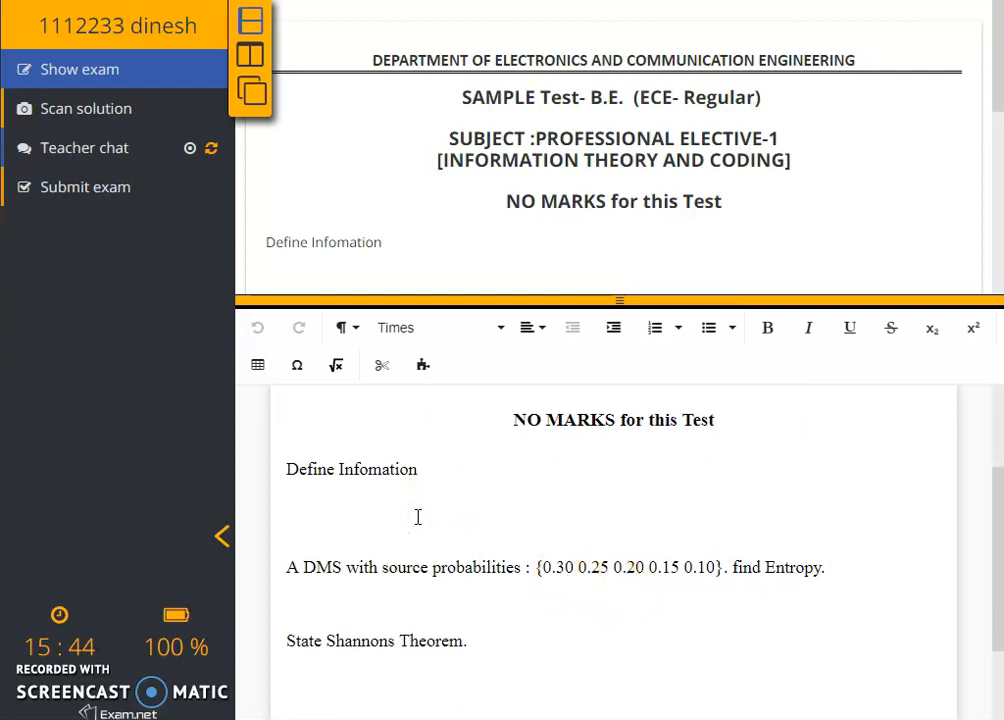
type("hi")
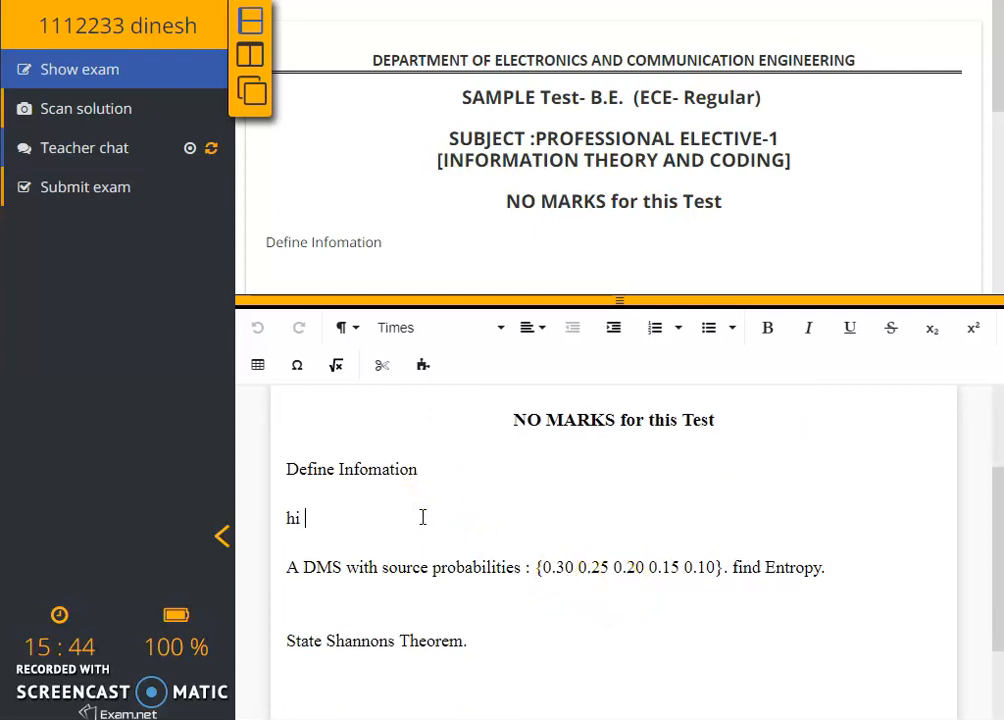
type("hell")
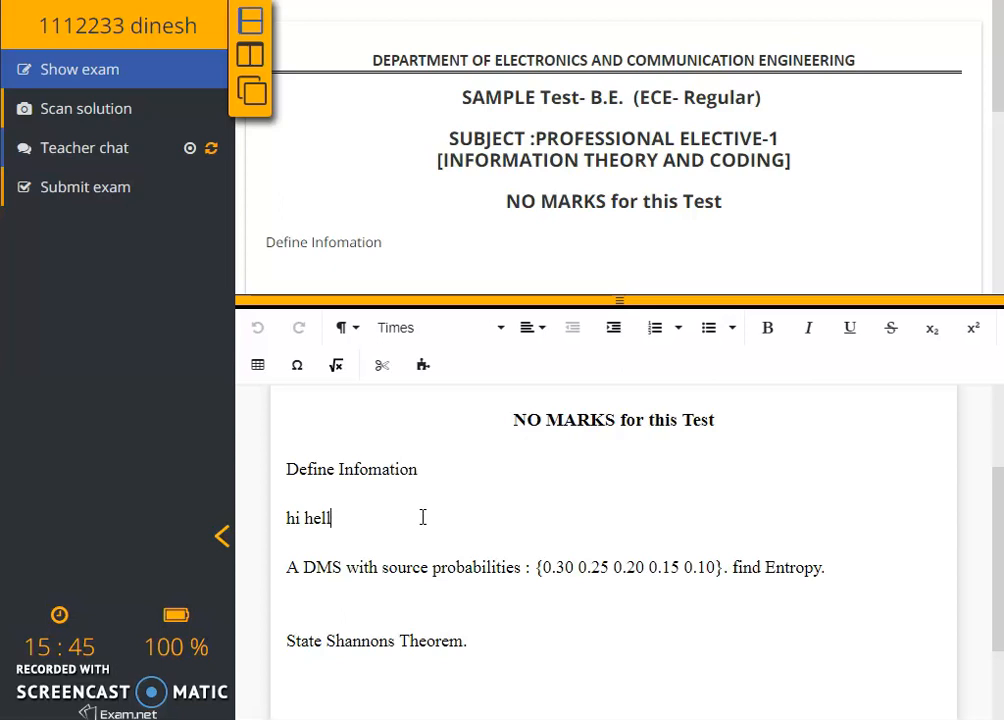
key("ctrl+z")
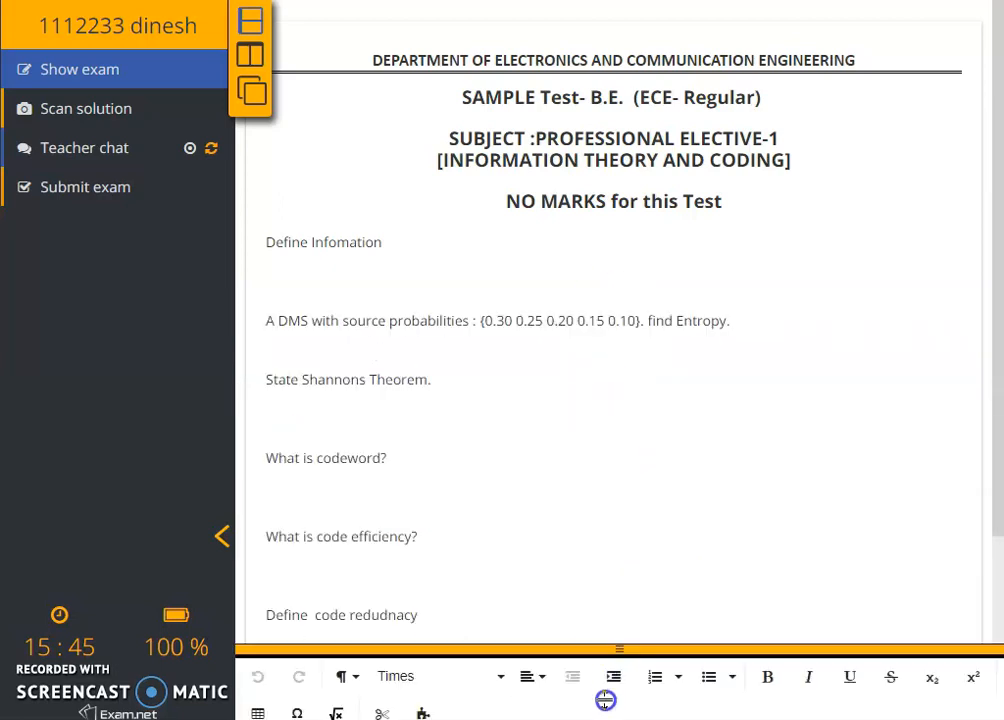
scroll("down", 3)
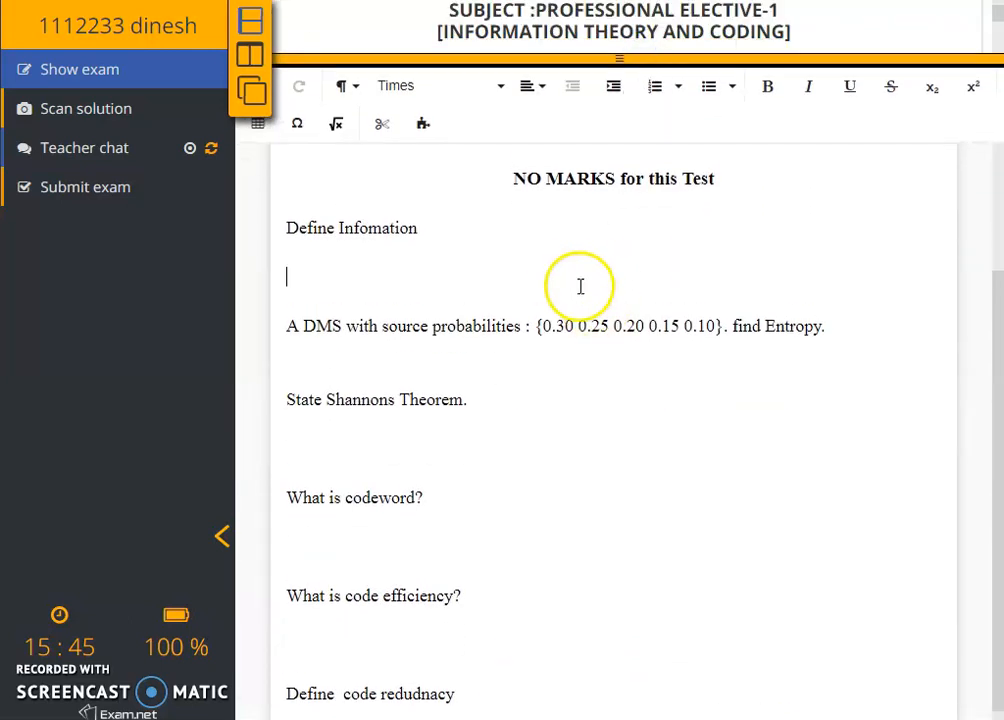
mouse_move(600, 50)
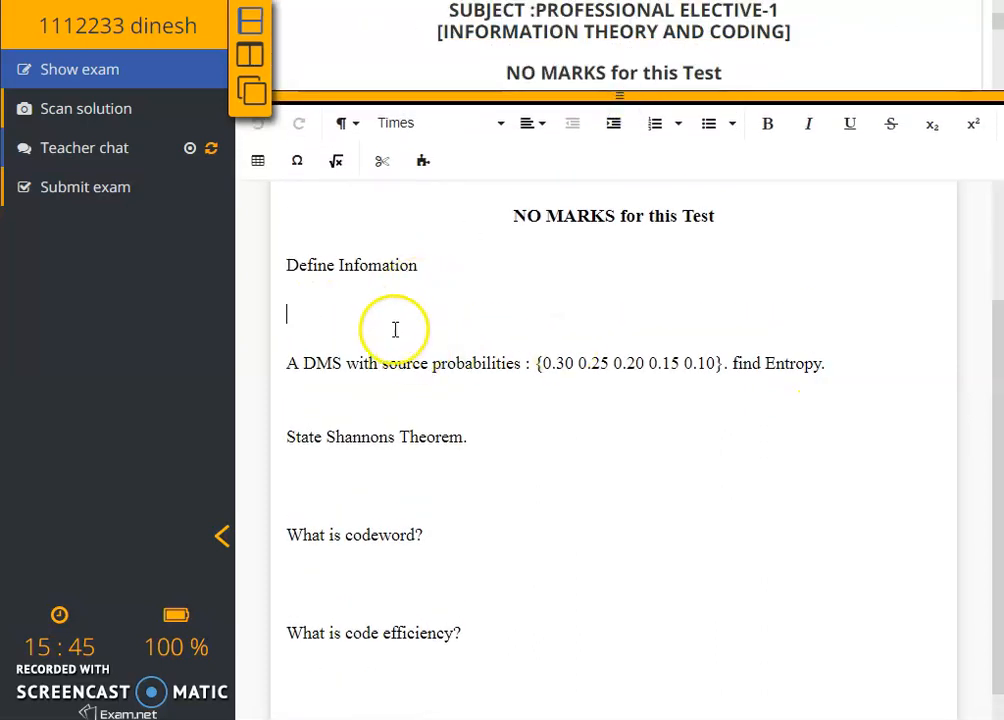
mouse_move(550, 25)
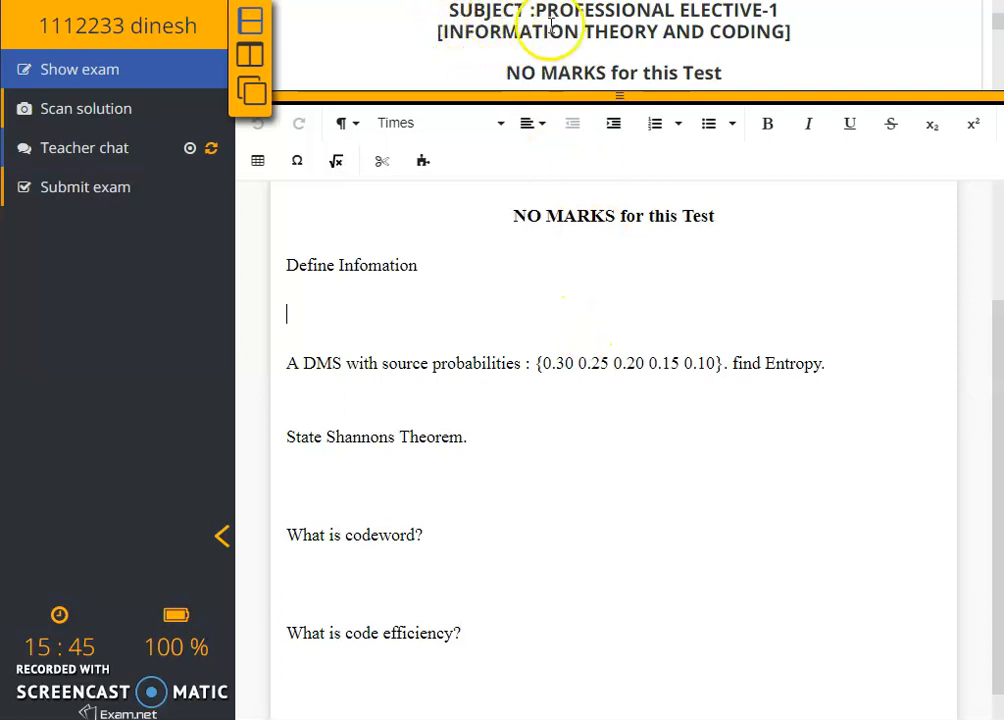
mouse_move(650, 296)
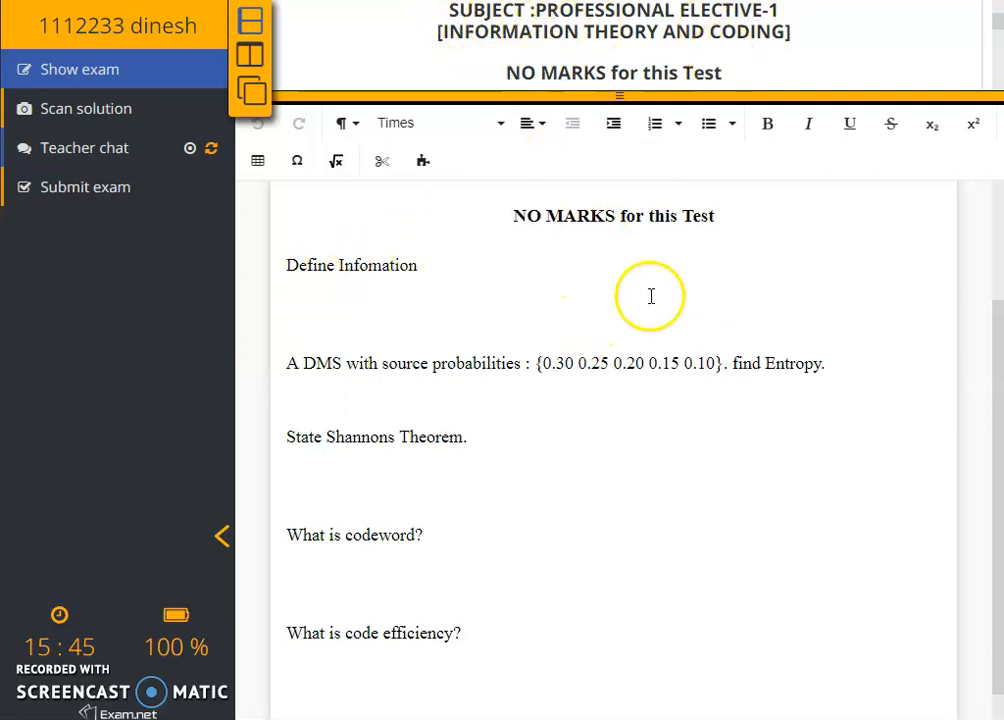
mouse_move(348, 301)
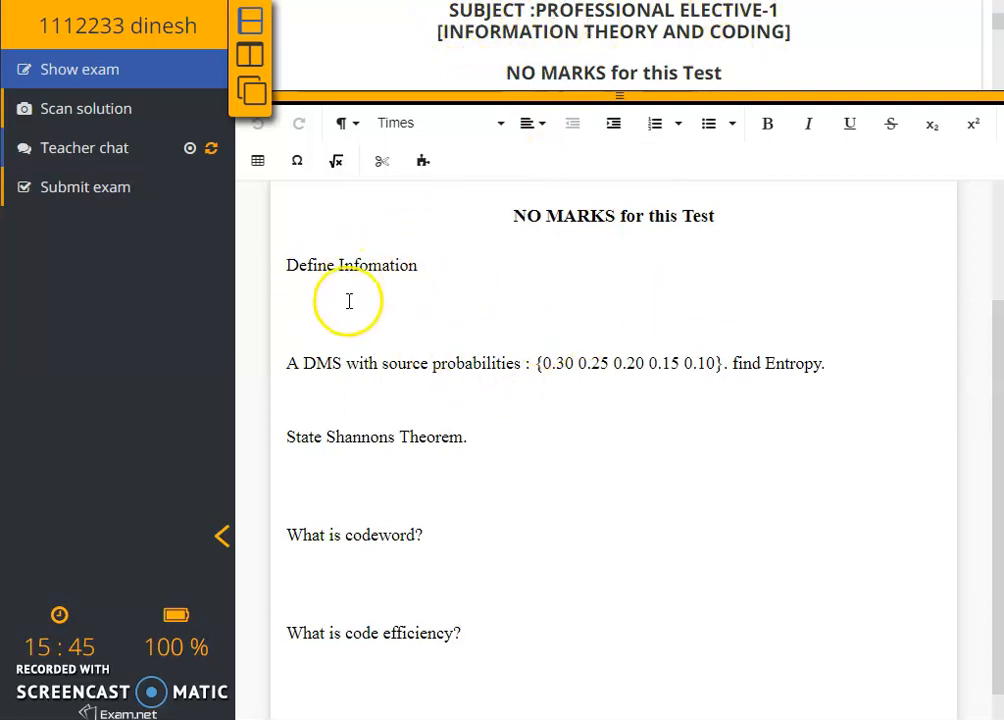
mouse_move(754, 382)
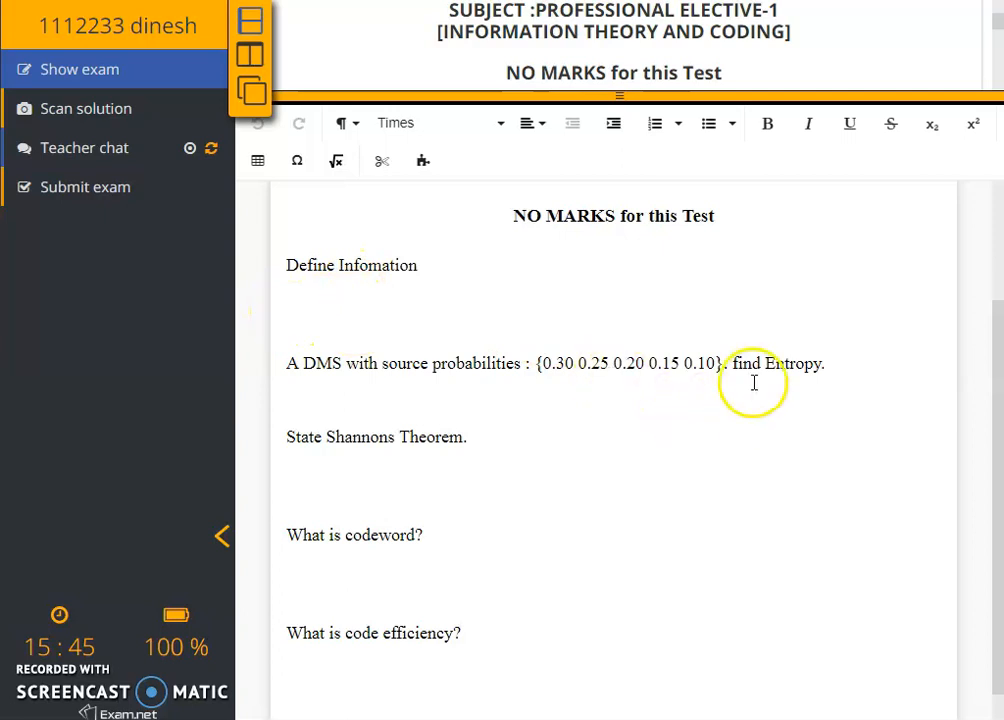
scroll("up", 3)
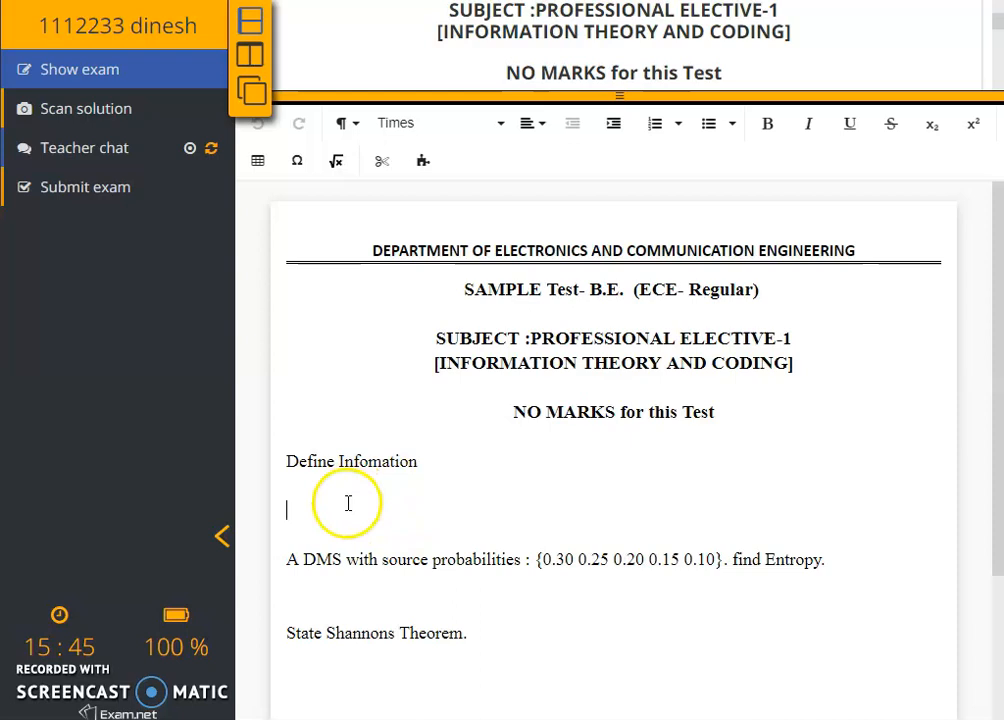
mouse_move(348, 503)
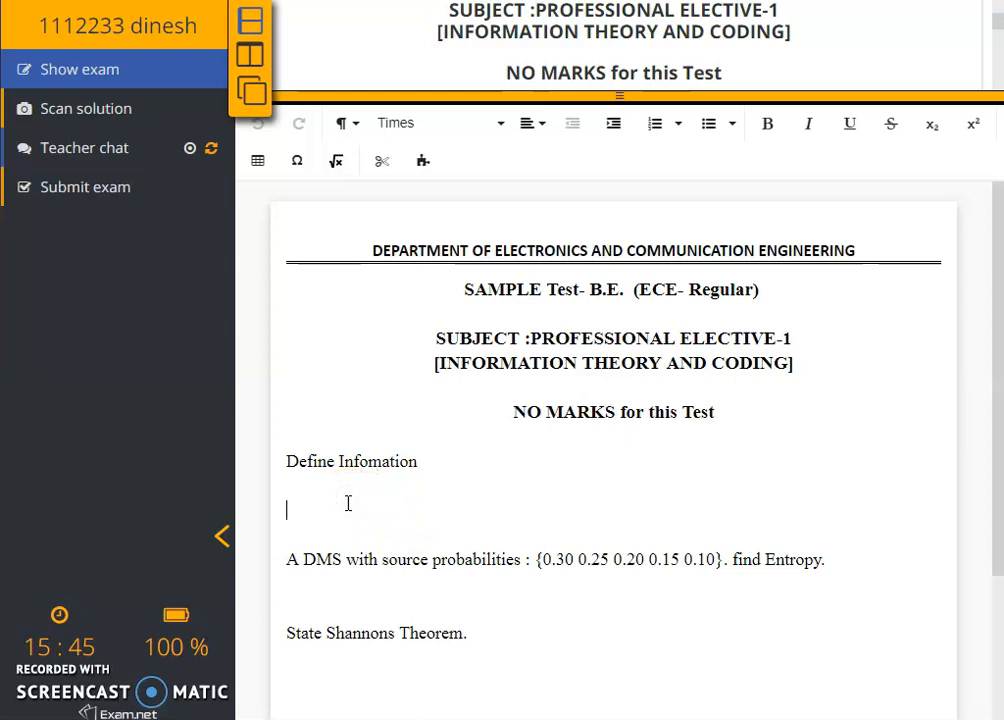
Step: Answer 'Information is set of datas' and 'Discrete memoryless source' under the DMS question
type("Information is s")
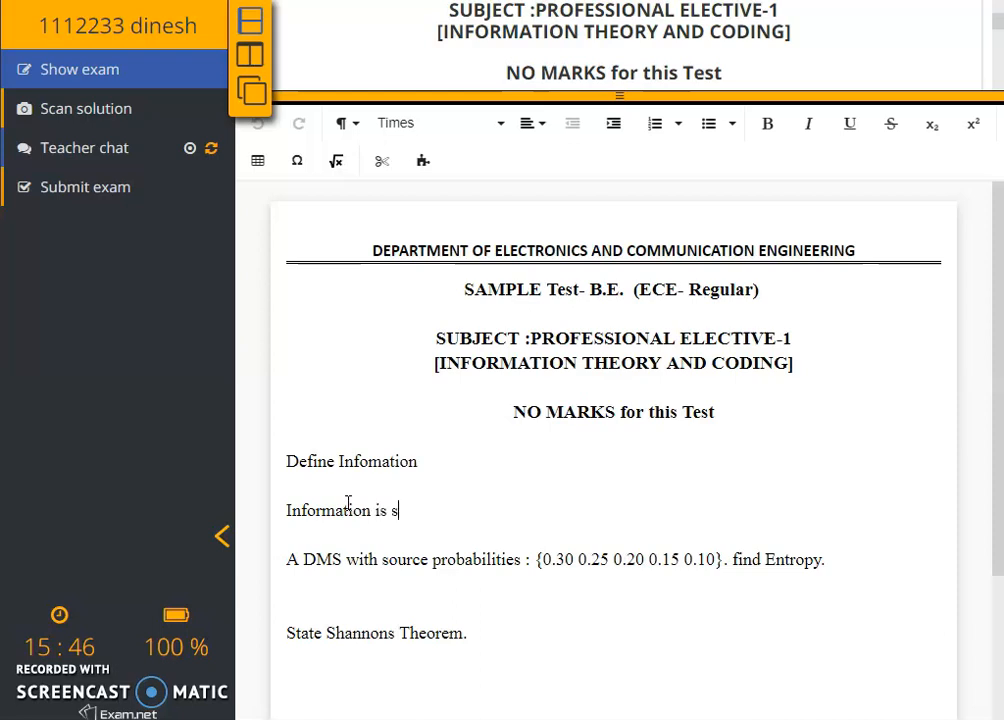
type("et od datas")
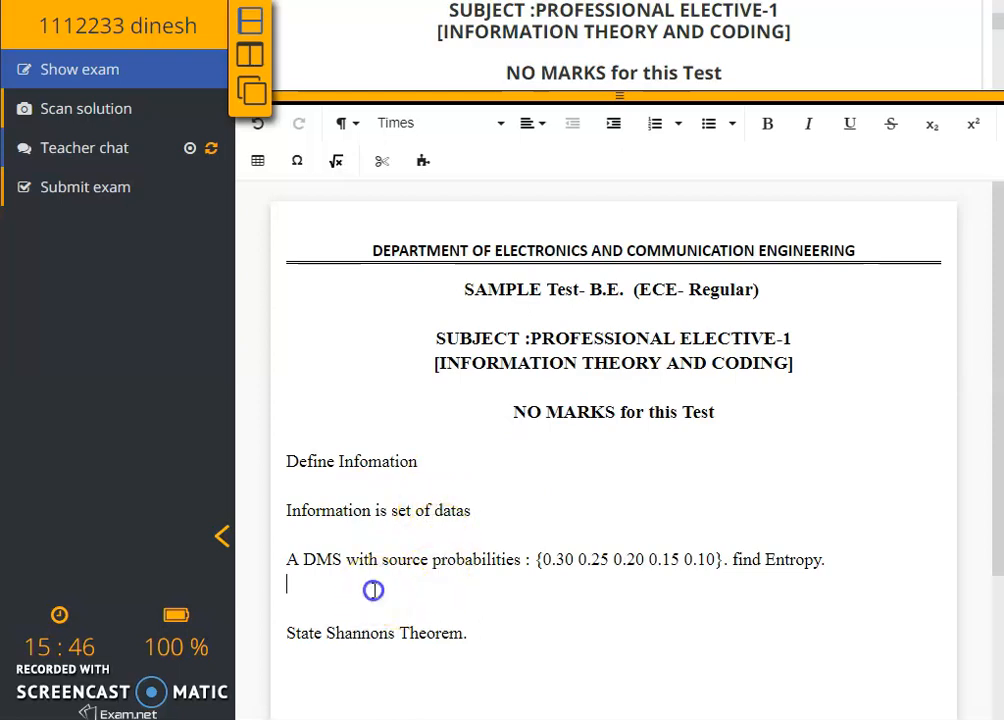
type("Dice")
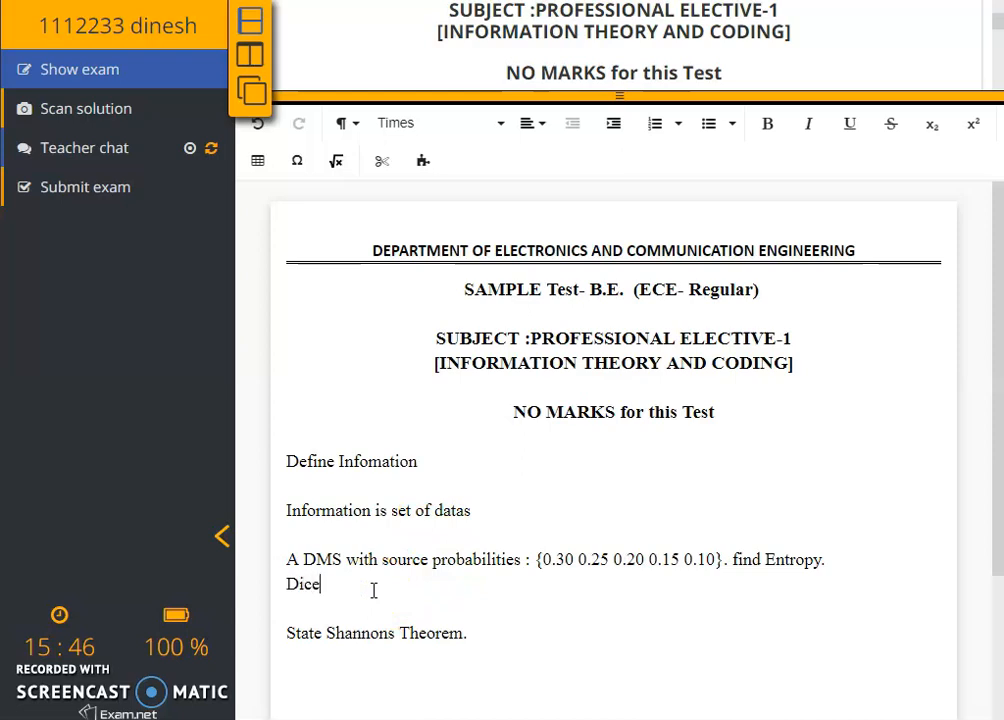
key("Backspace")
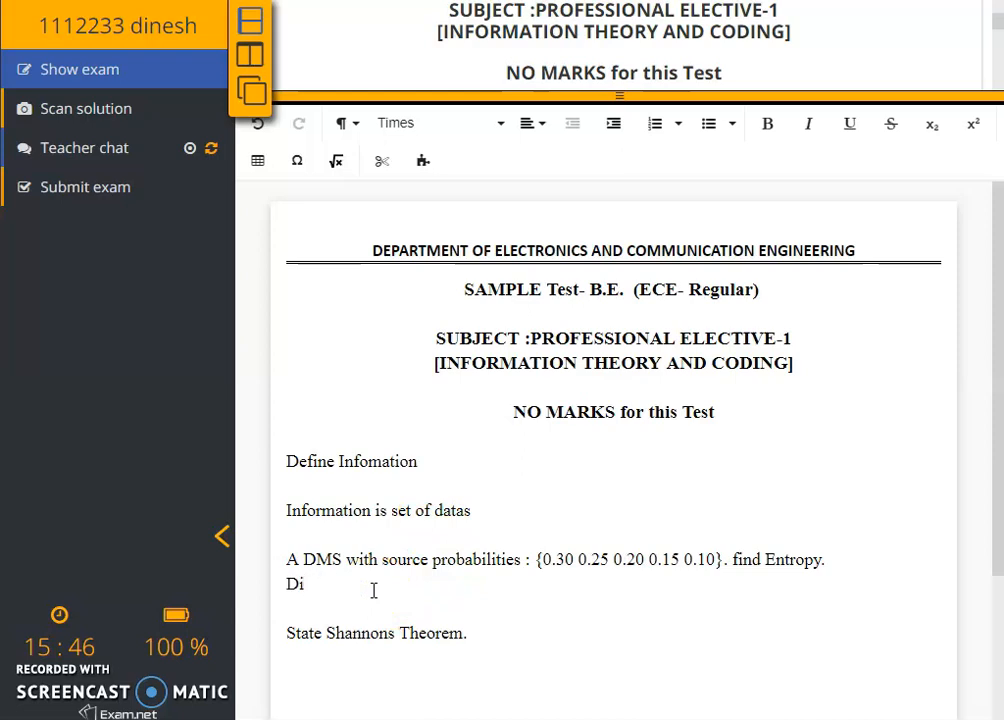
type("ce")
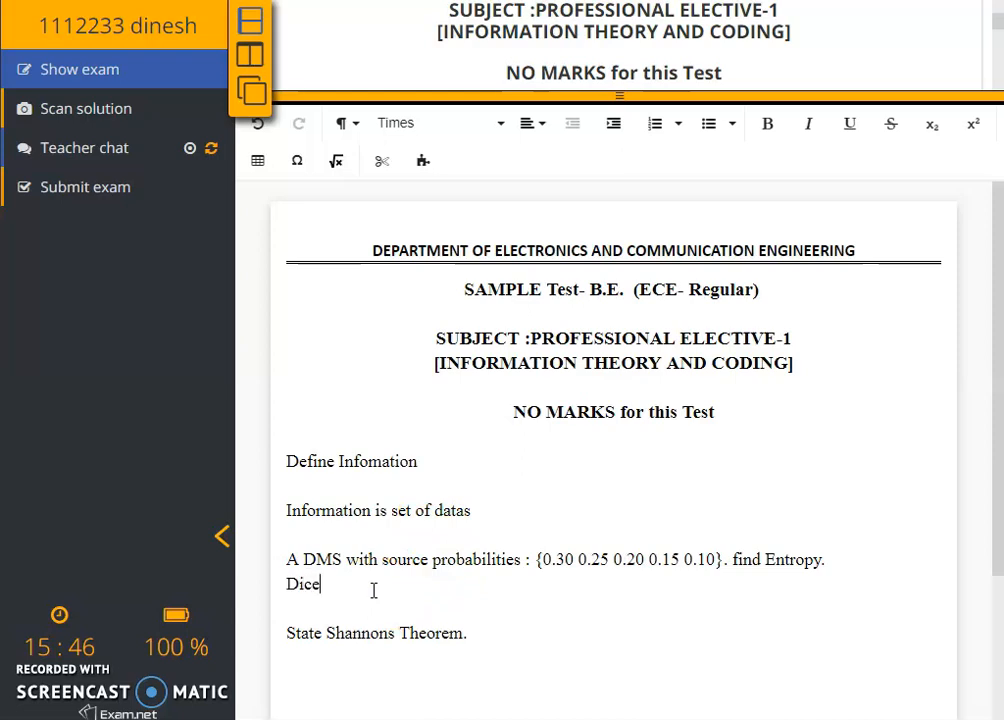
type("Discret")
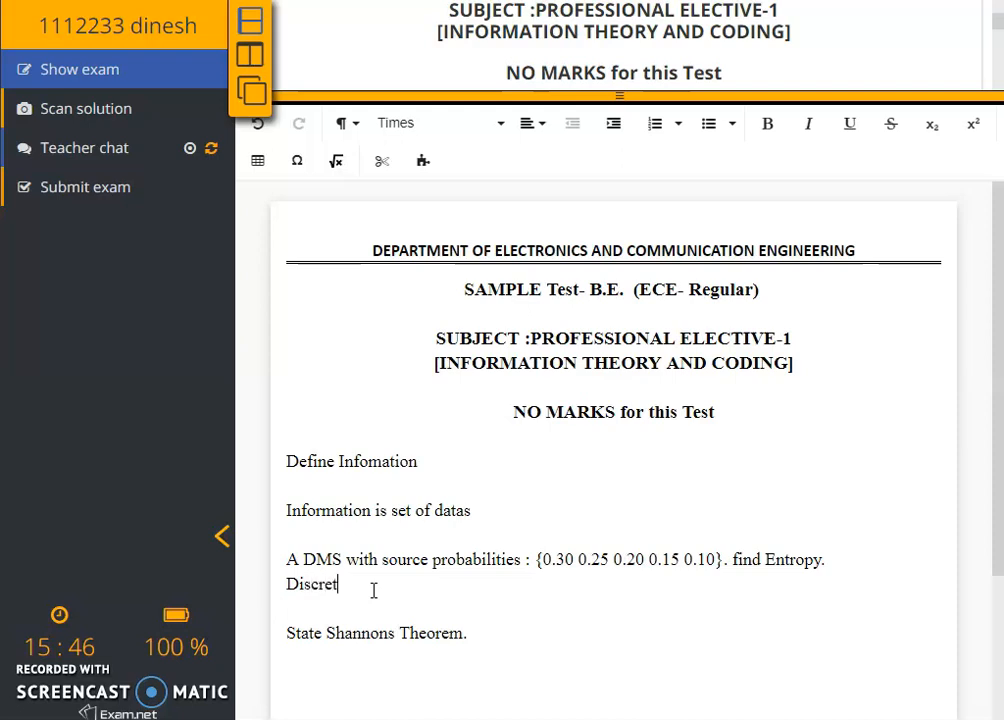
type("e memeo")
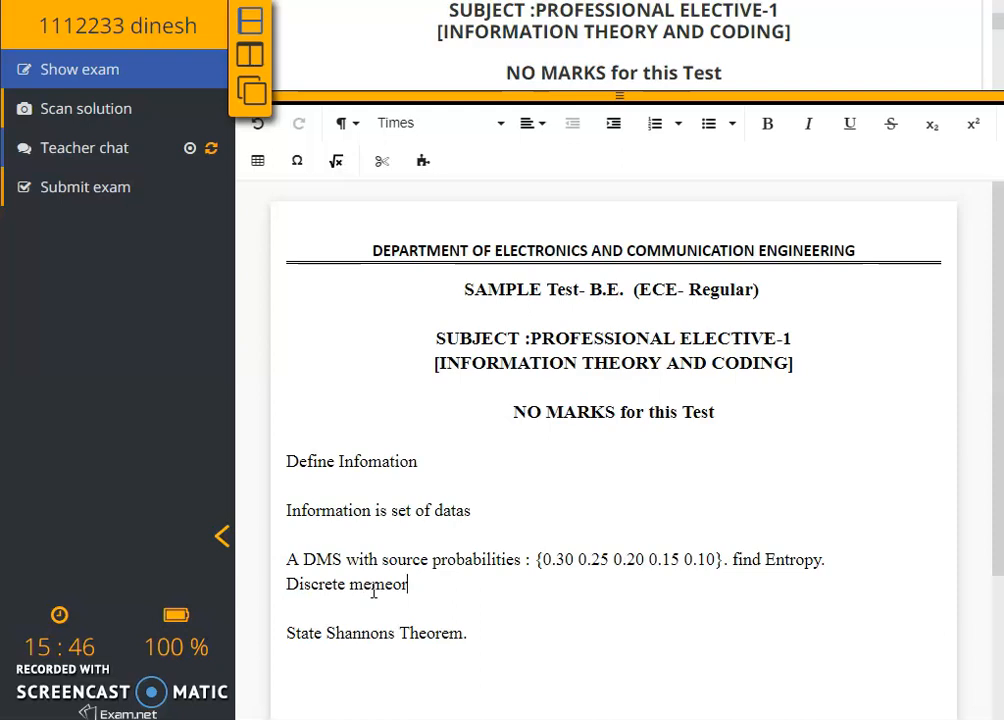
type("ryles")
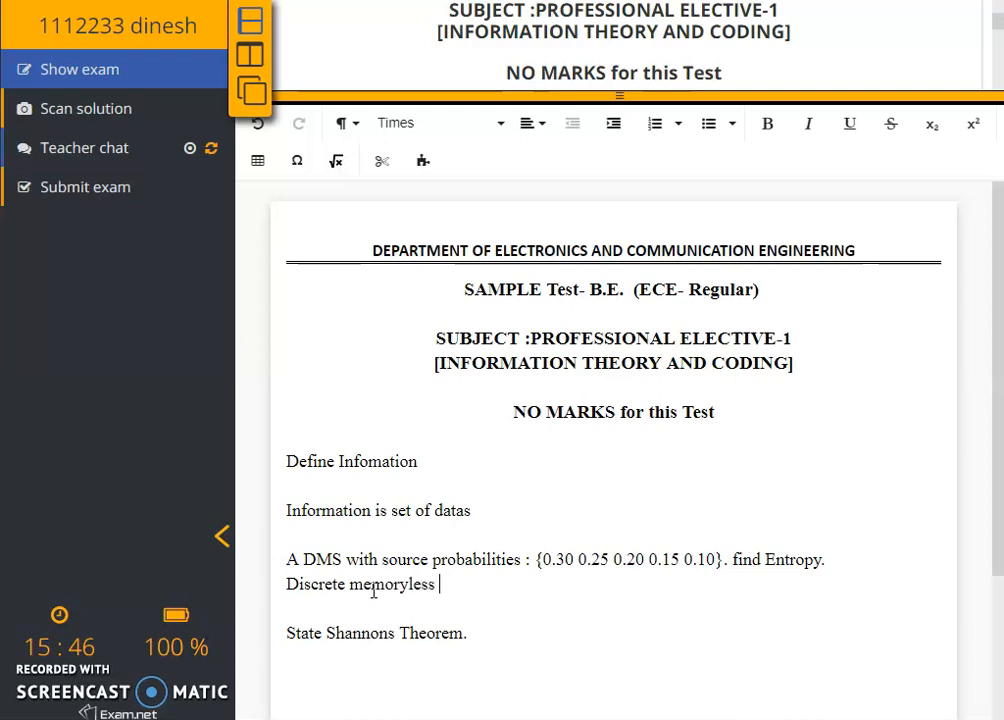
type("source")
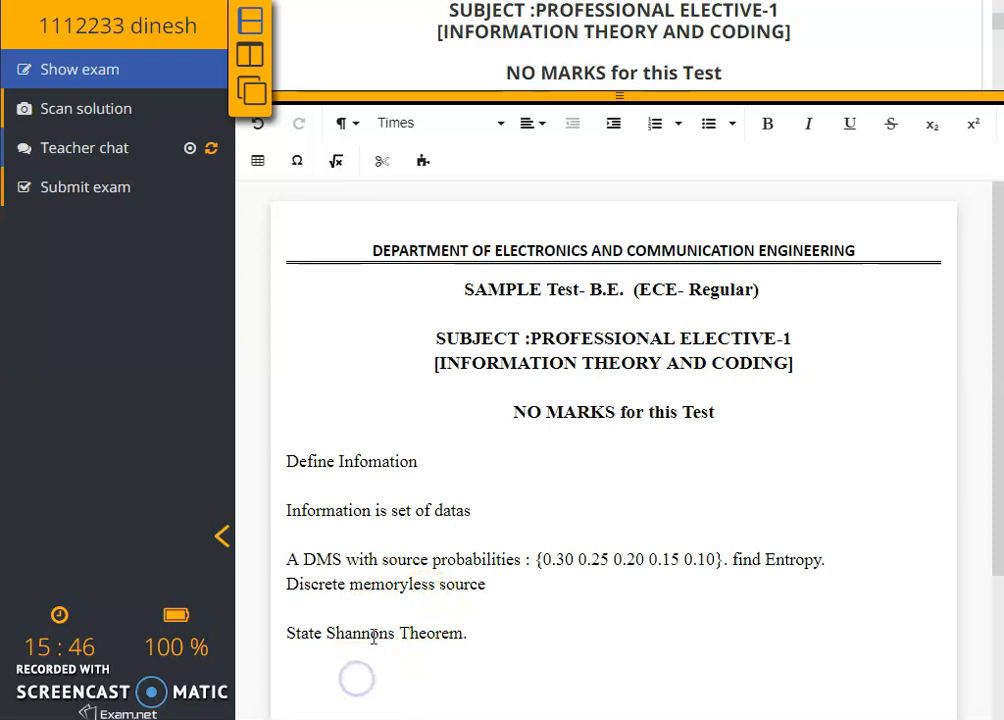
Step: Open Scan solution and highlight the QR code and photograph-only-solutions instructions
scroll("down", 3)
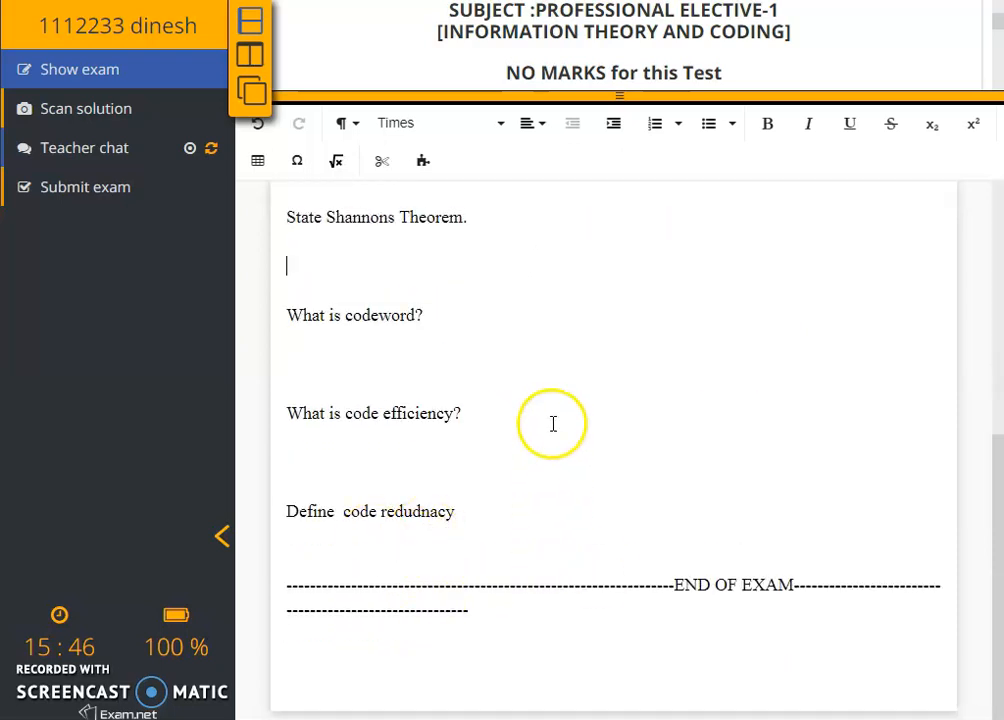
scroll("up", 3)
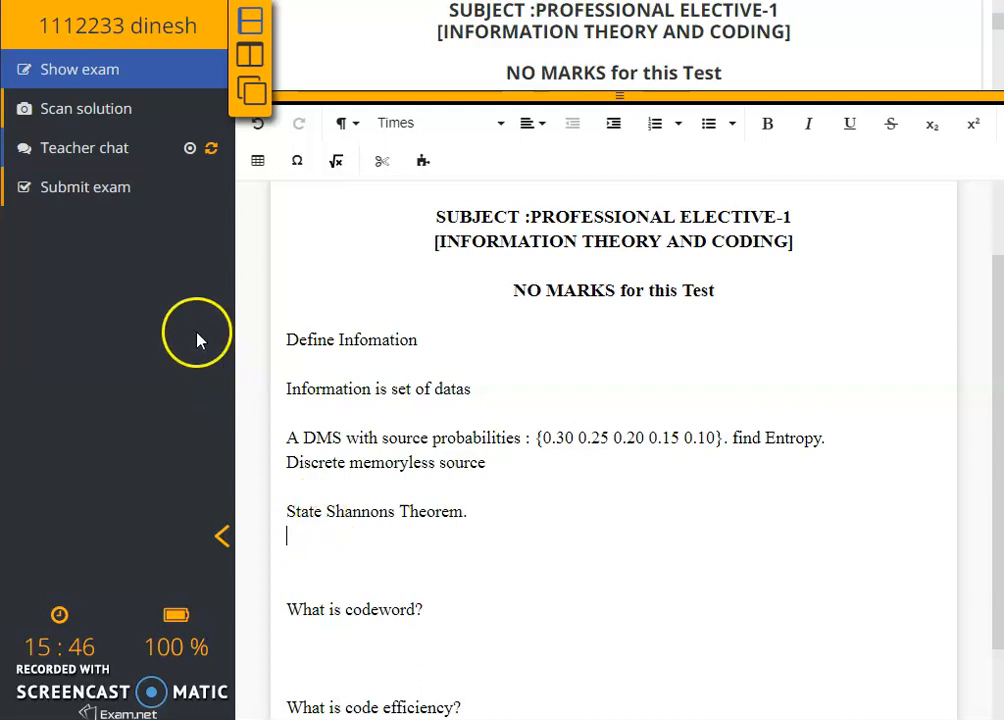
mouse_move(560, 596)
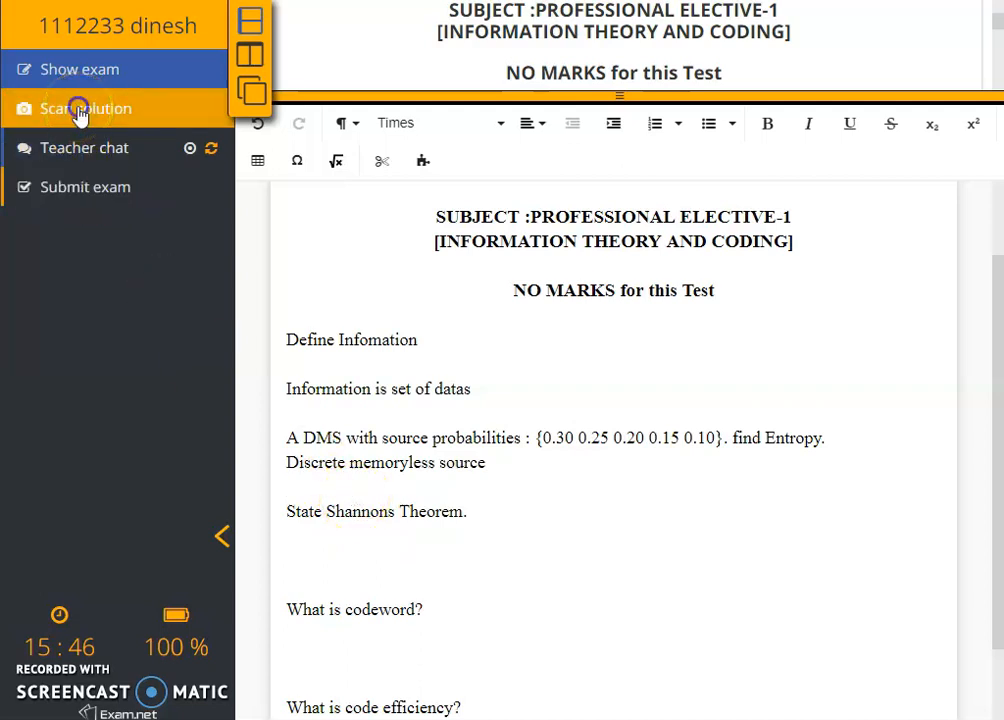
left_click(85, 108)
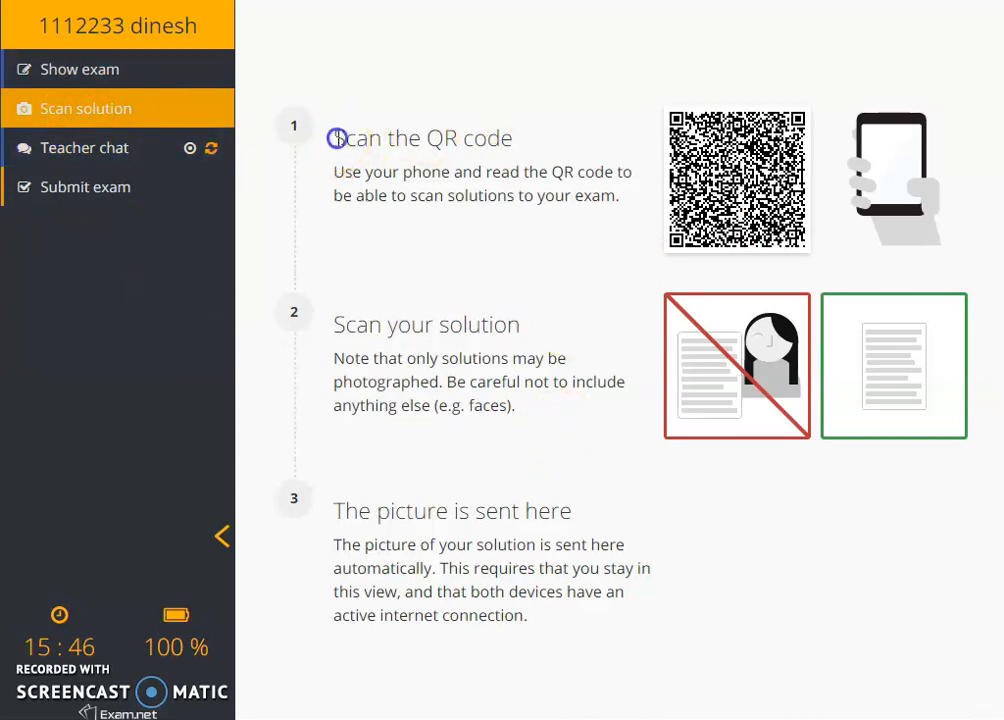
double_click(421, 138)
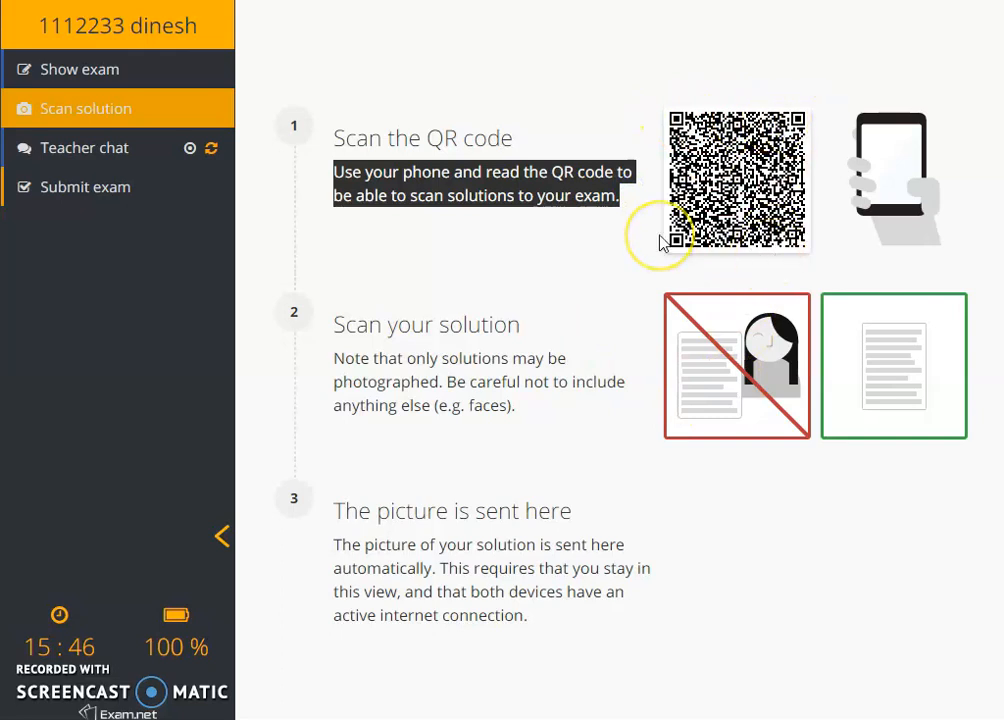
mouse_move(507, 310)
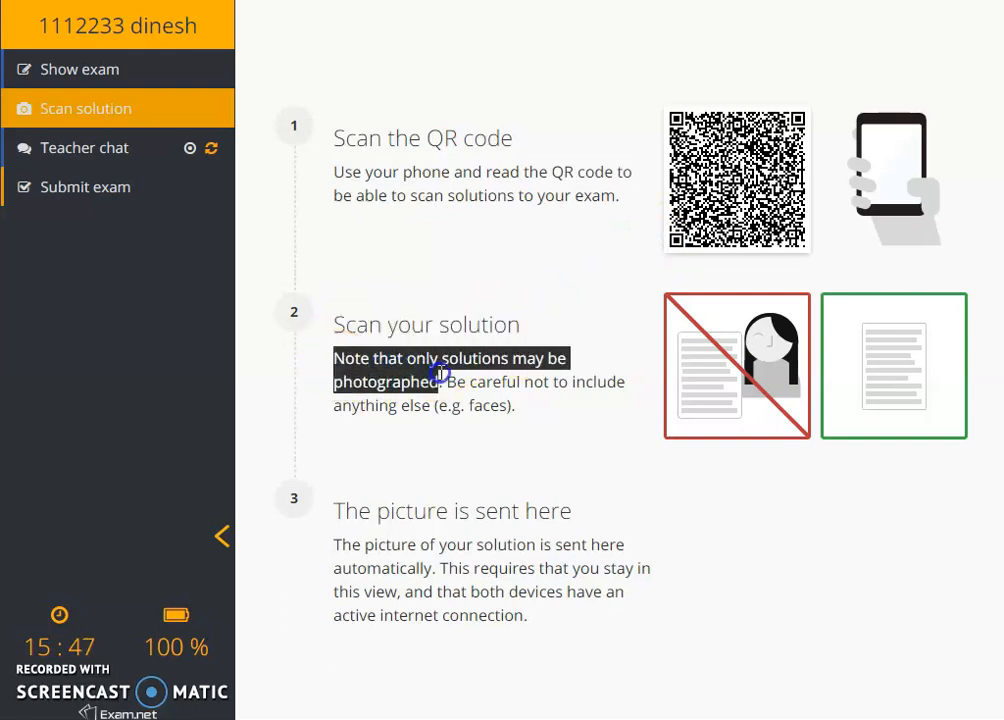
left_click_drag(440, 372, 520, 405)
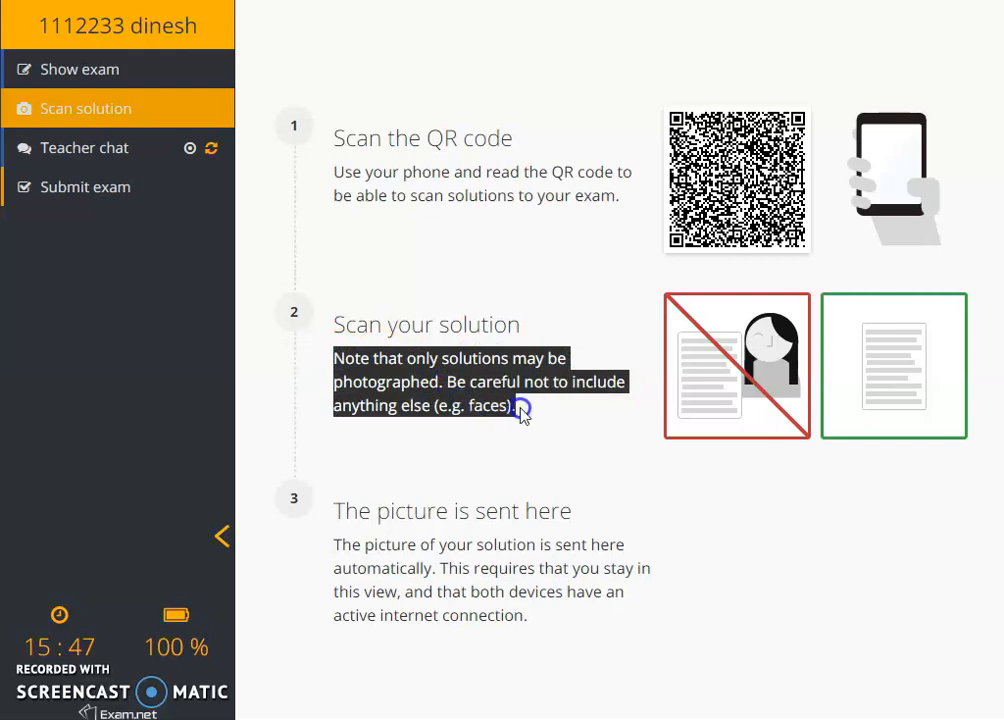
mouse_move(968, 461)
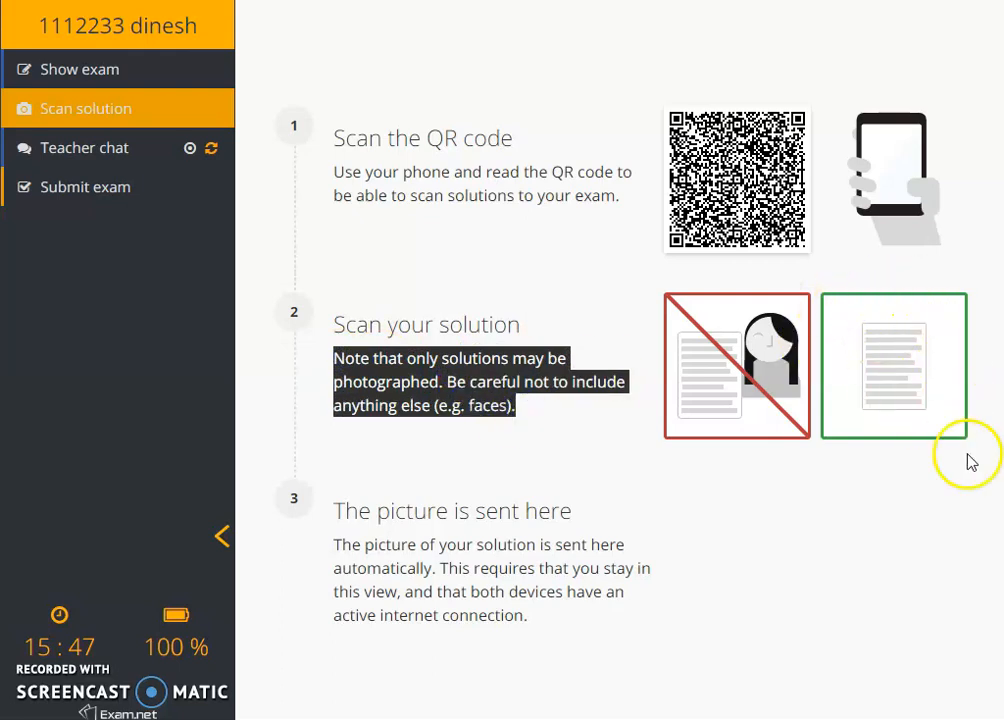
mouse_move(350, 518)
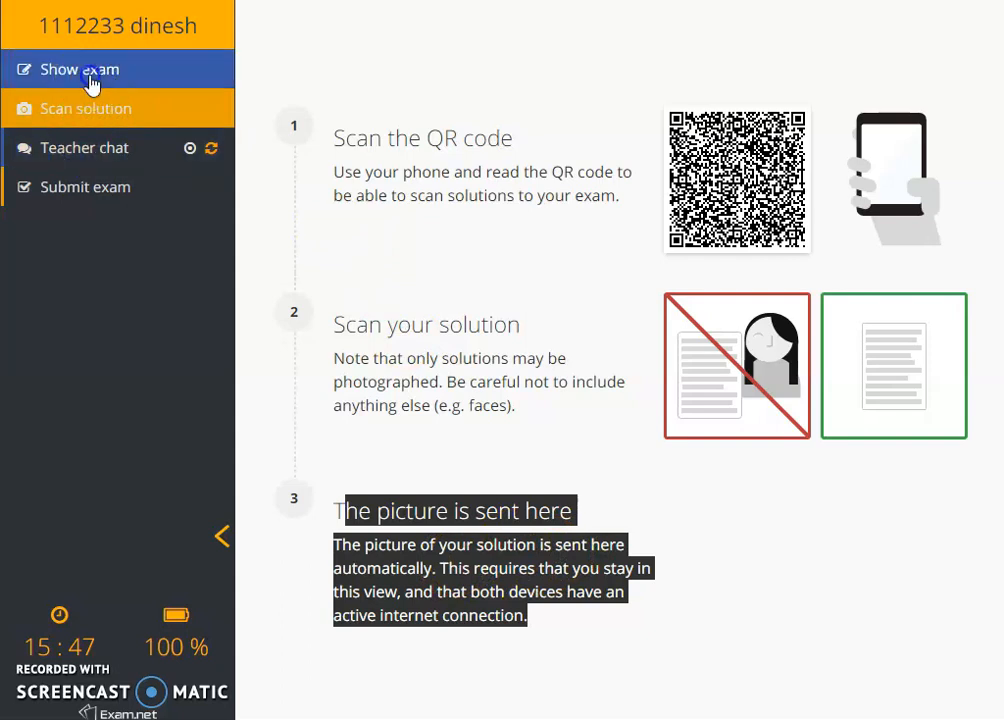
Step: Return to the answer editor and type 'answered' under each remaining question
left_click(79, 69)
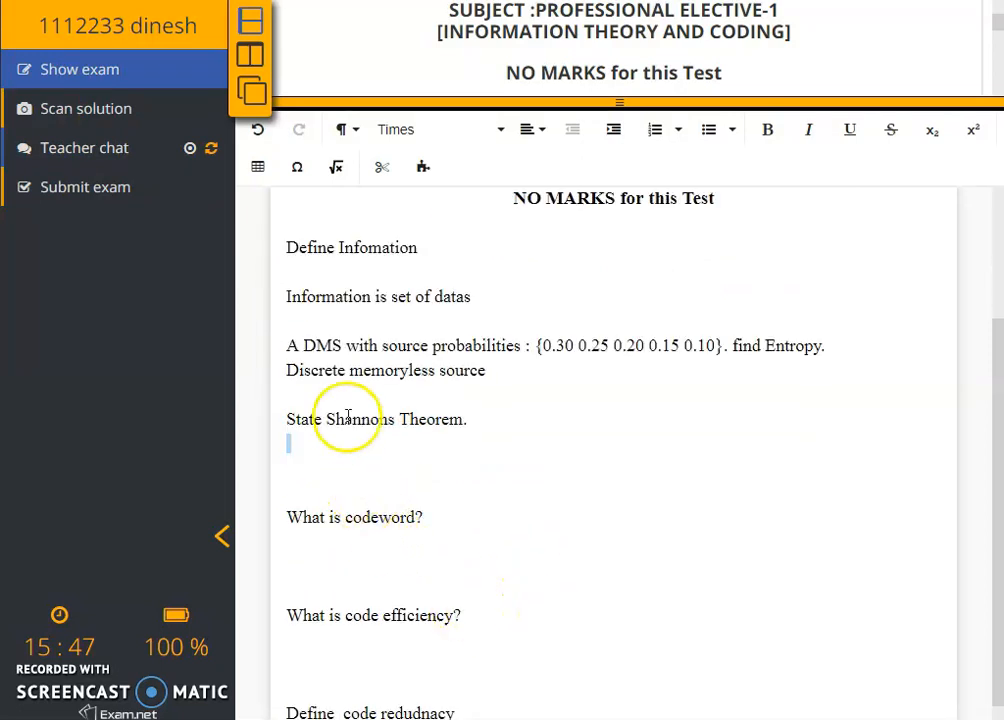
type("an")
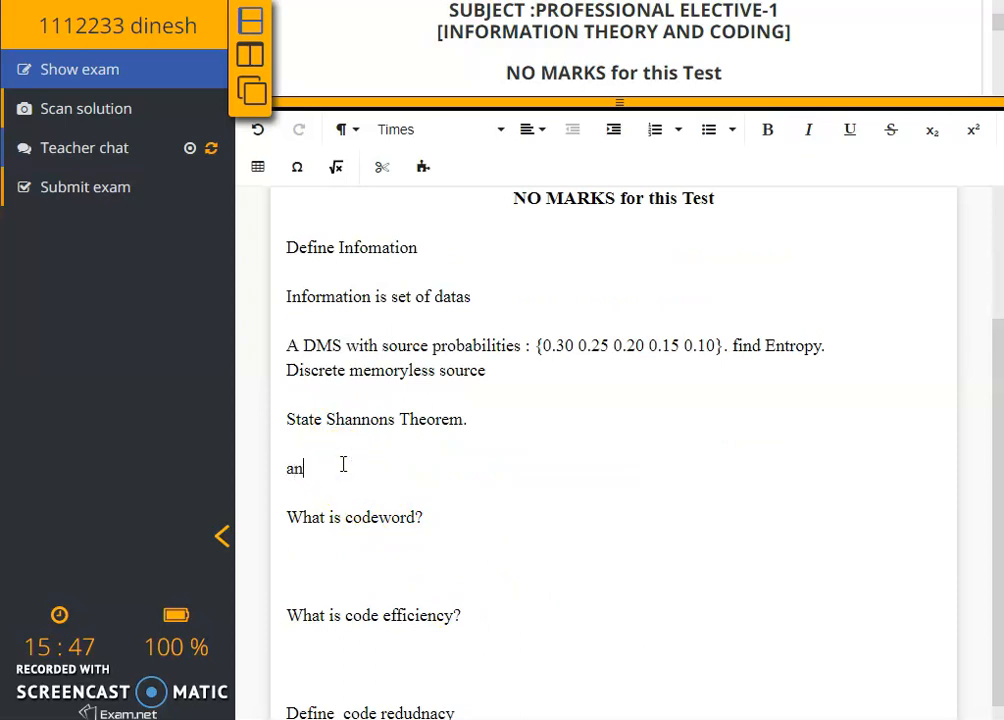
type("swre")
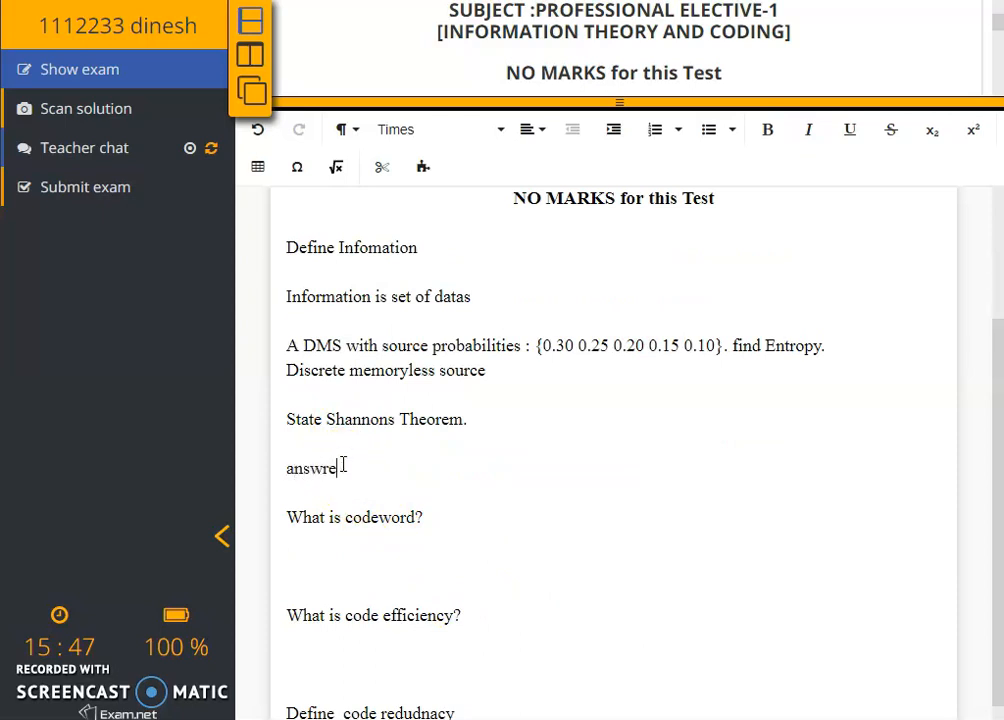
type("ed")
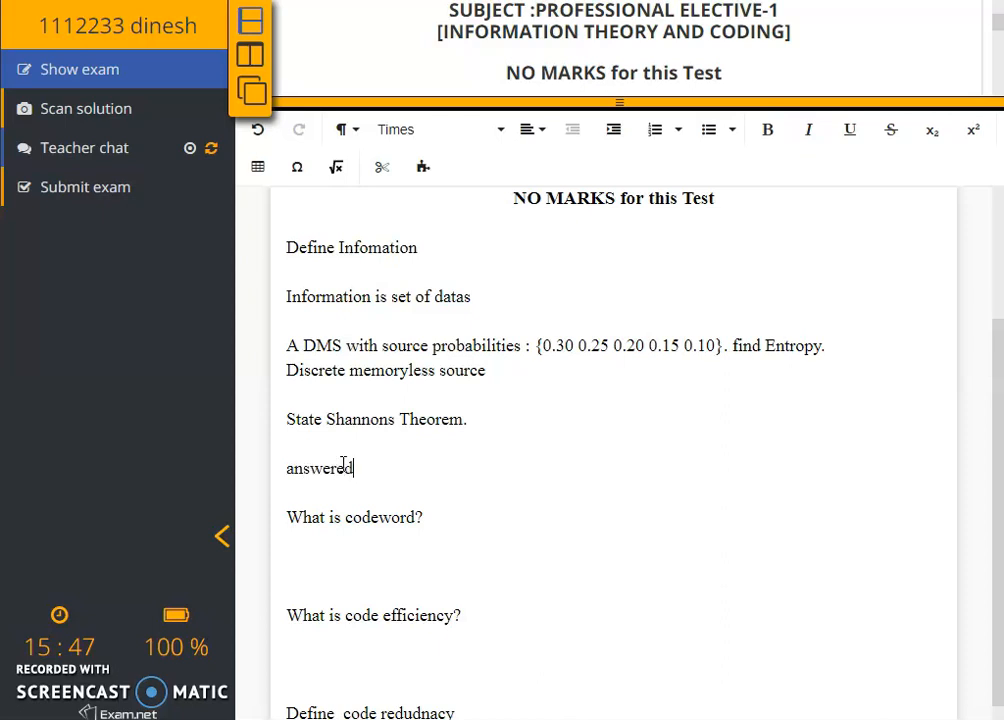
type("answered")
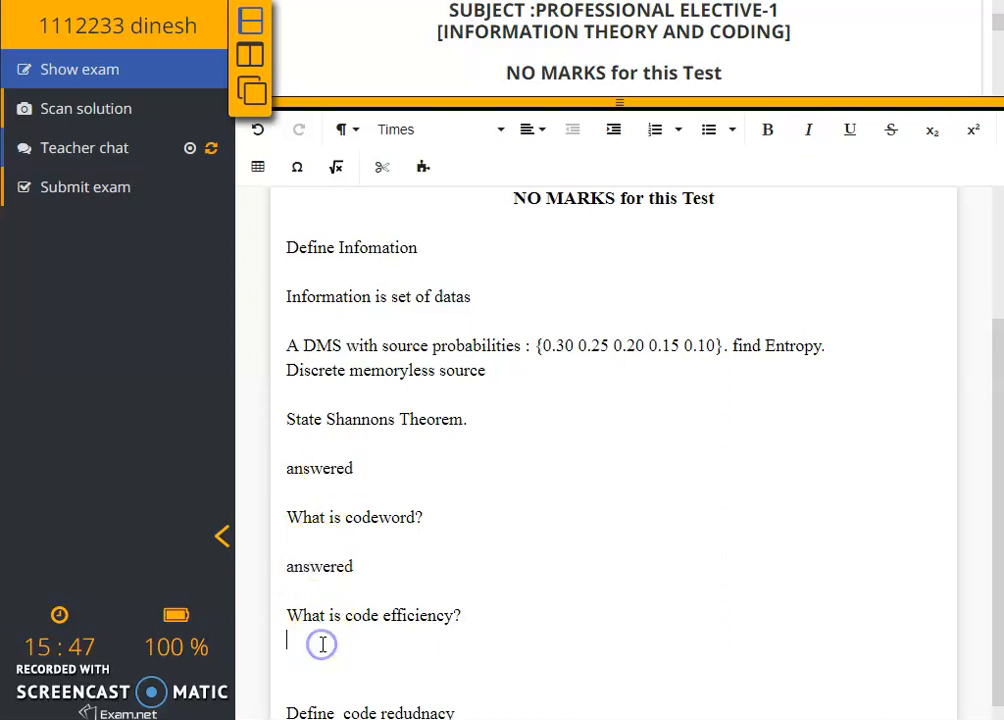
type("answered")
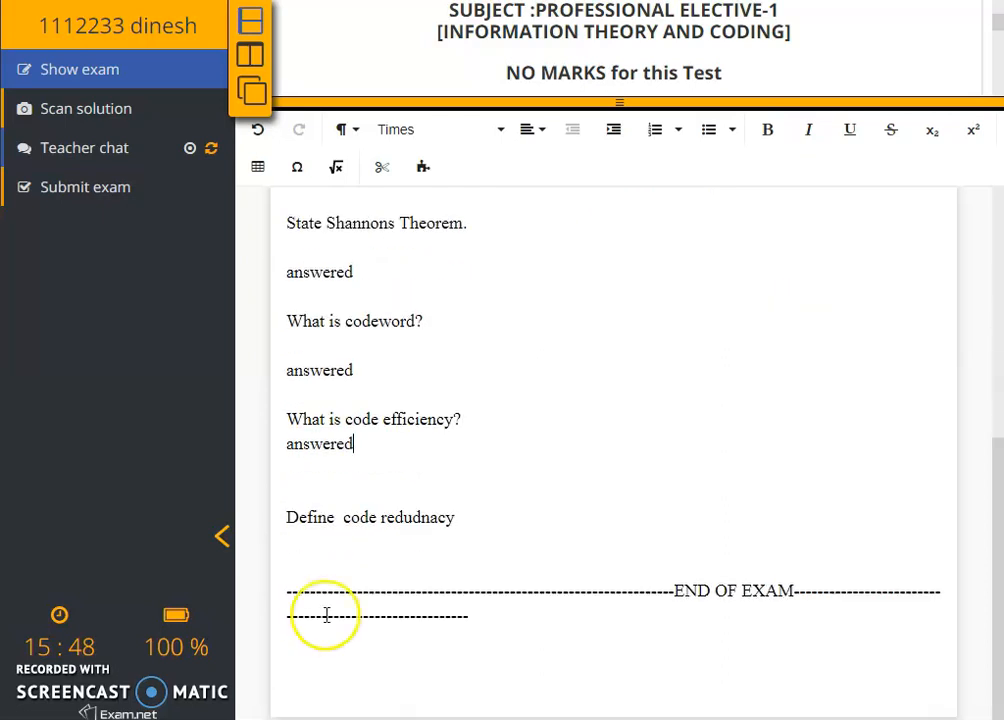
type("answered")
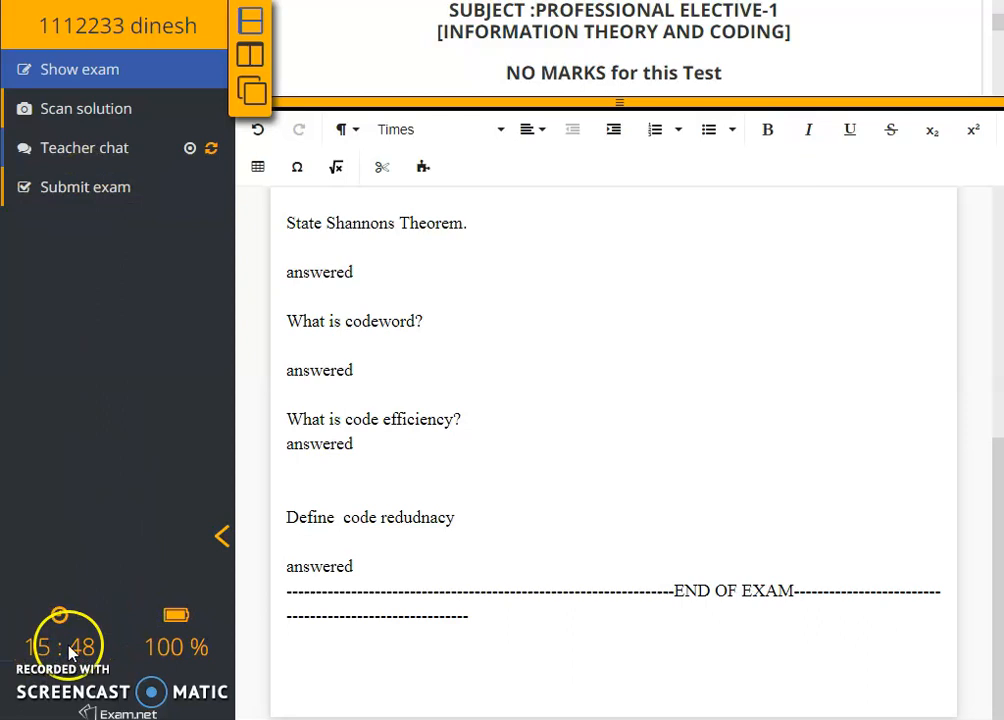
mouse_move(169, 610)
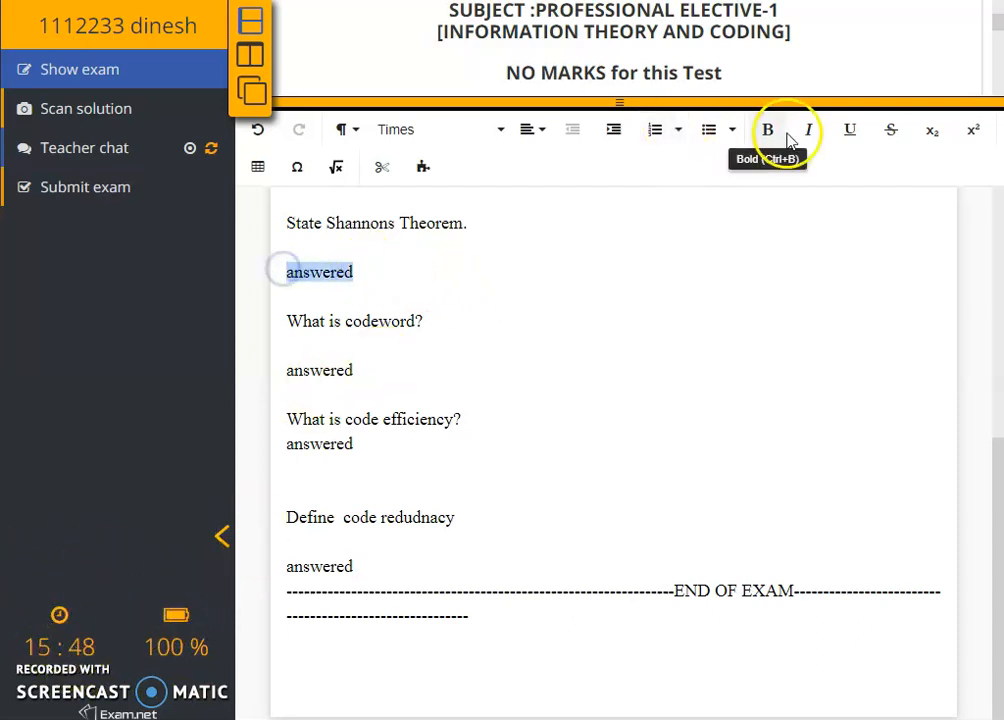
mouse_move(925, 130)
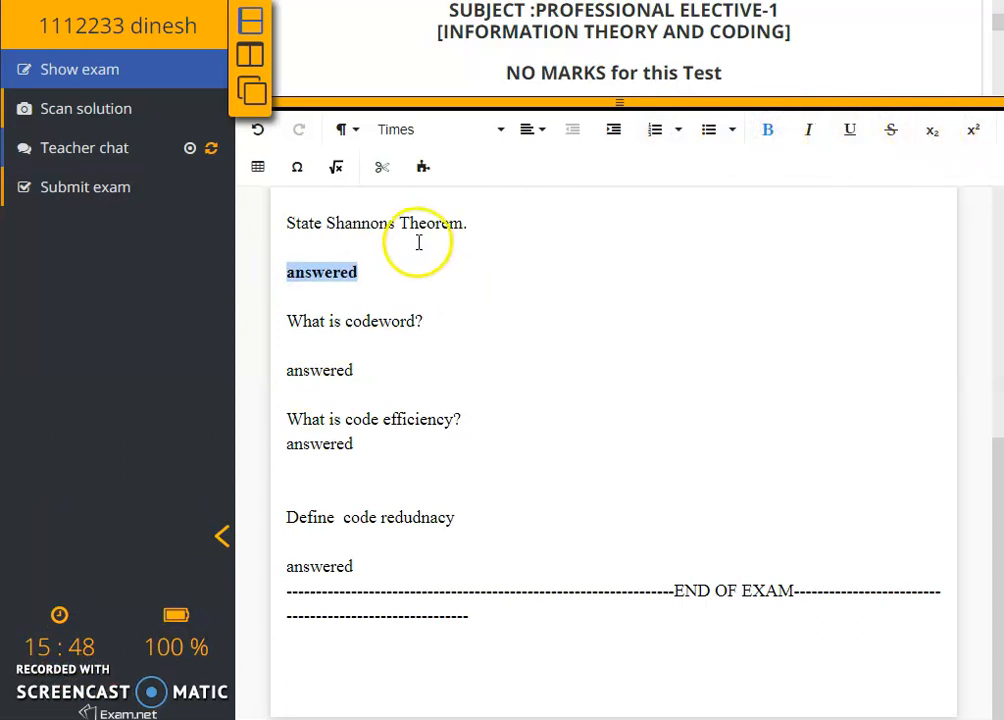
mouse_move(296, 166)
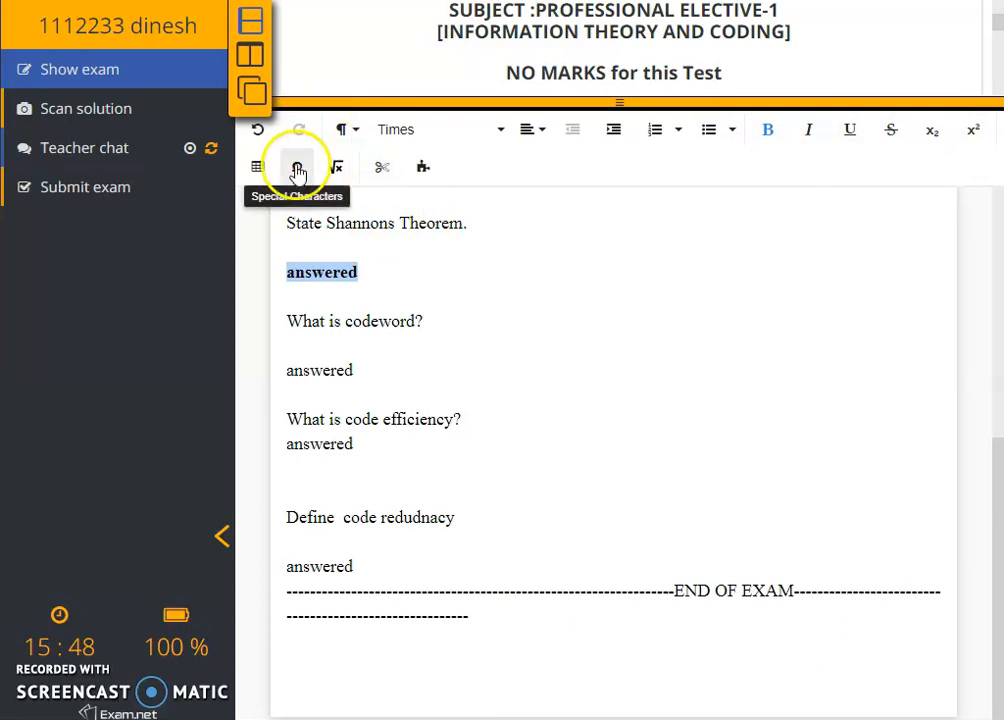
Step: Indent the first 'answered', make it a Disc bulleted item, and apply strikethrough and superscript
left_click(437, 129)
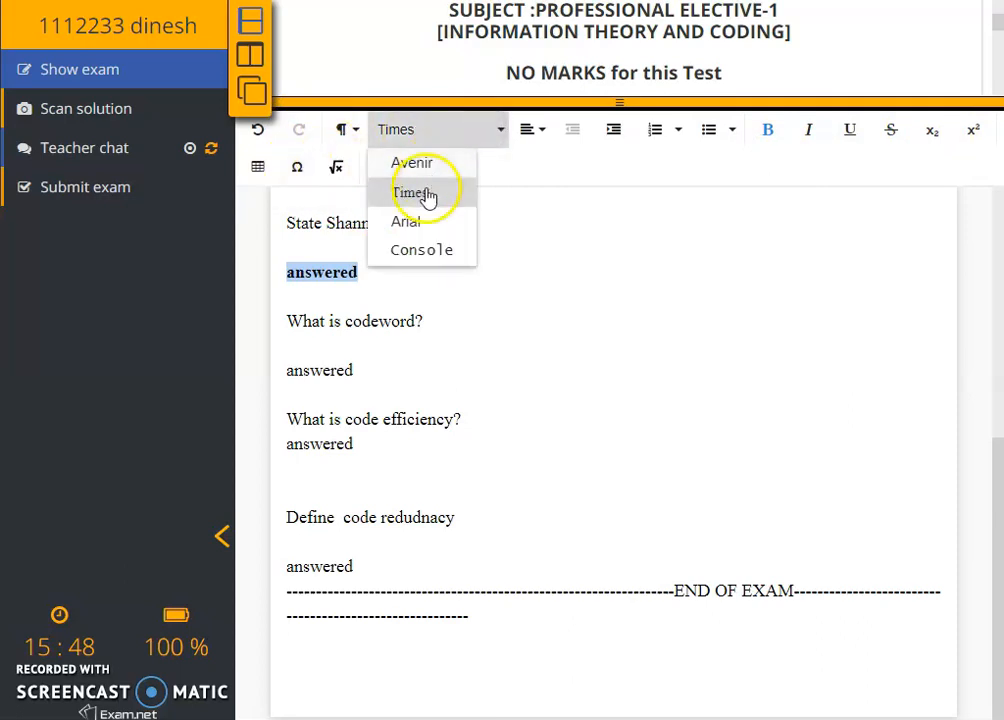
mouse_move(413, 163)
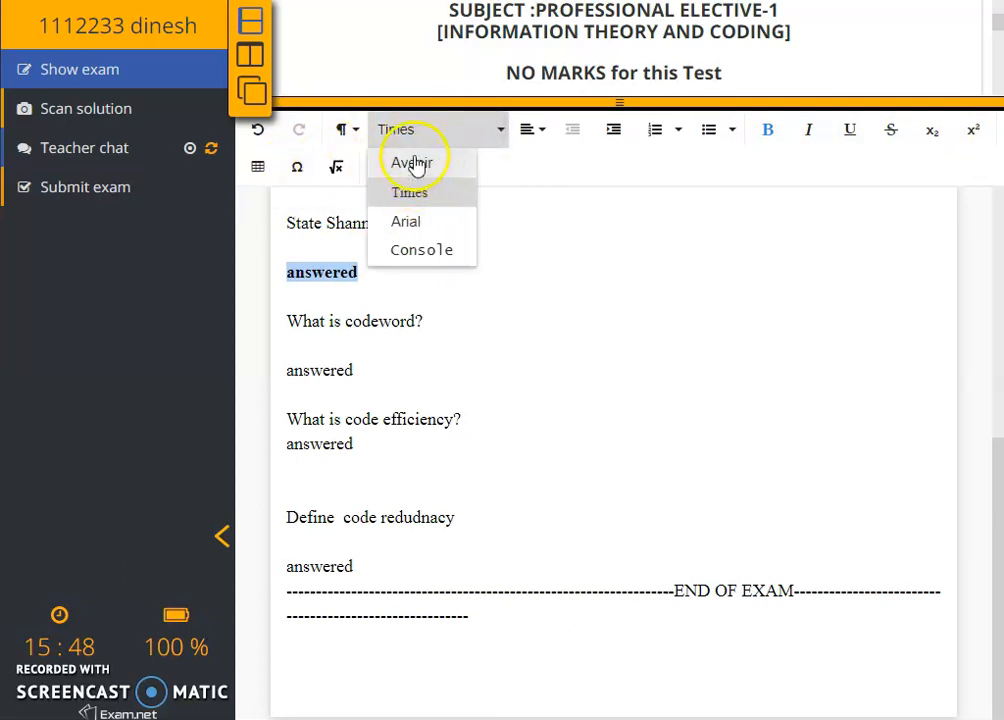
mouse_move(615, 264)
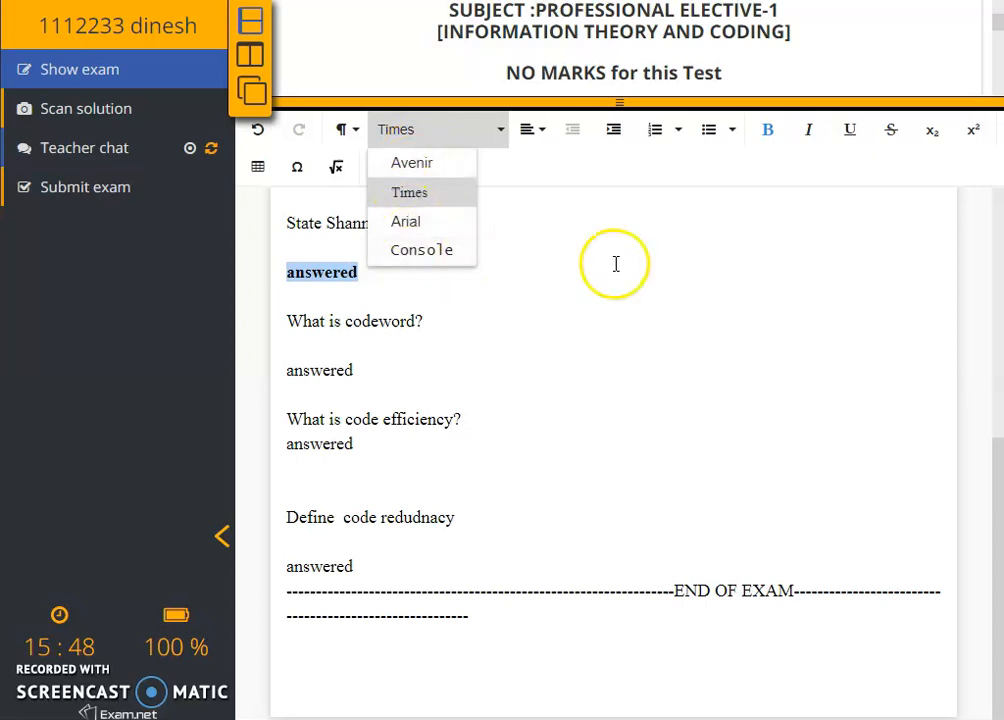
left_click(525, 129)
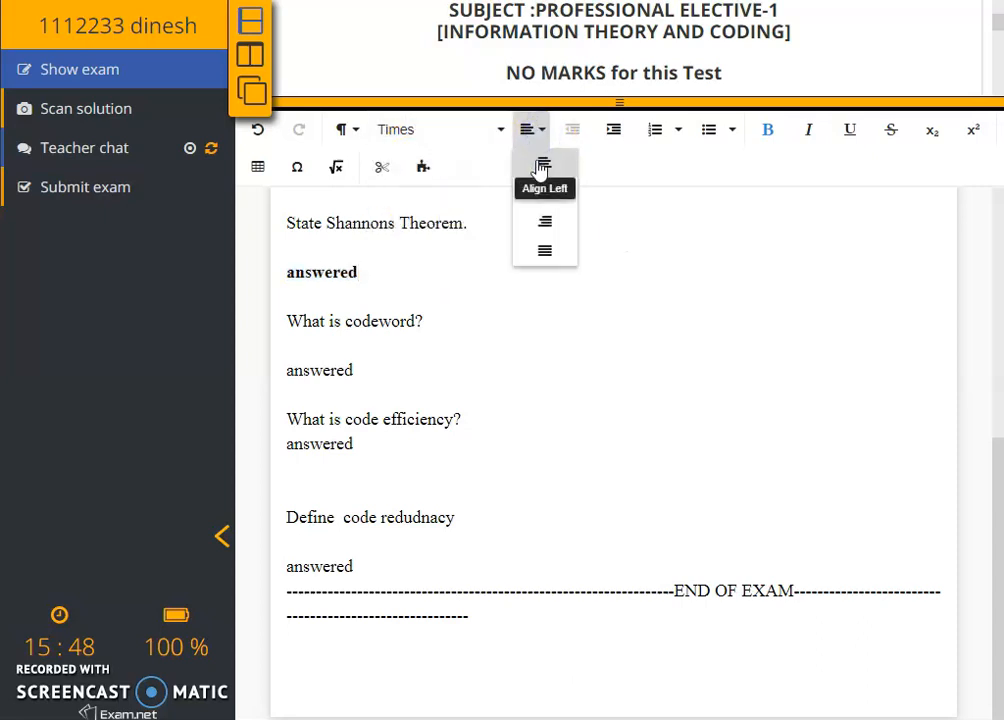
mouse_move(545, 220)
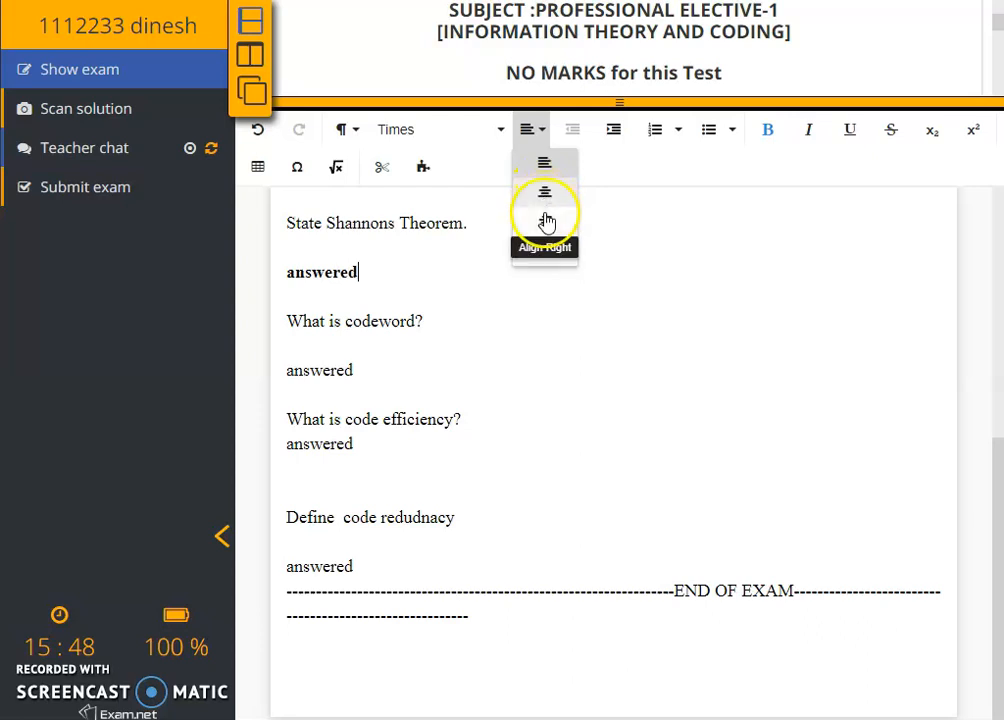
mouse_move(545, 252)
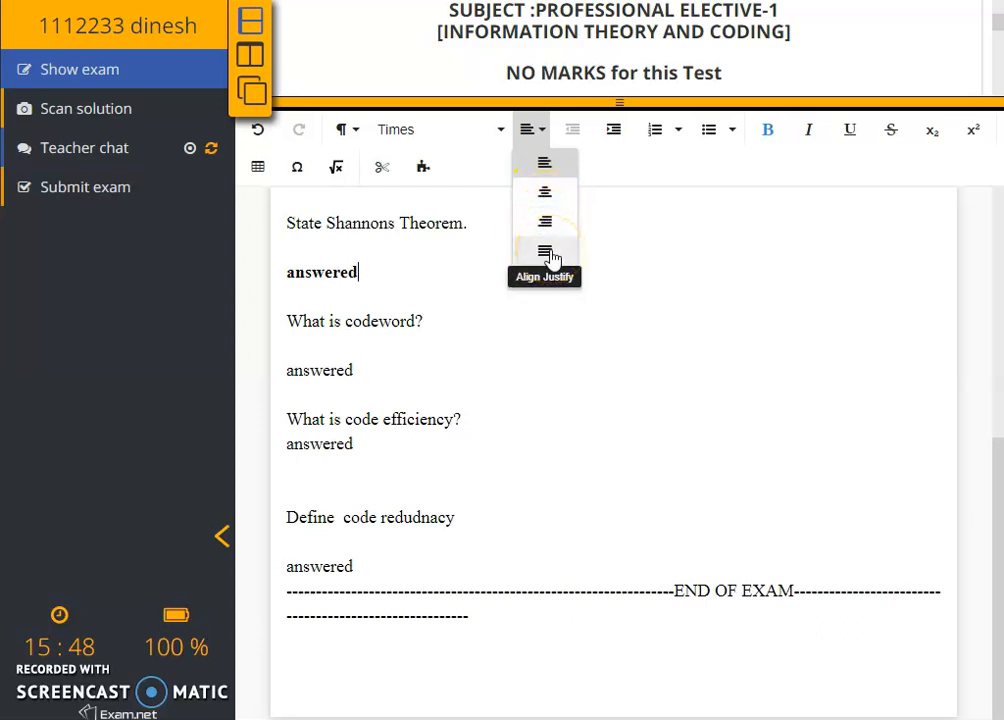
mouse_move(614, 129)
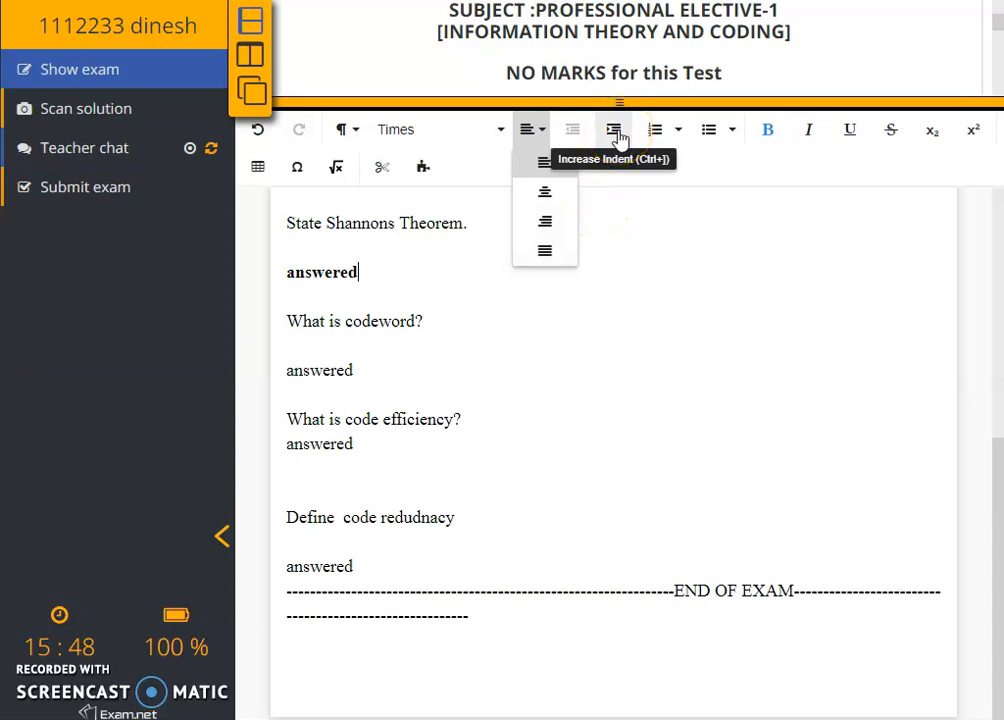
left_click(617, 129)
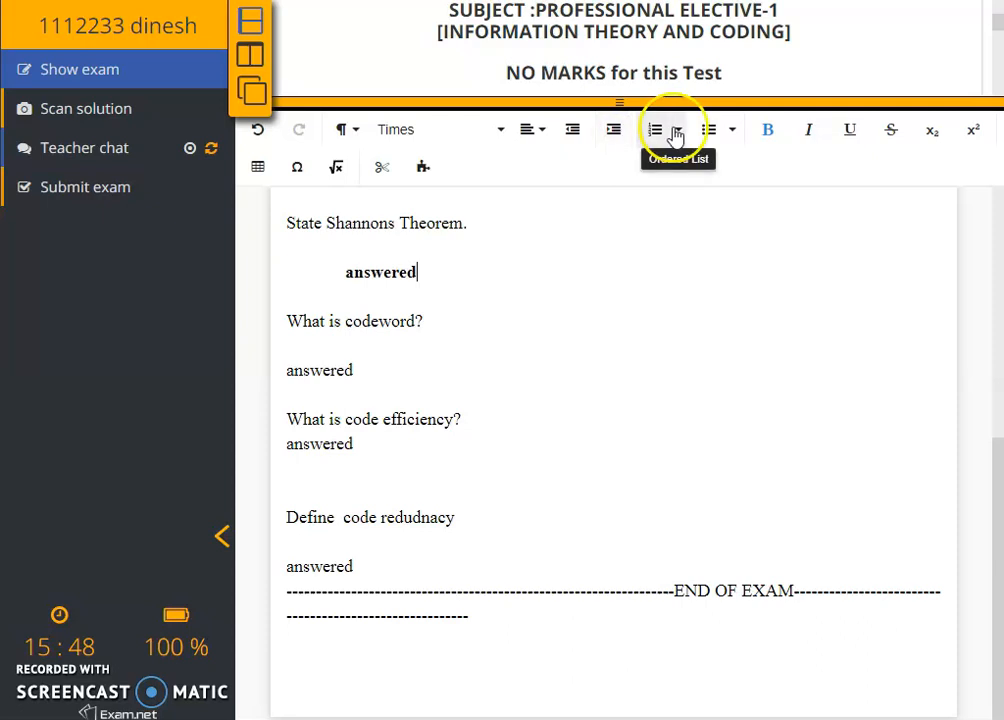
left_click(711, 129)
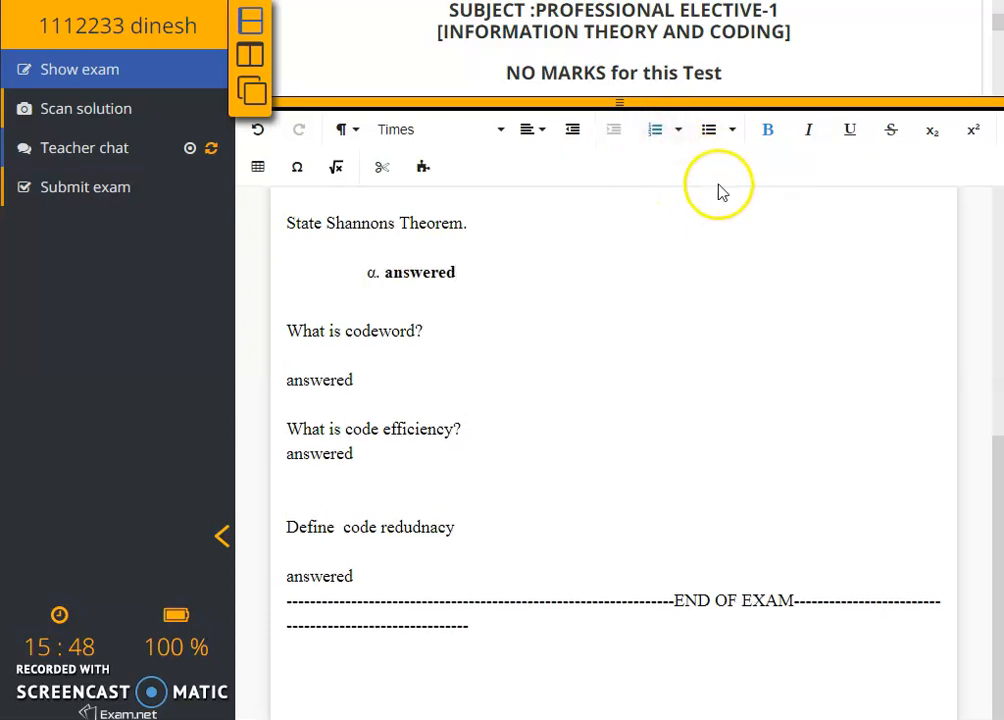
left_click(731, 129)
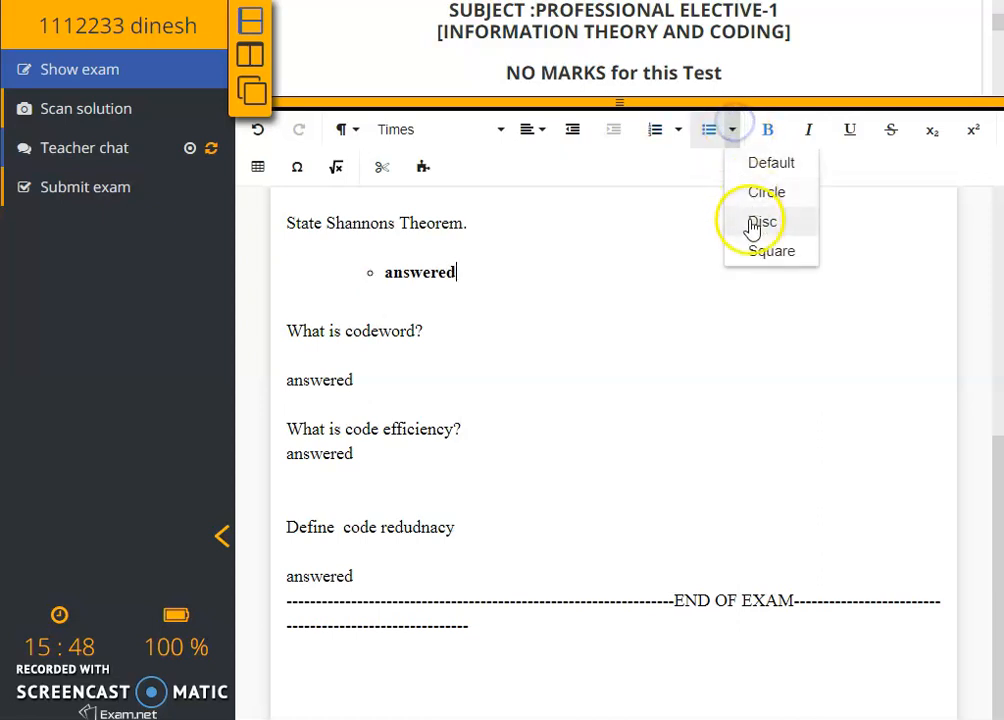
left_click(762, 221)
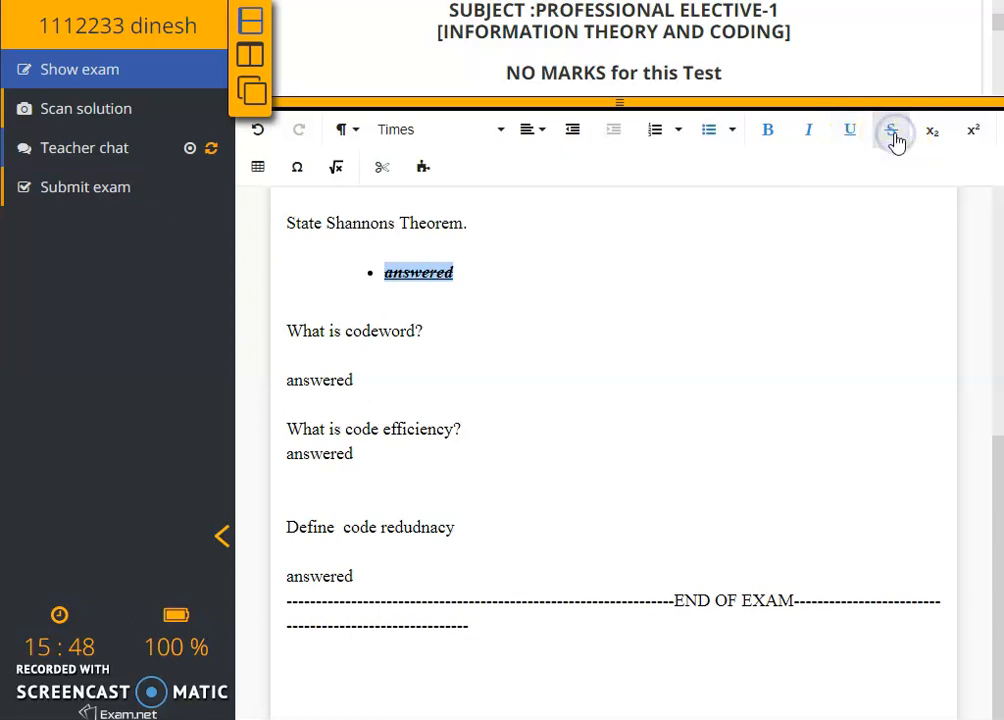
left_click(932, 130)
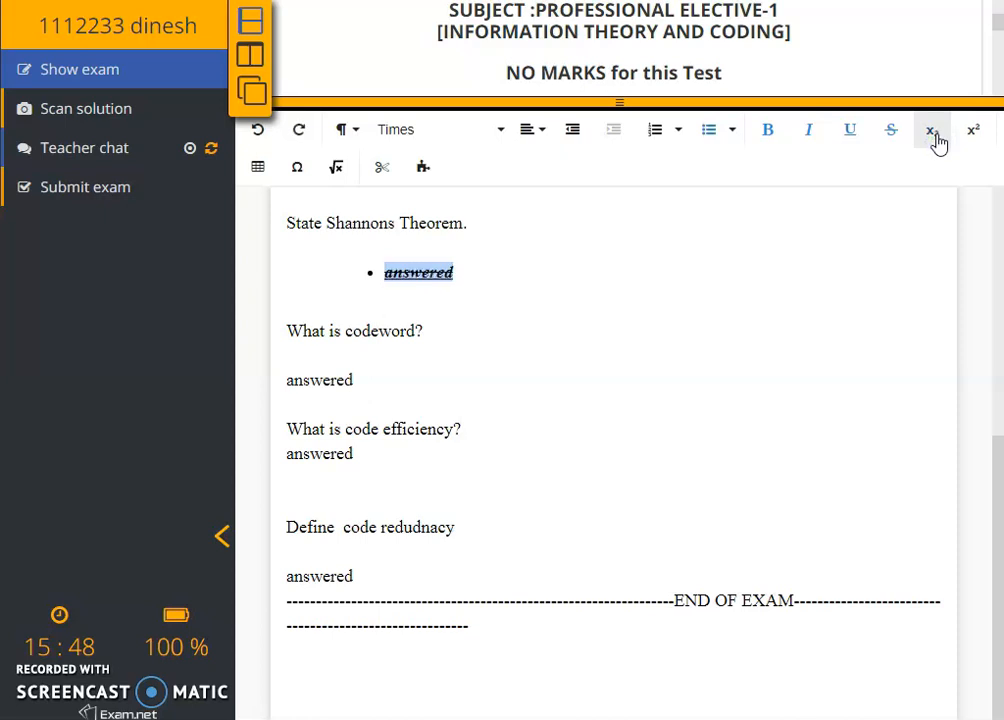
mouse_move(995, 247)
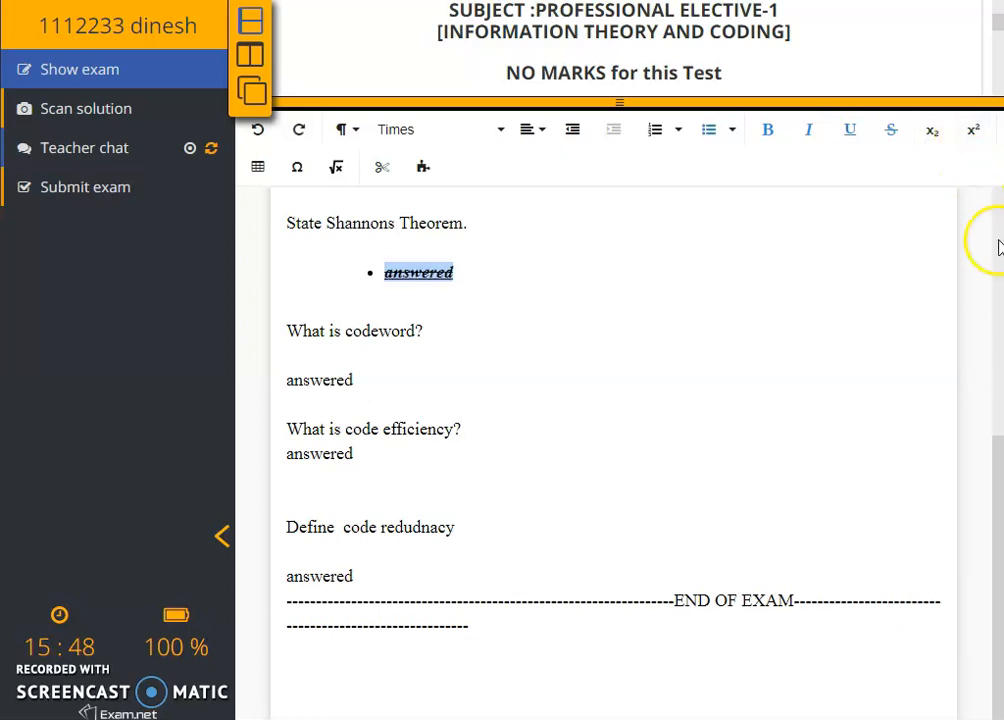
left_click(974, 130)
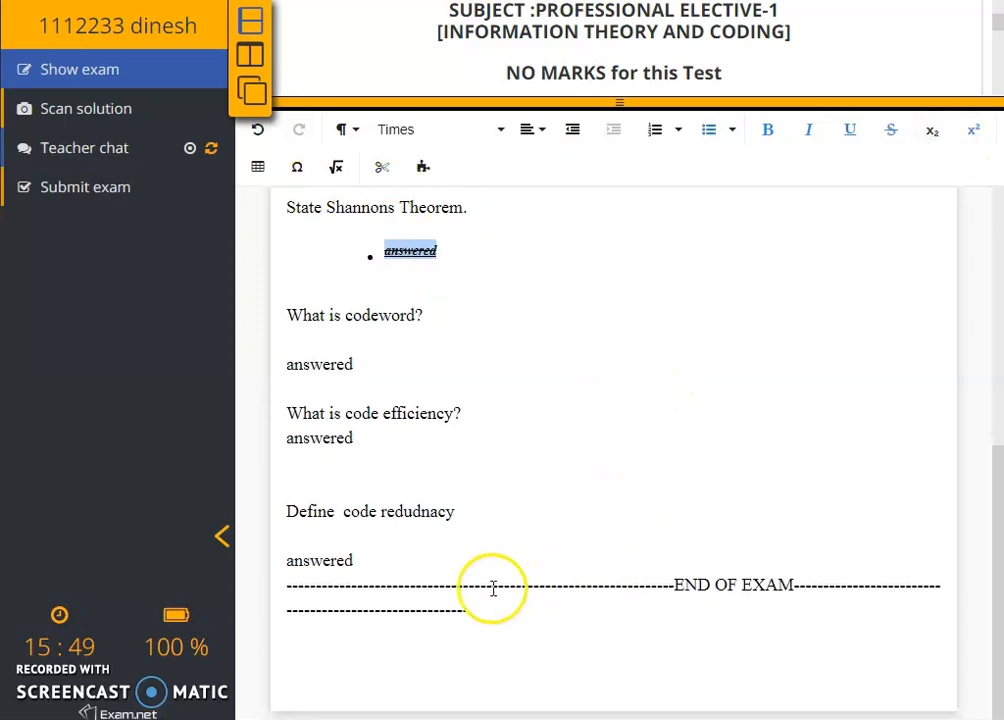
mouse_move(167, 347)
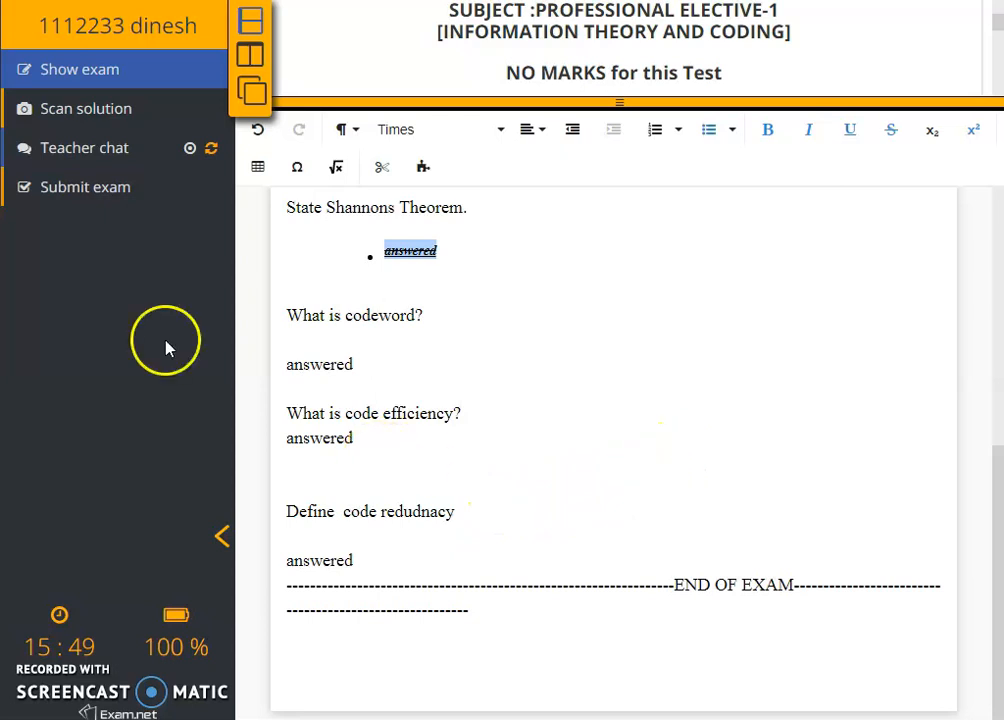
left_click(85, 187)
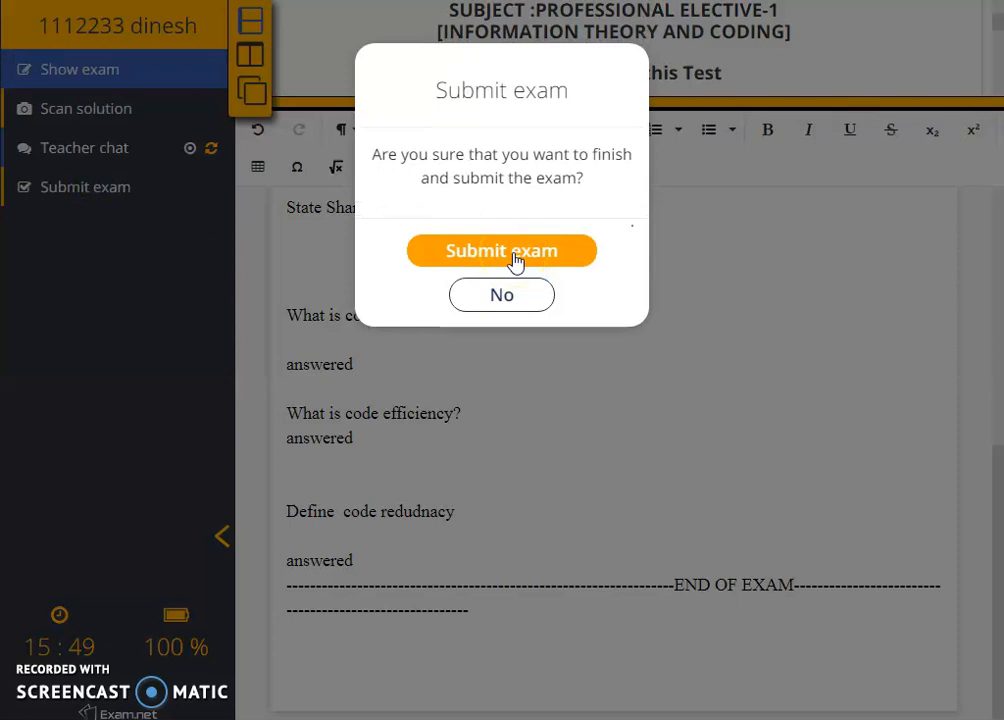
left_click(501, 250)
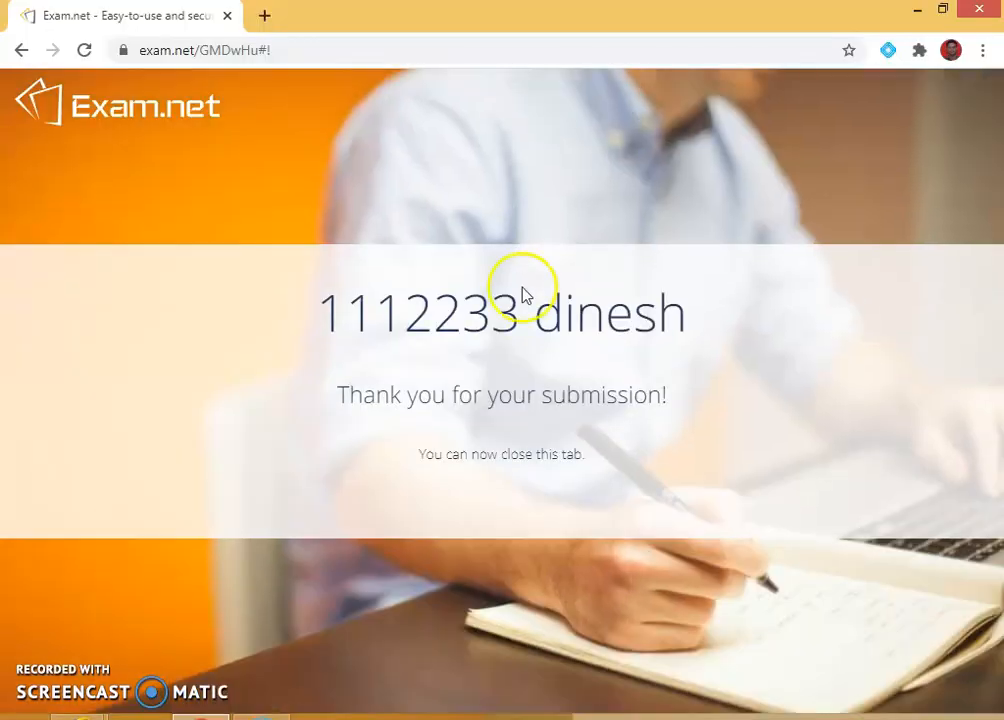
mouse_move(348, 317)
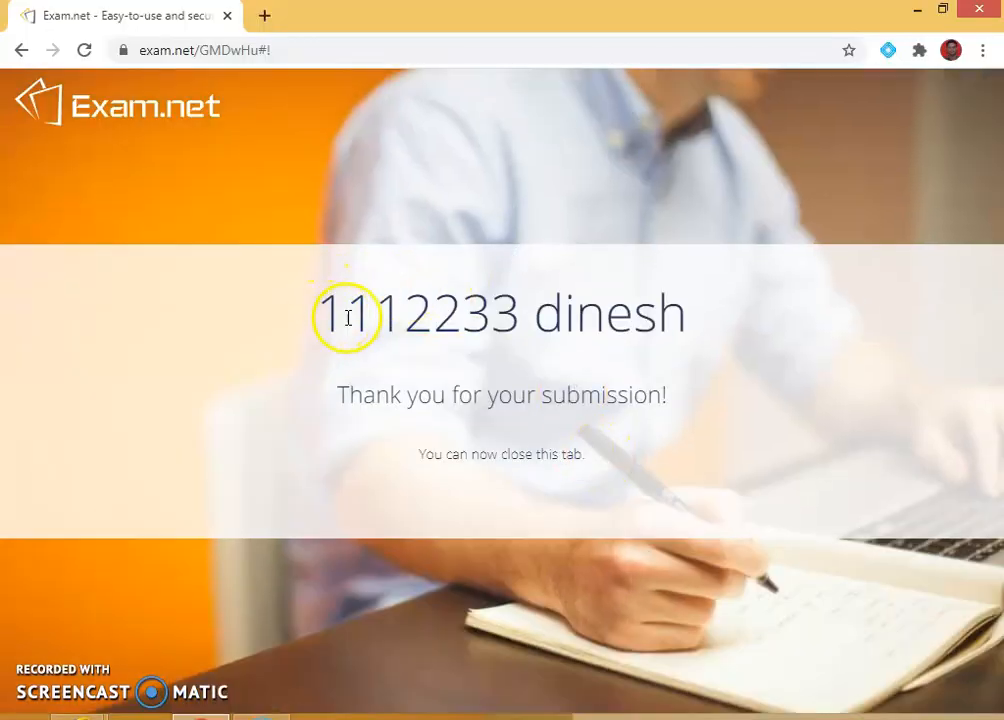
mouse_move(683, 456)
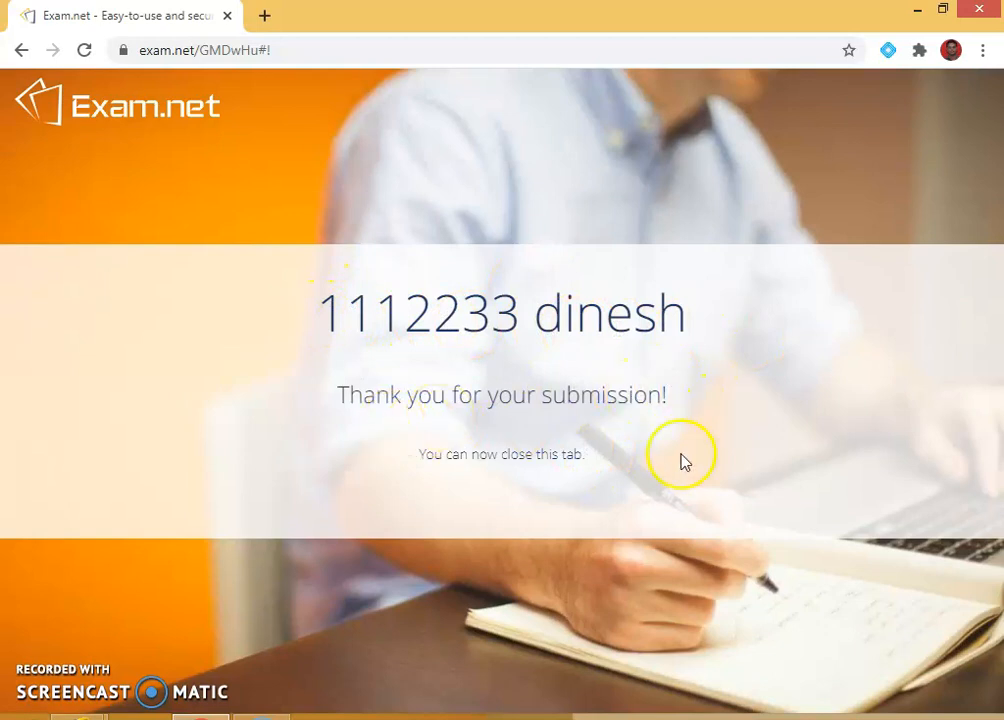
mouse_move(583, 456)
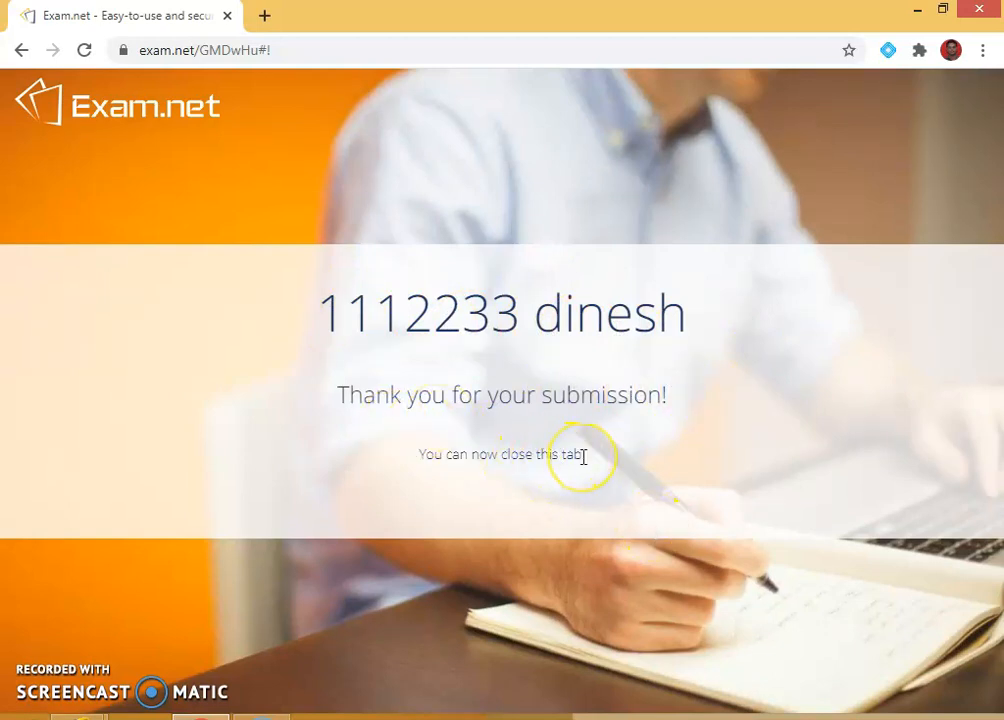
mouse_move(580, 457)
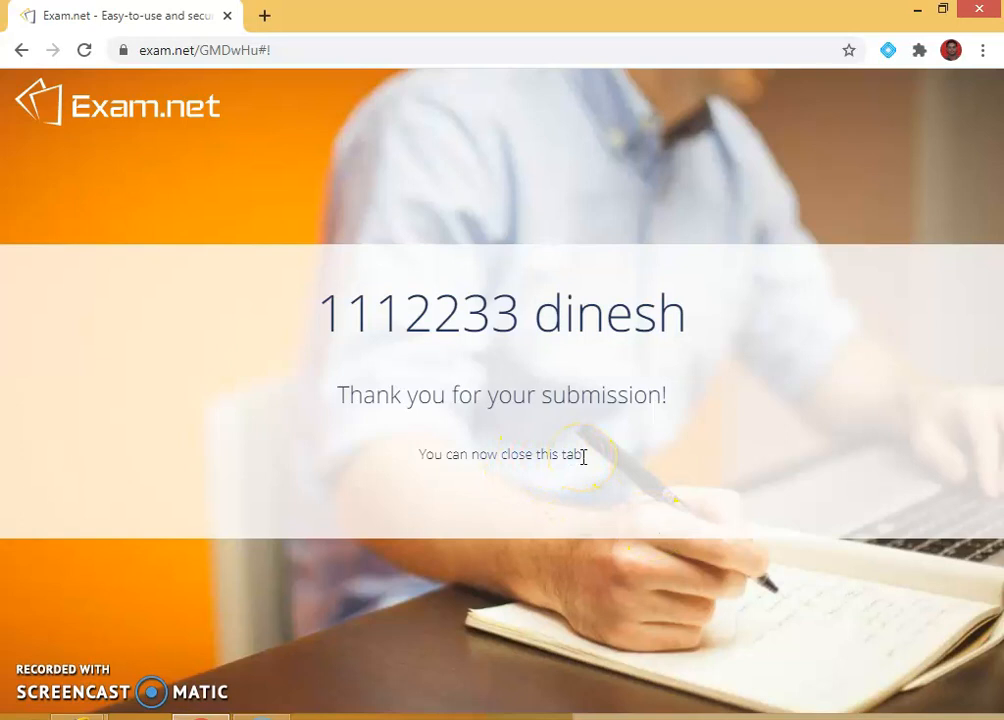